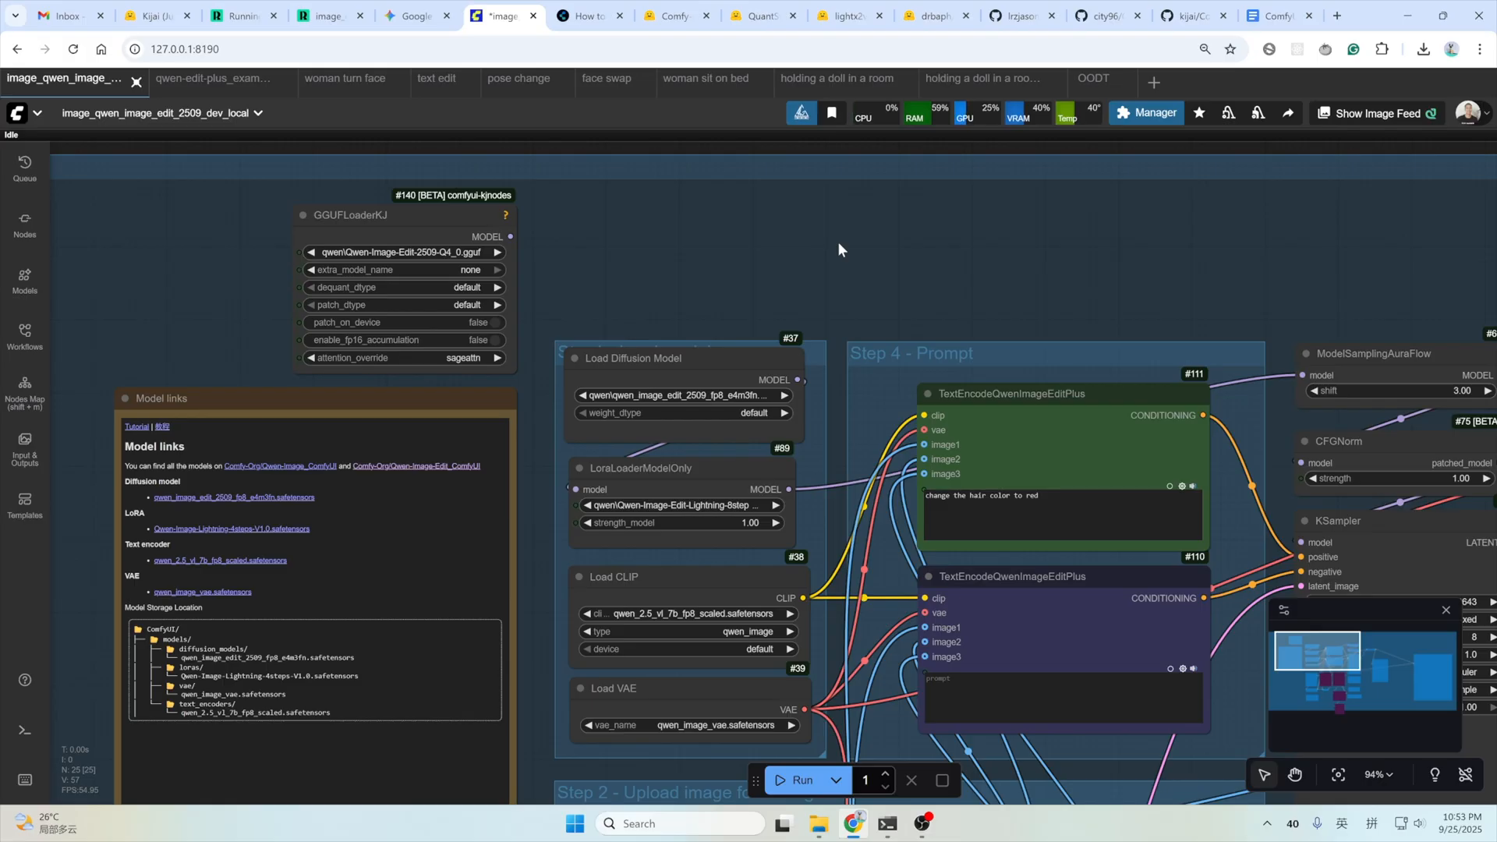
Switch to the ComfyUI Wiki guide on installing ComfyUI on Windows.
left_click(581, 15)
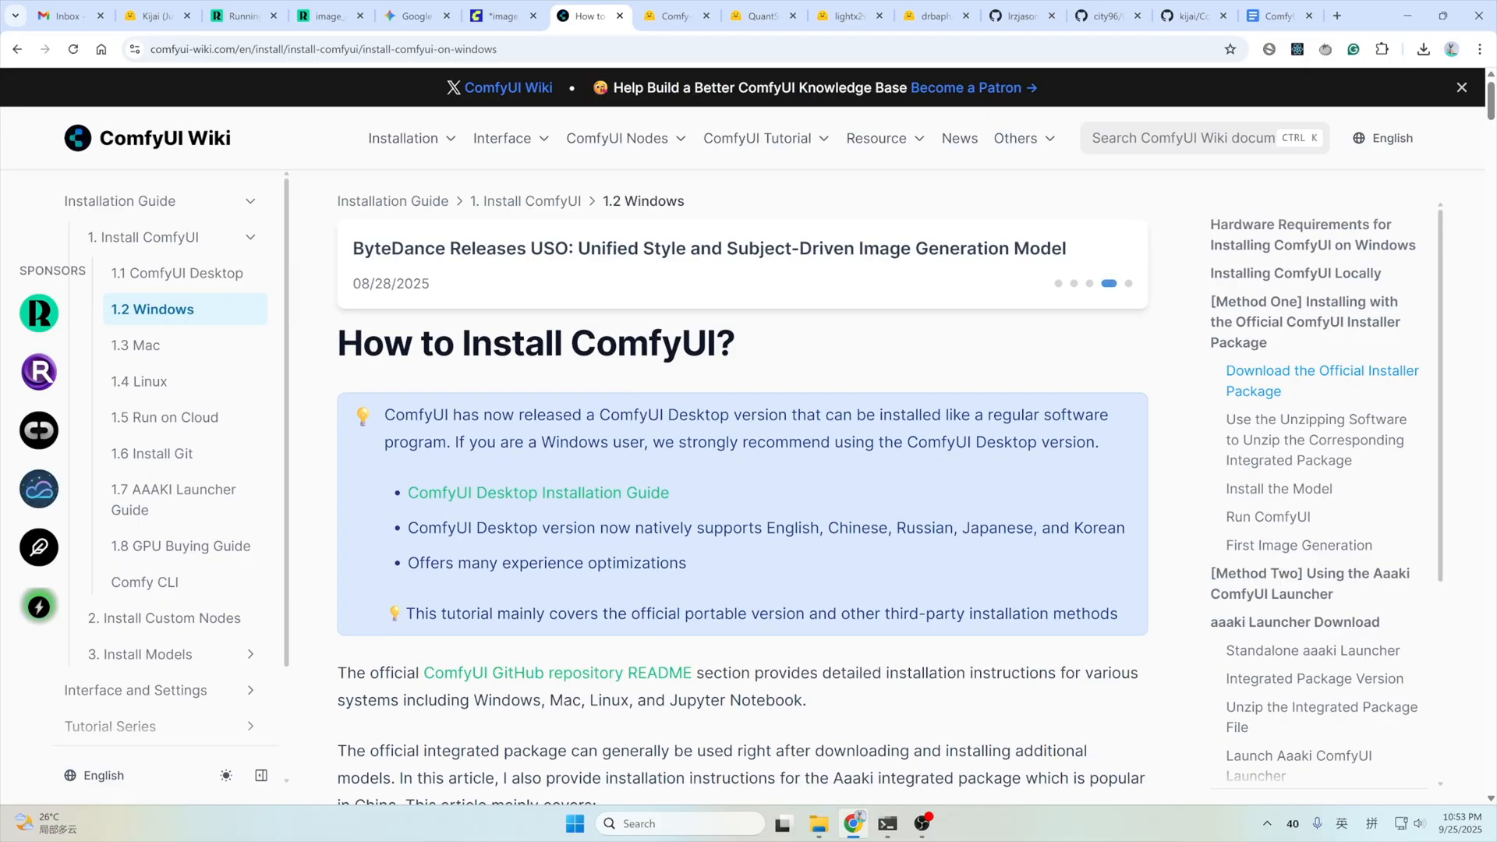
Return to the image_qwen_image_edit_2509 workflow in ComfyUI.
left_click(329, 16)
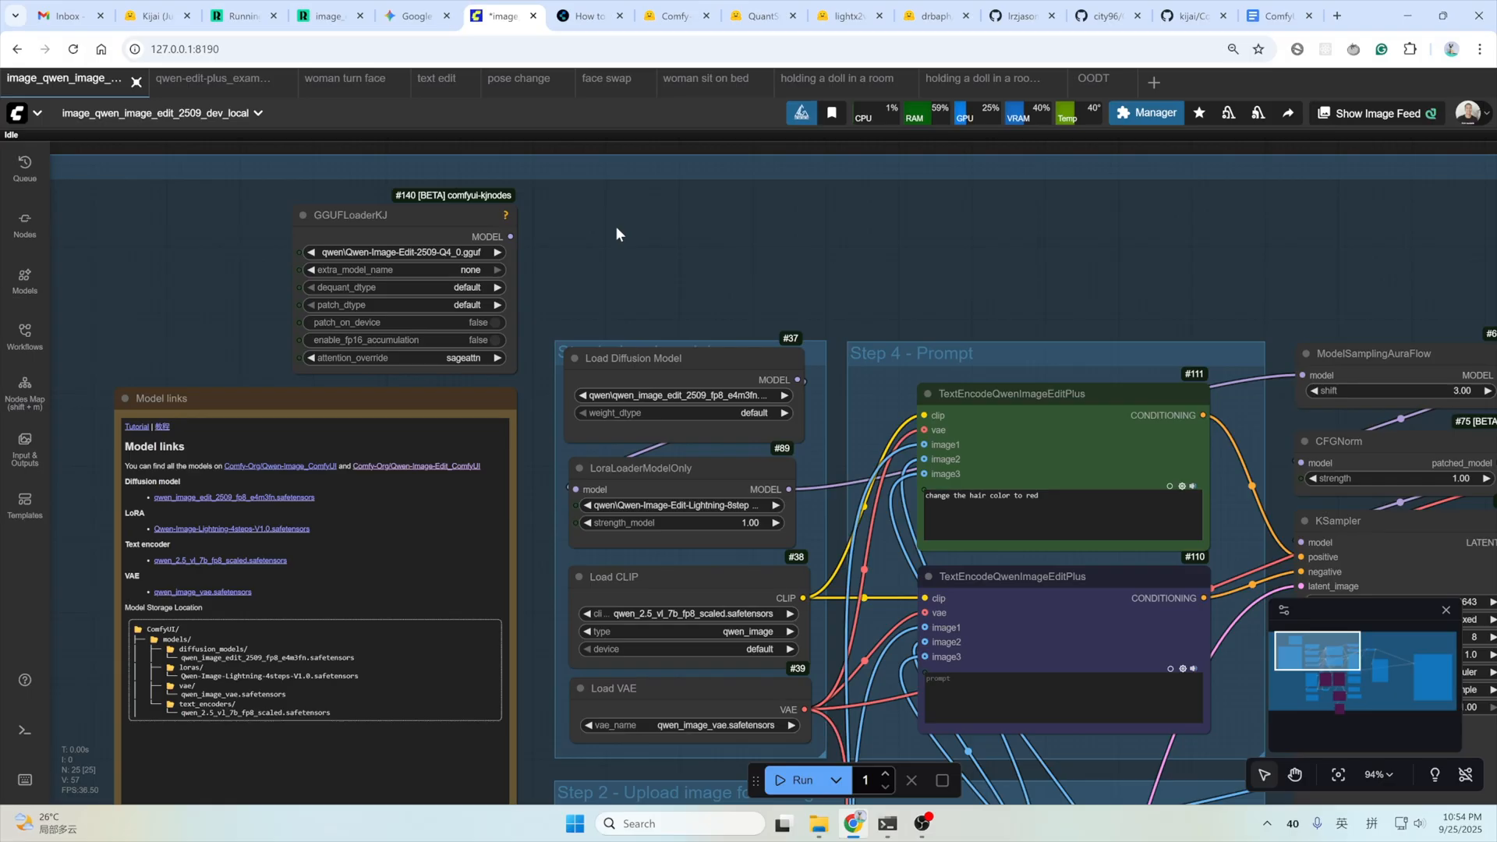
Drop image_qwen_image_edit_2509_dev.json from Chrome's Downloads onto the ComfyUI canvas as a new workflow.
left_click(1478, 48)
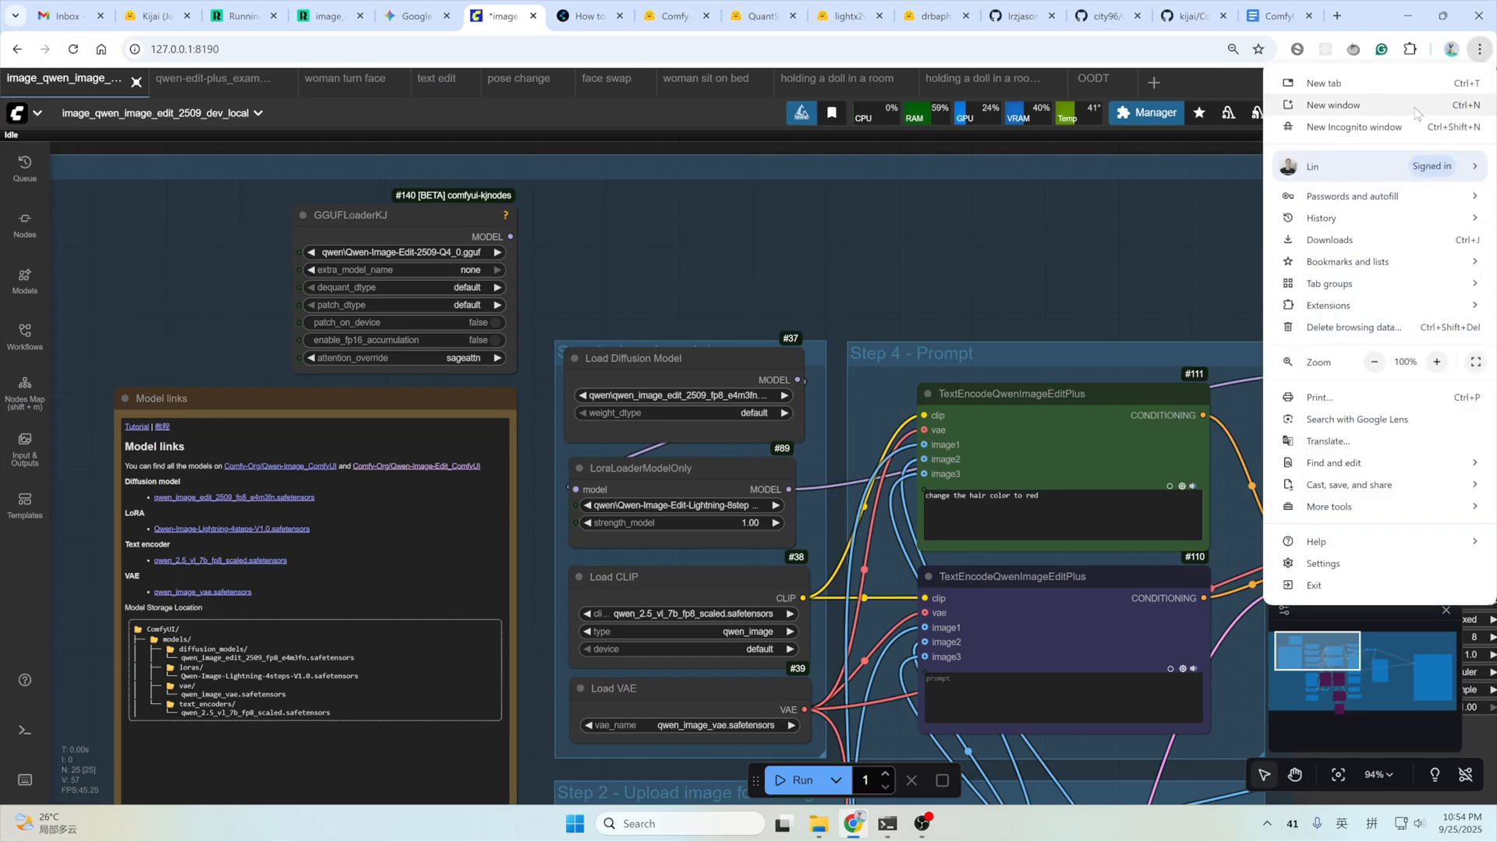
left_click(1329, 241)
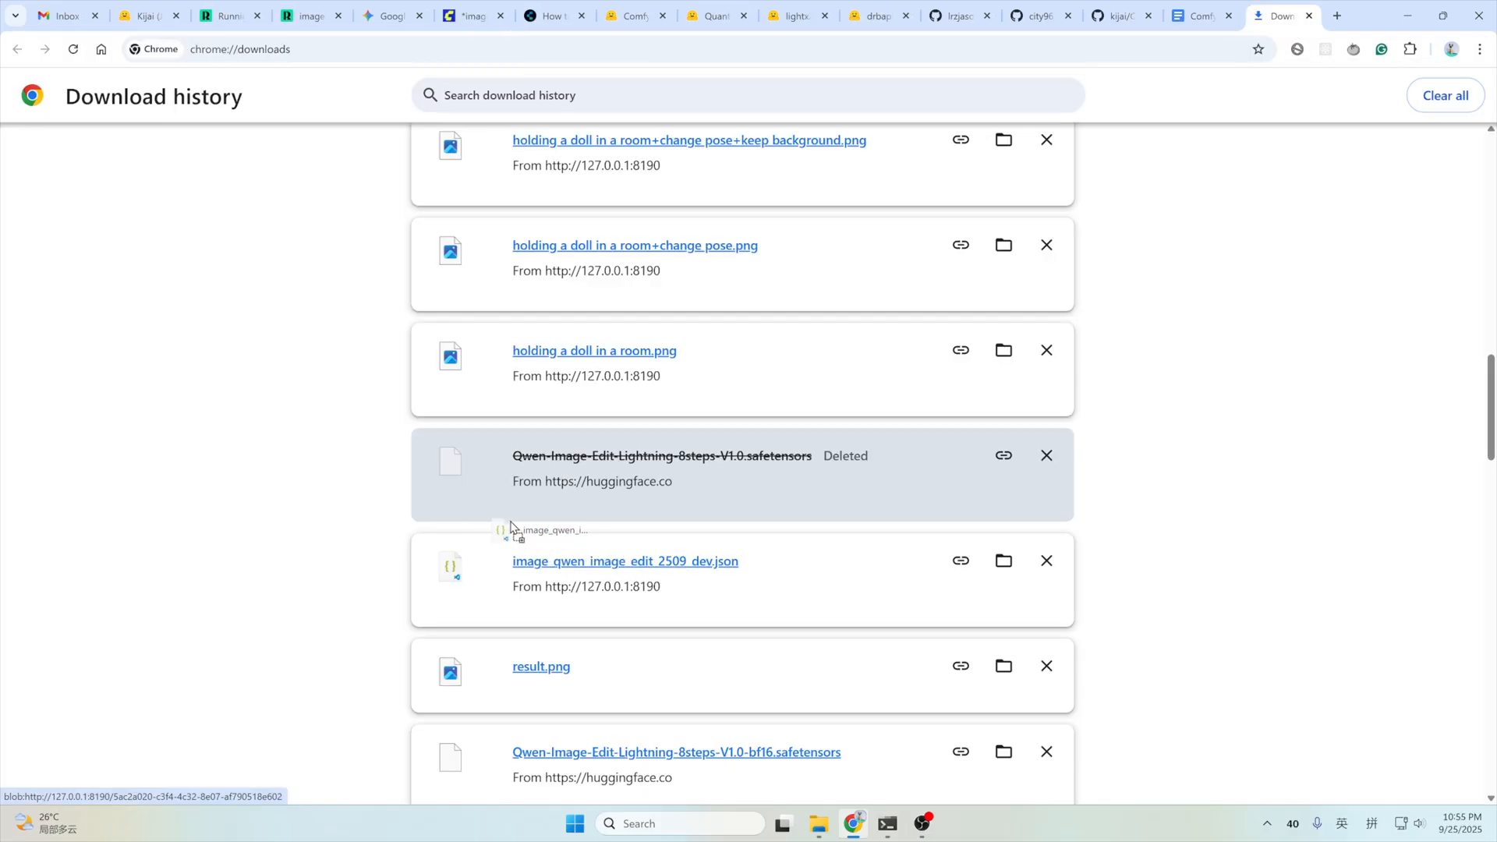
left_click(469, 16)
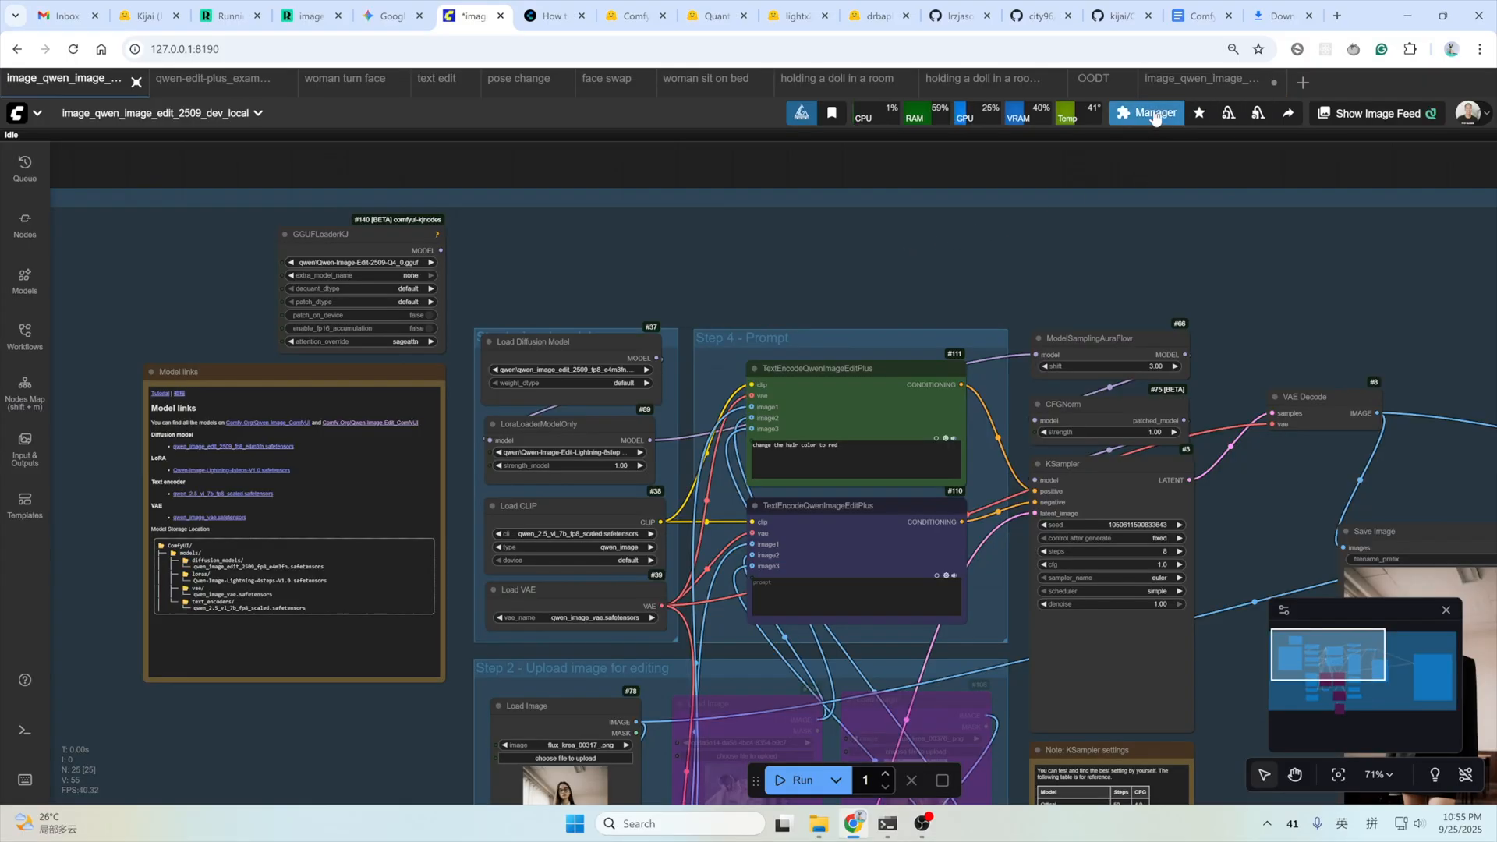
Briefly check the Manager, then follow the model note's diffusion model link to the Hugging Face listing.
left_click(1151, 112)
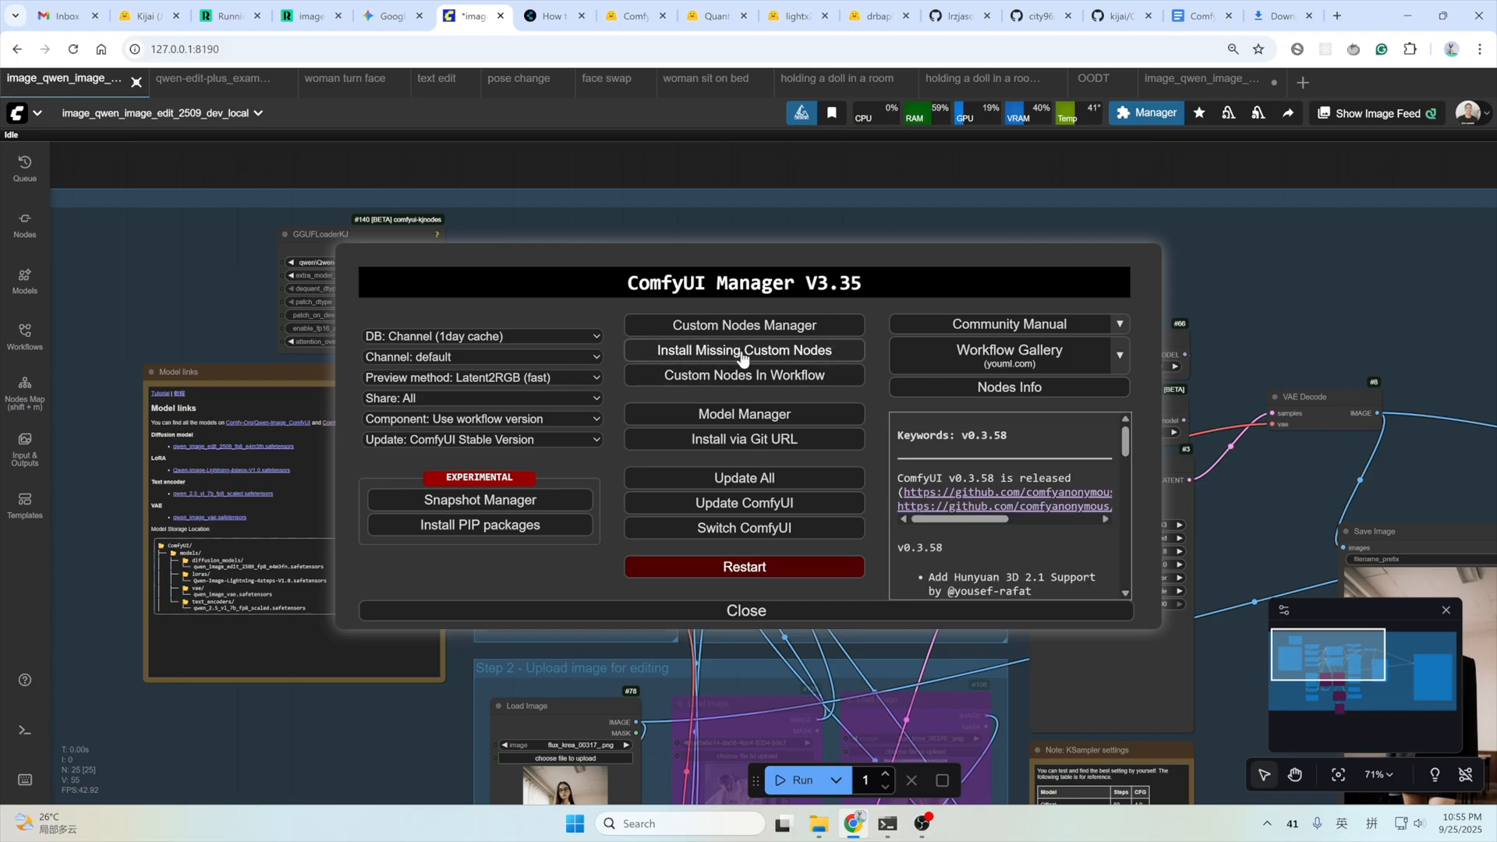
left_click(744, 610)
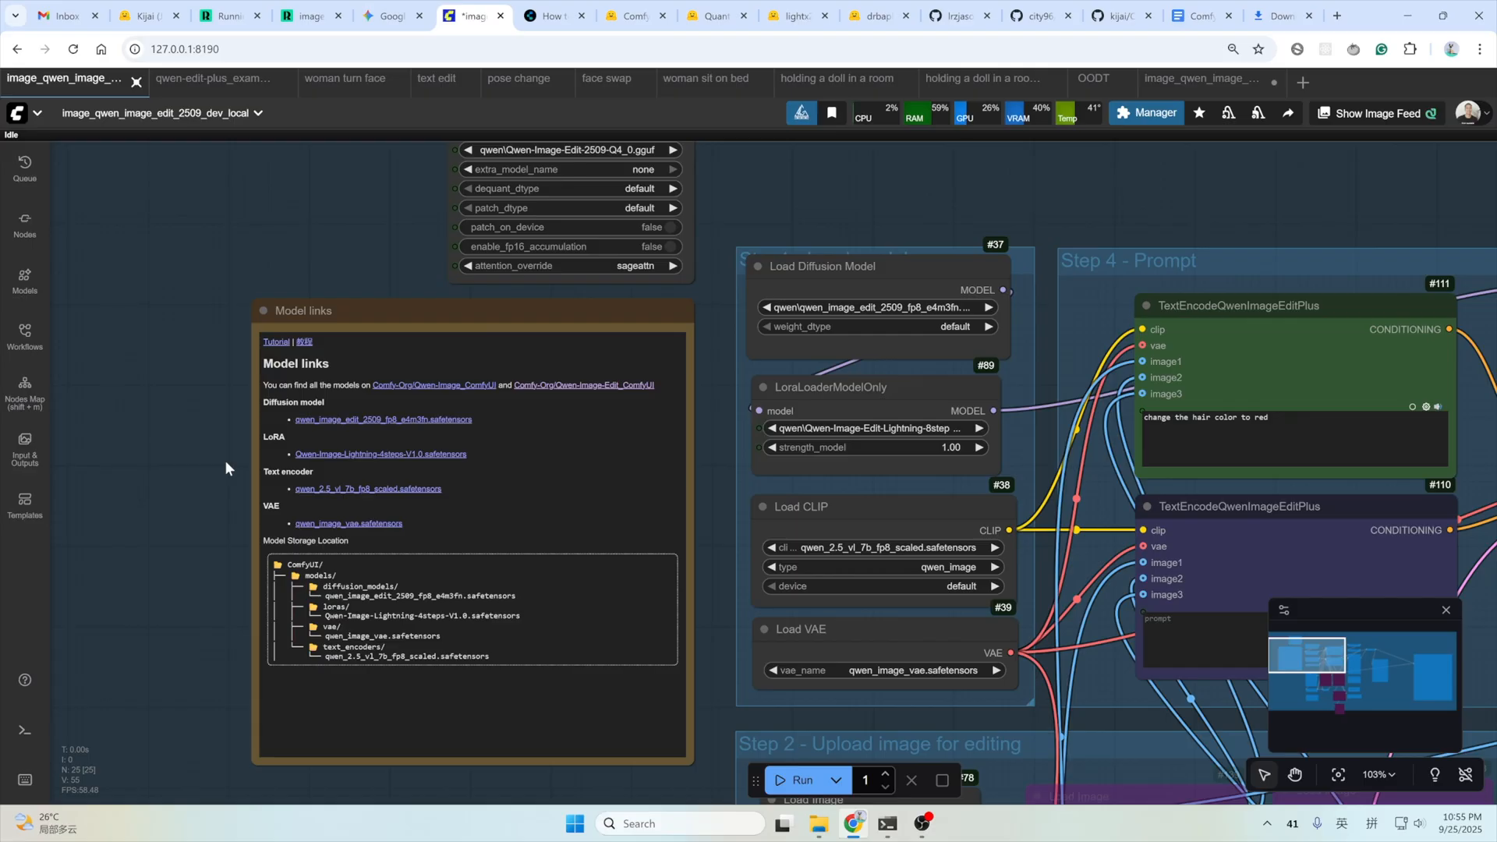
mouse_move(446, 423)
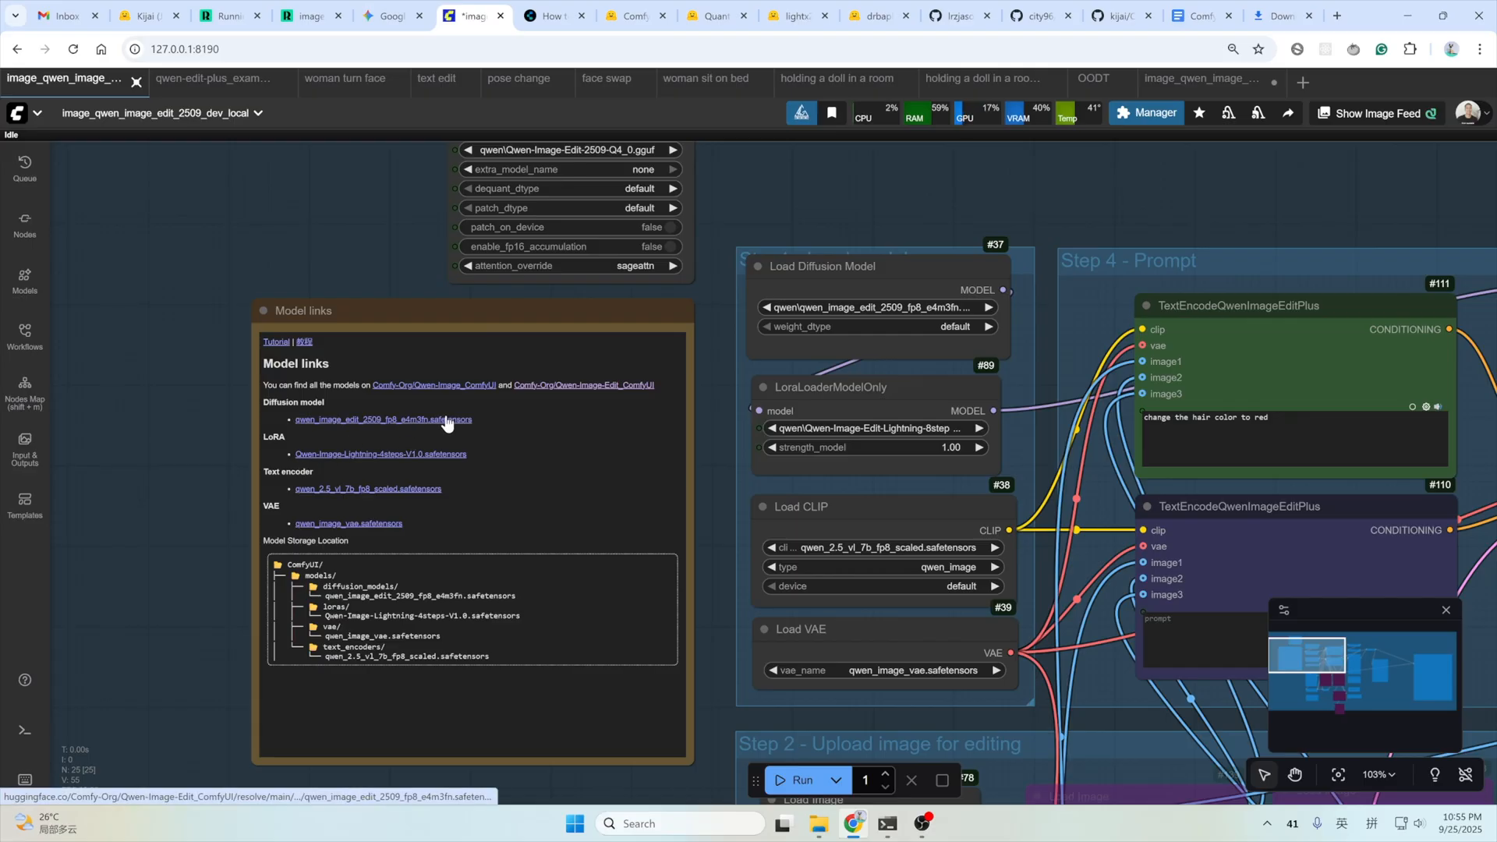
mouse_move(430, 457)
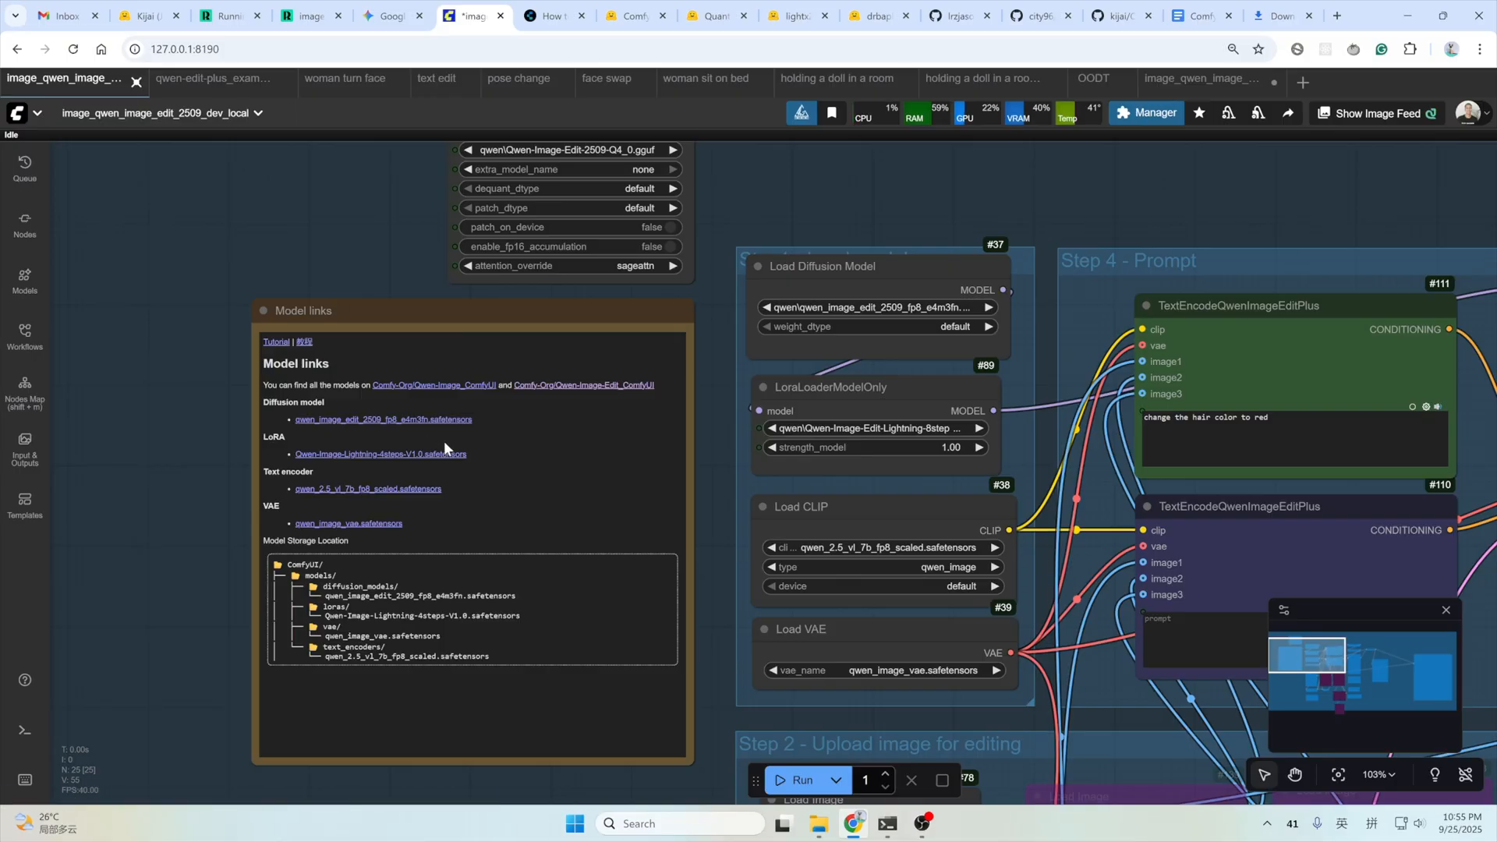
mouse_move(387, 424)
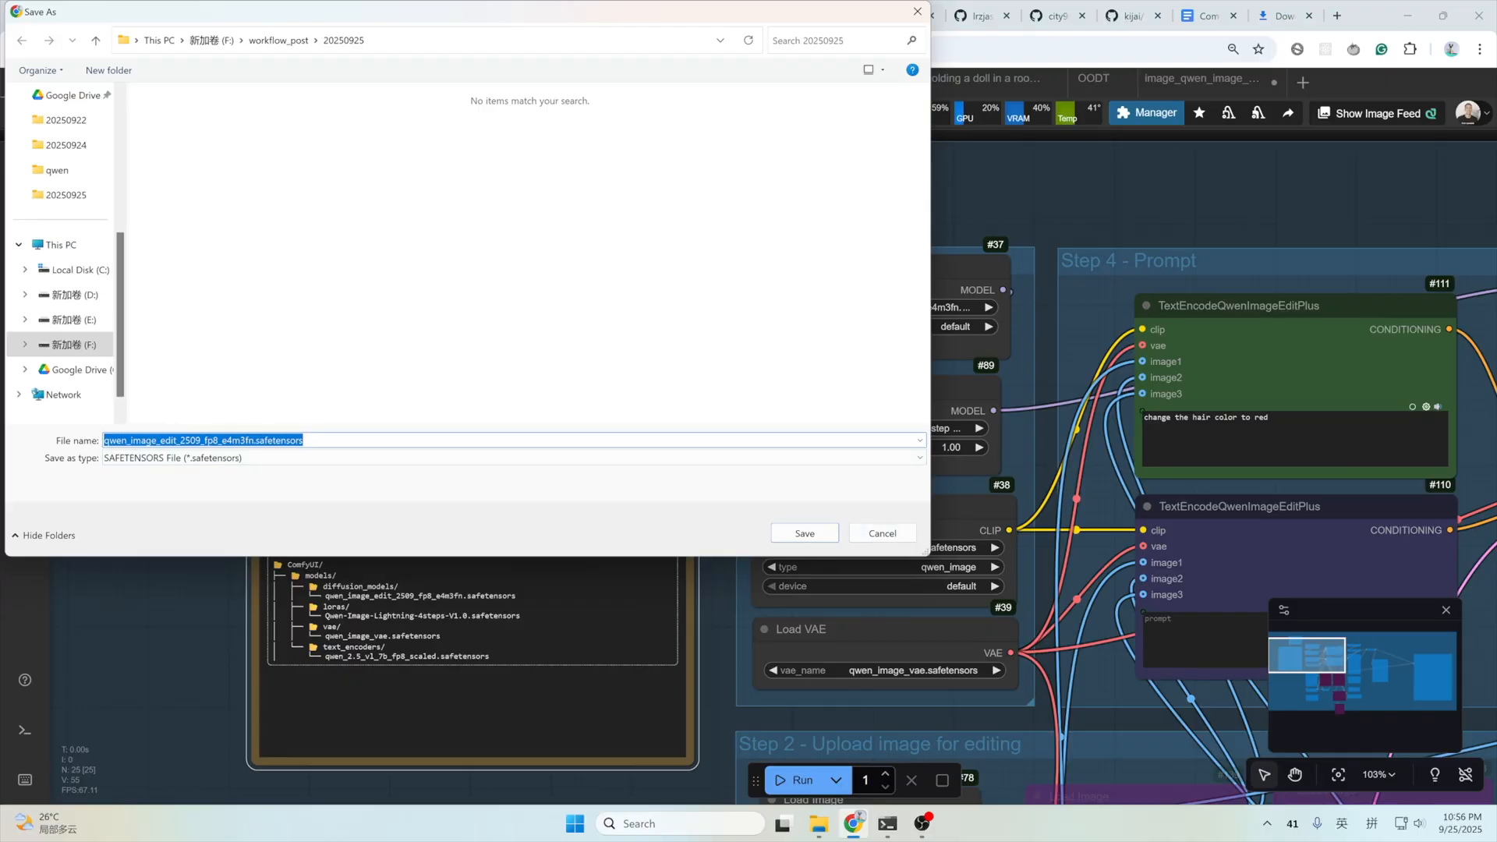
mouse_move(325, 577)
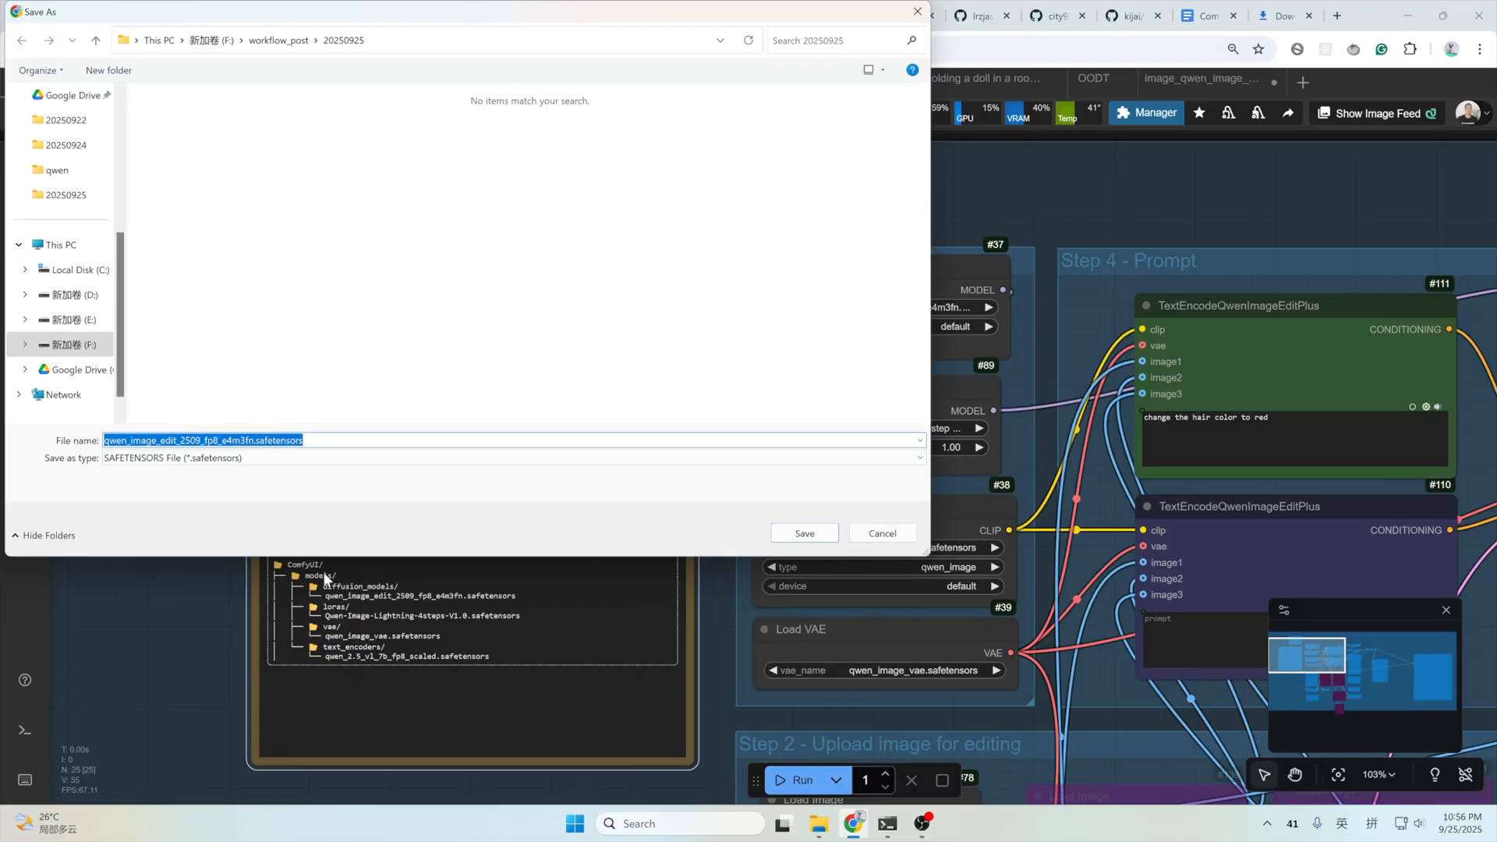
left_click(72, 345)
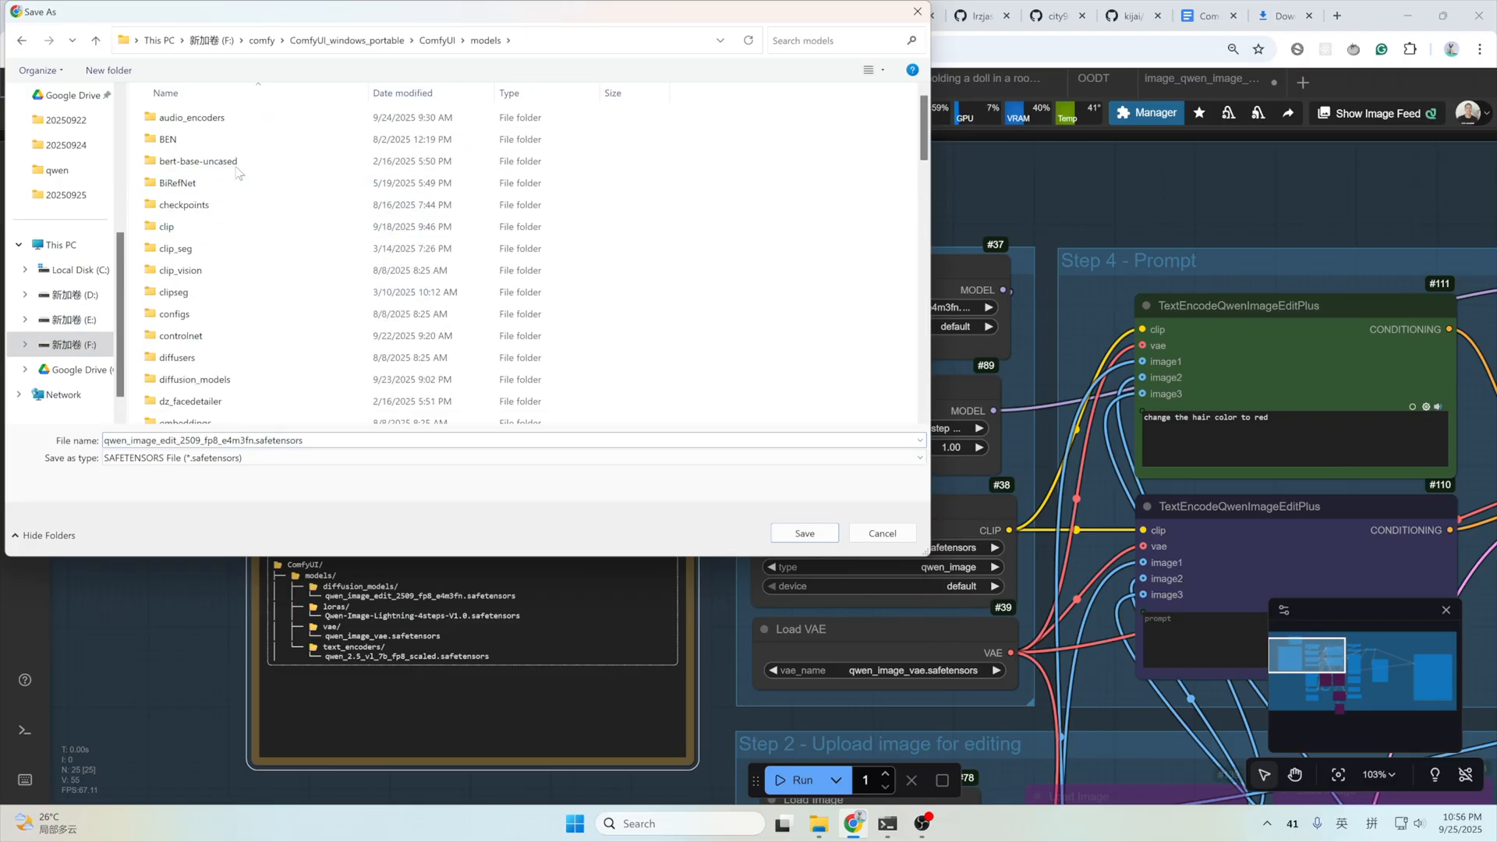
left_click(195, 260)
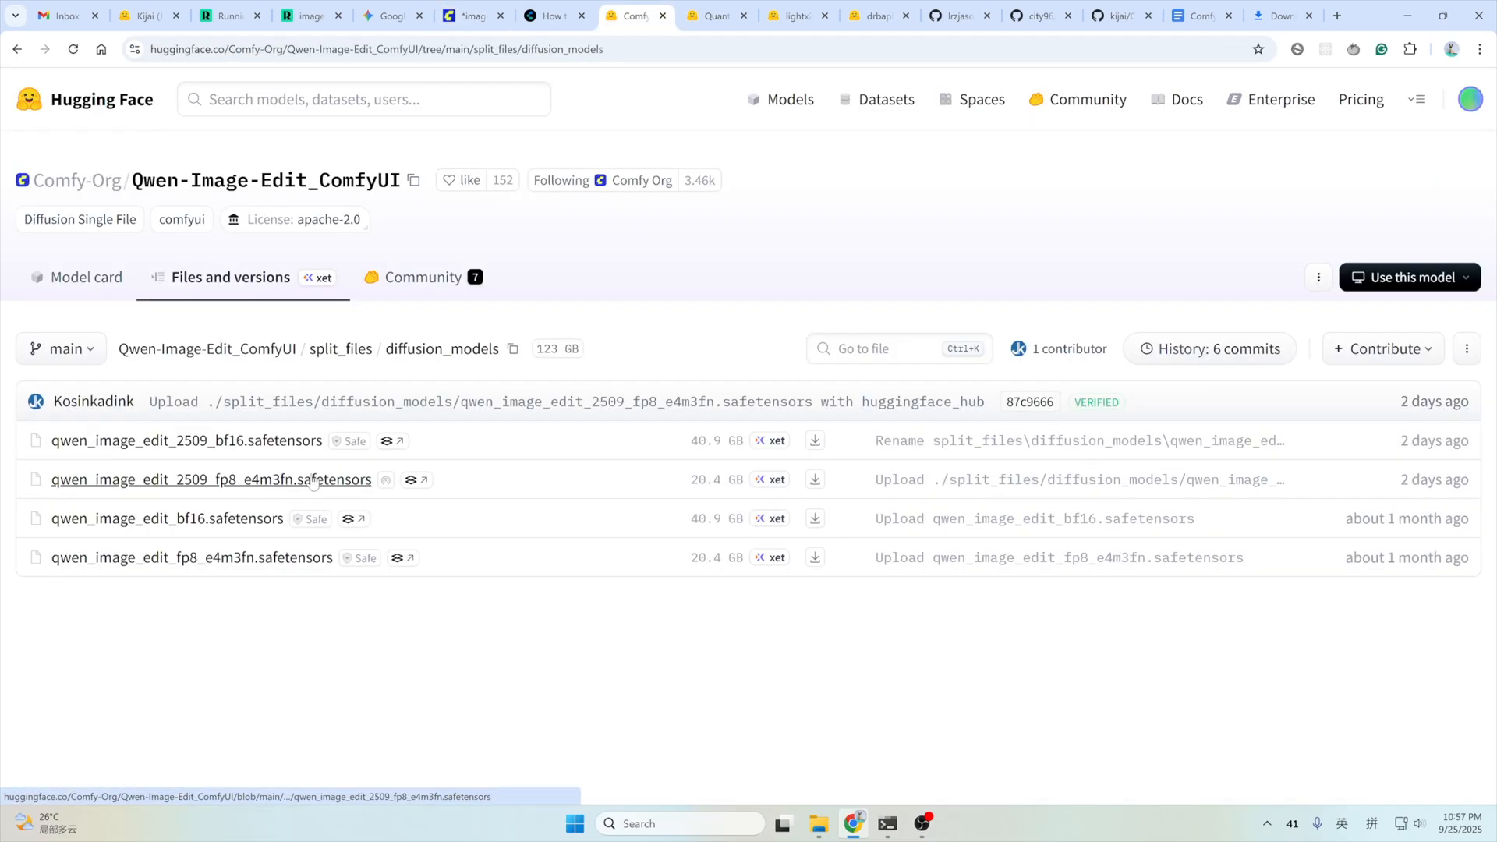
mouse_move(187, 440)
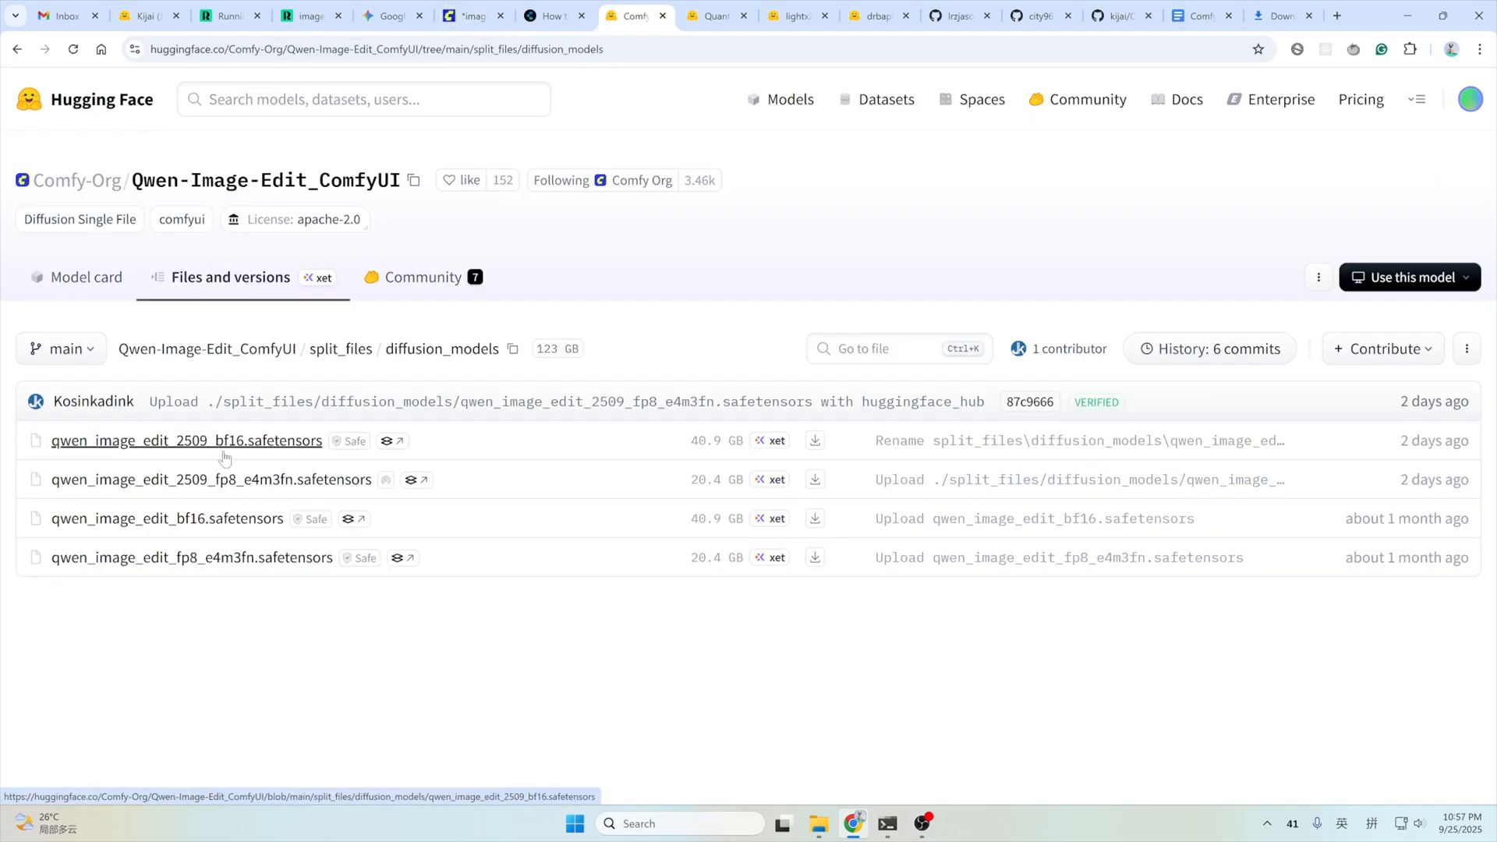
mouse_move(230, 486)
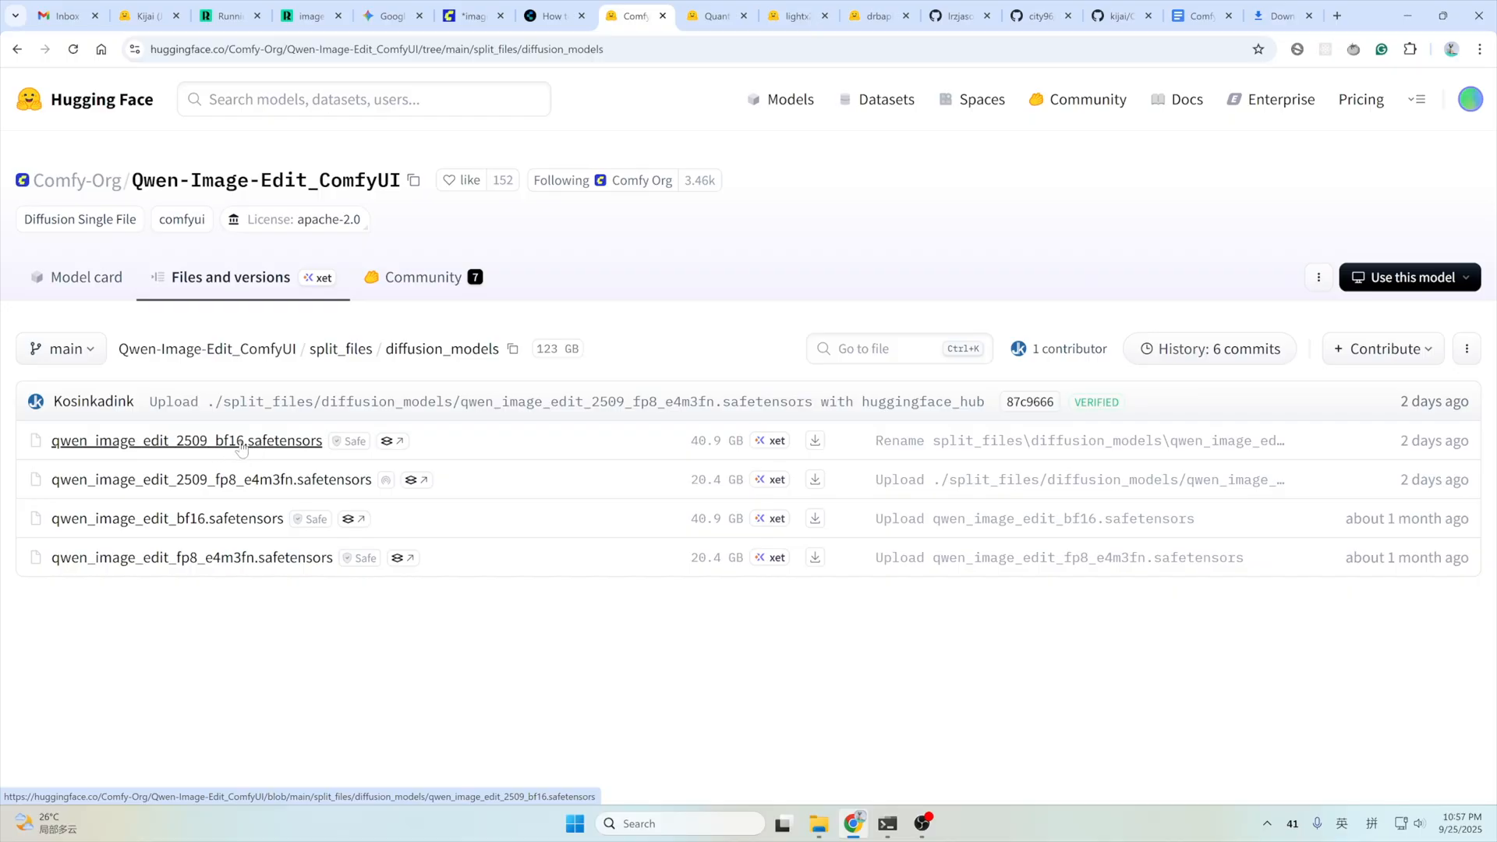
mouse_move(711, 435)
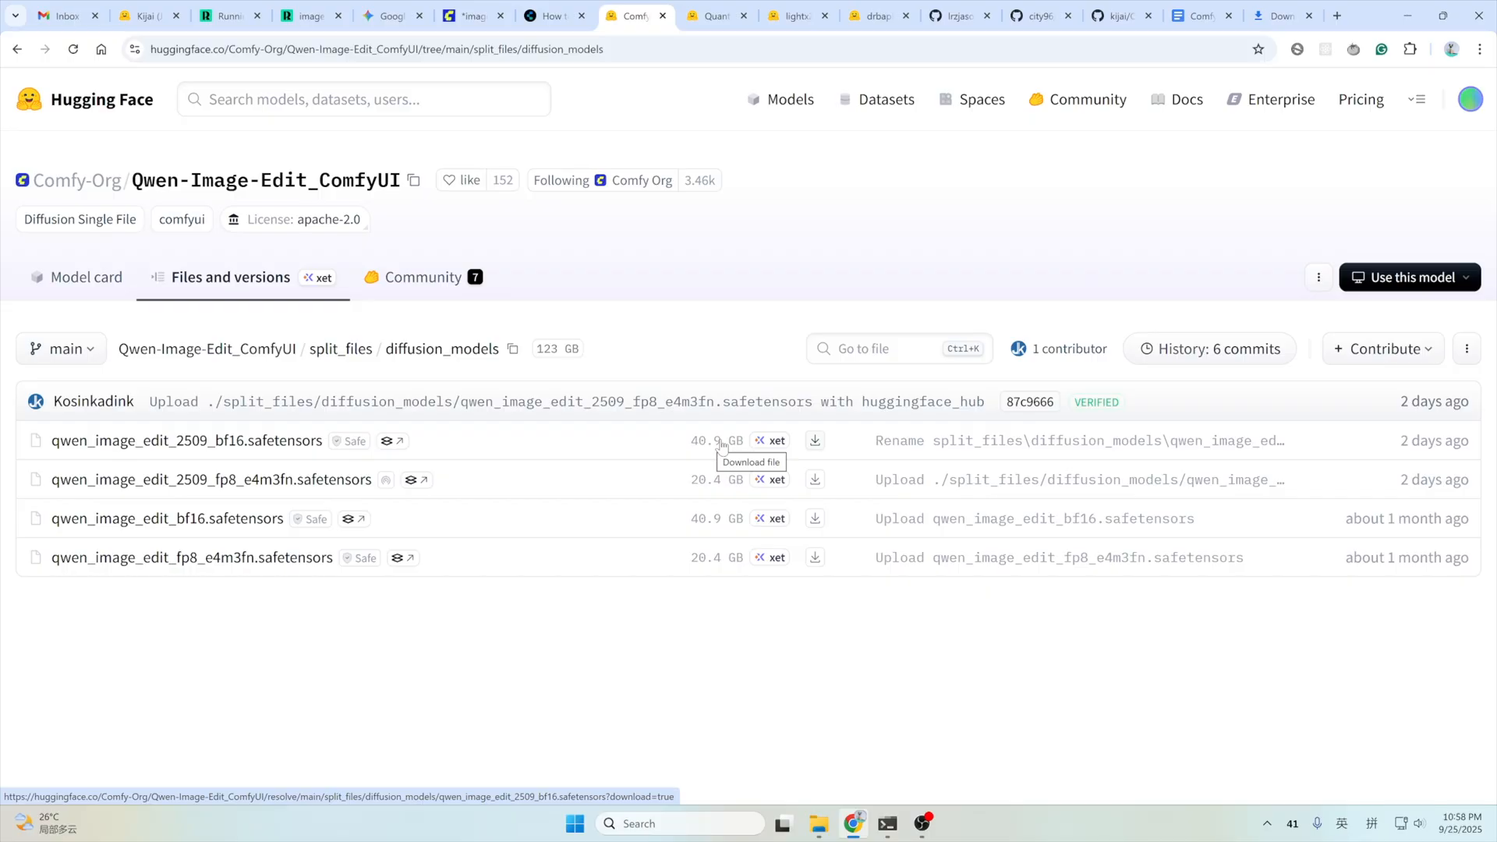
mouse_move(690, 210)
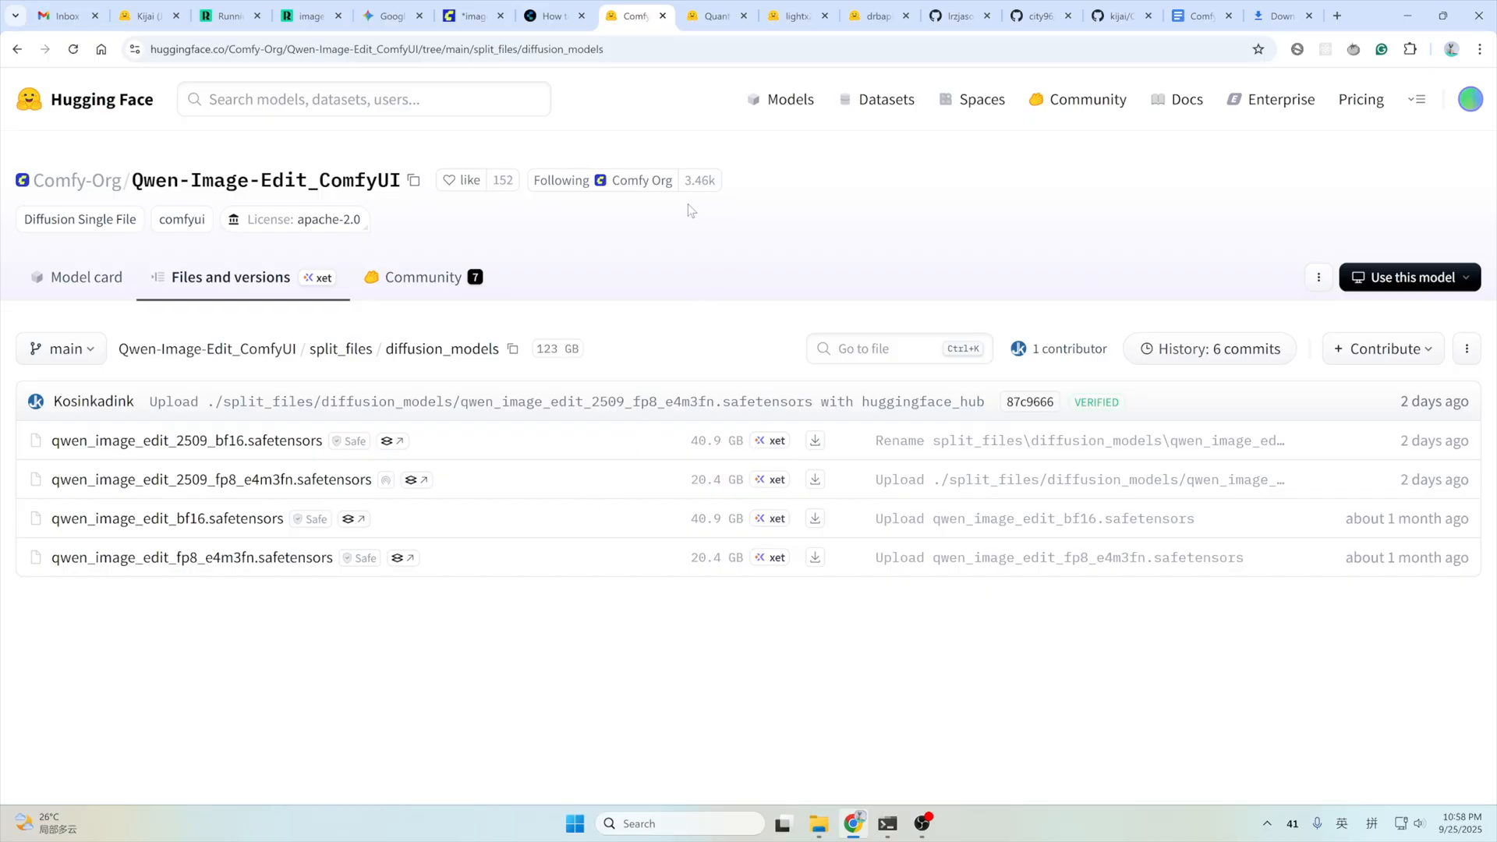
Start downloading Qwen-Image-Edit-2509-Q4_0.gguf and browse the save dialog to ComfyUI\models\unet.
left_click(714, 15)
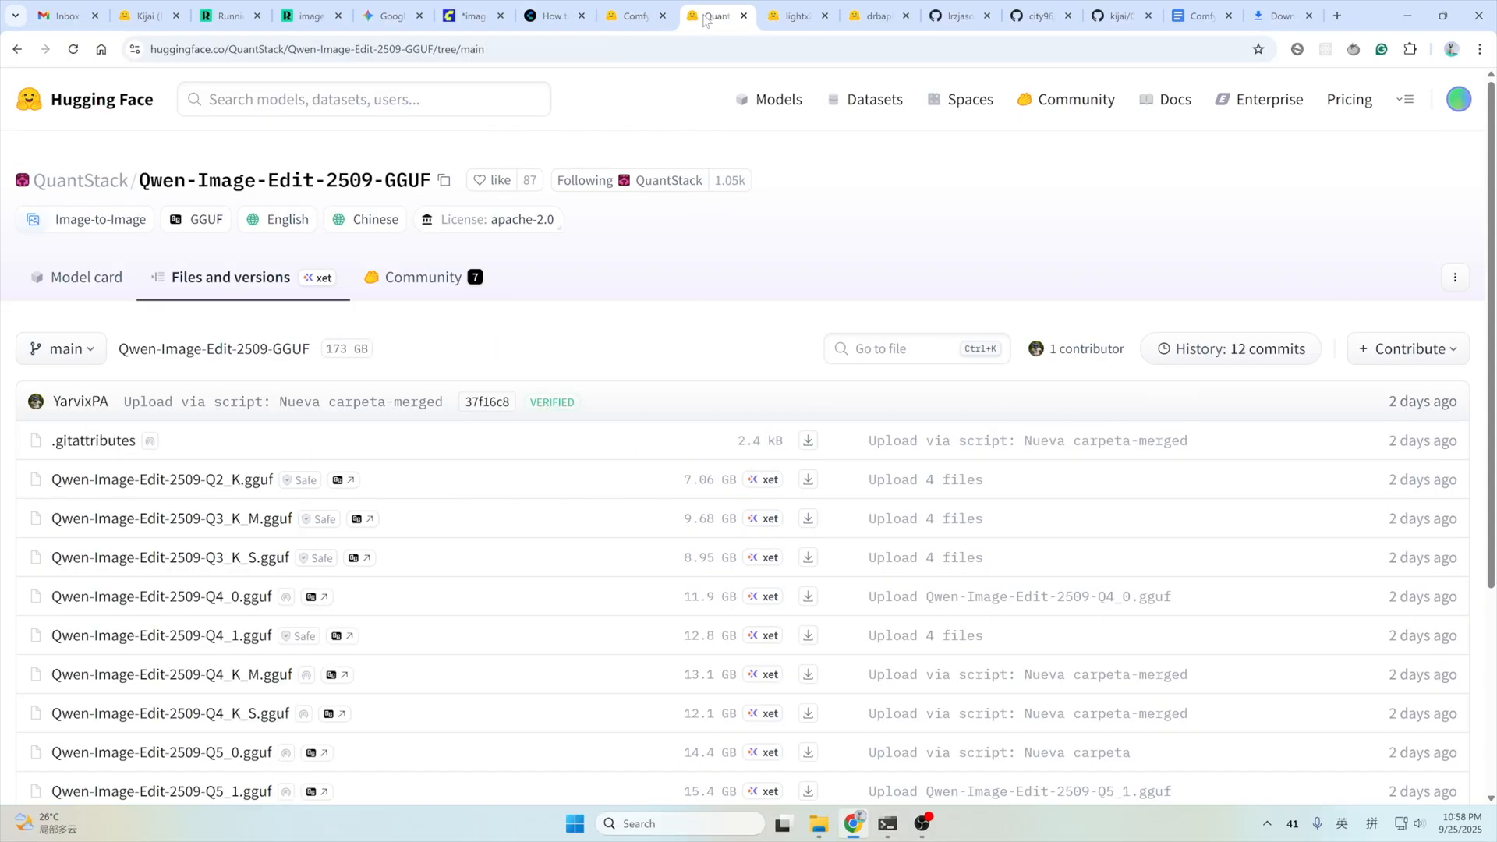
scroll("down", 3)
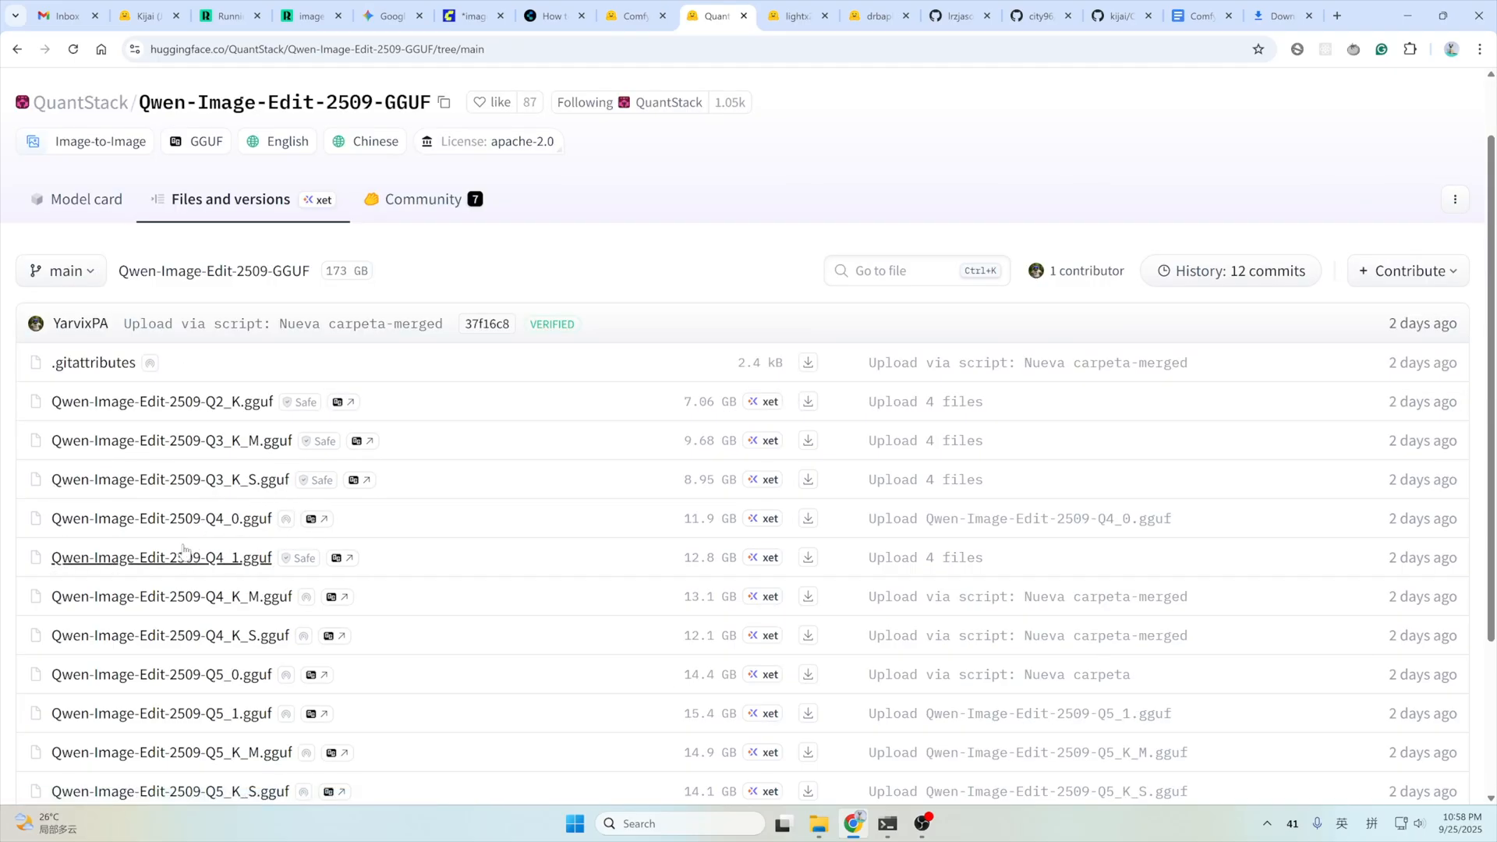
mouse_move(161, 517)
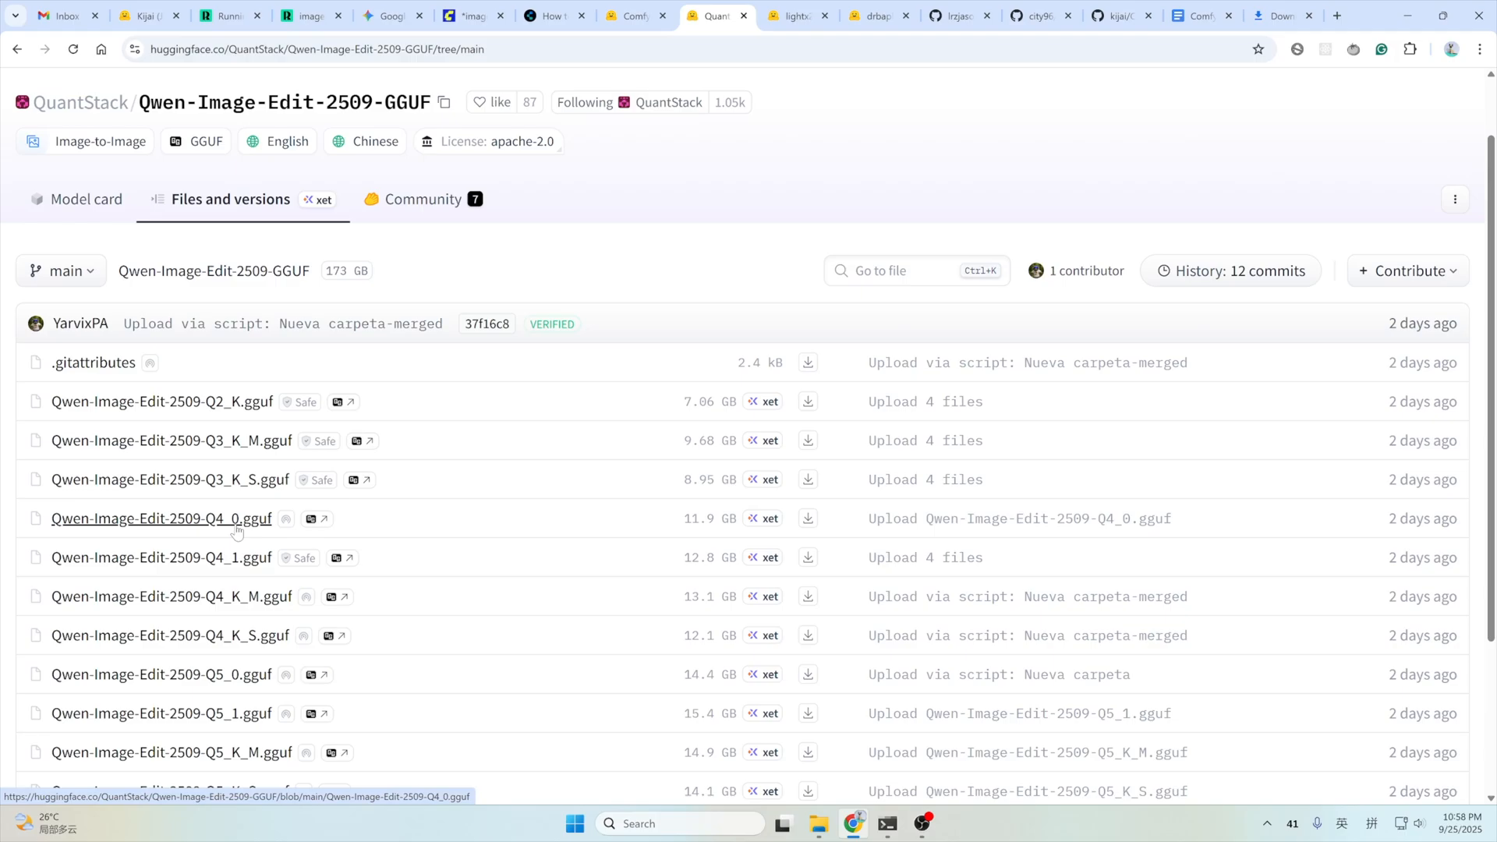
mouse_move(810, 517)
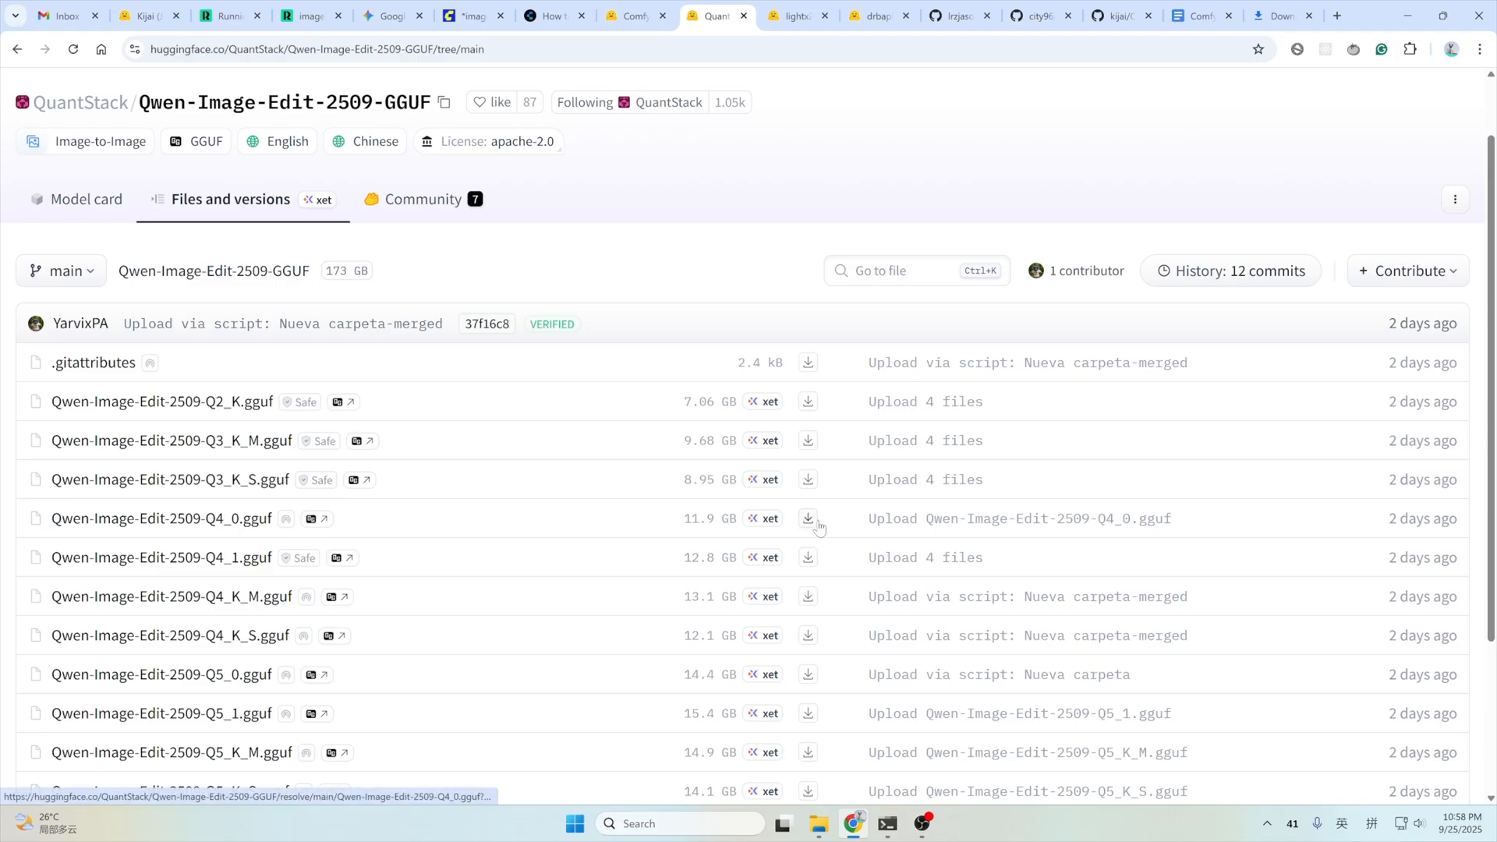
left_click(808, 517)
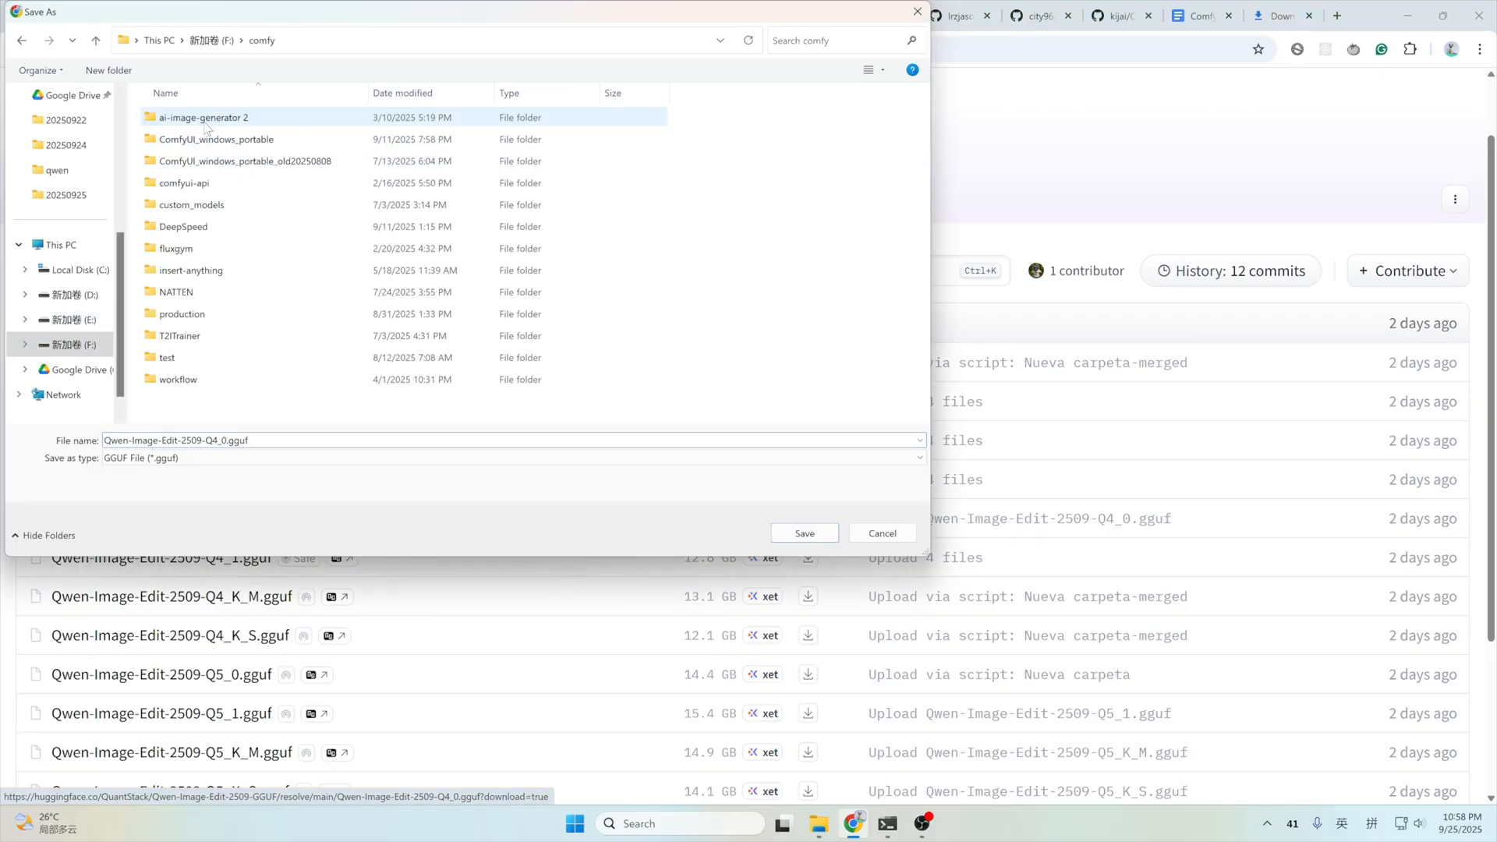
double_click(219, 139)
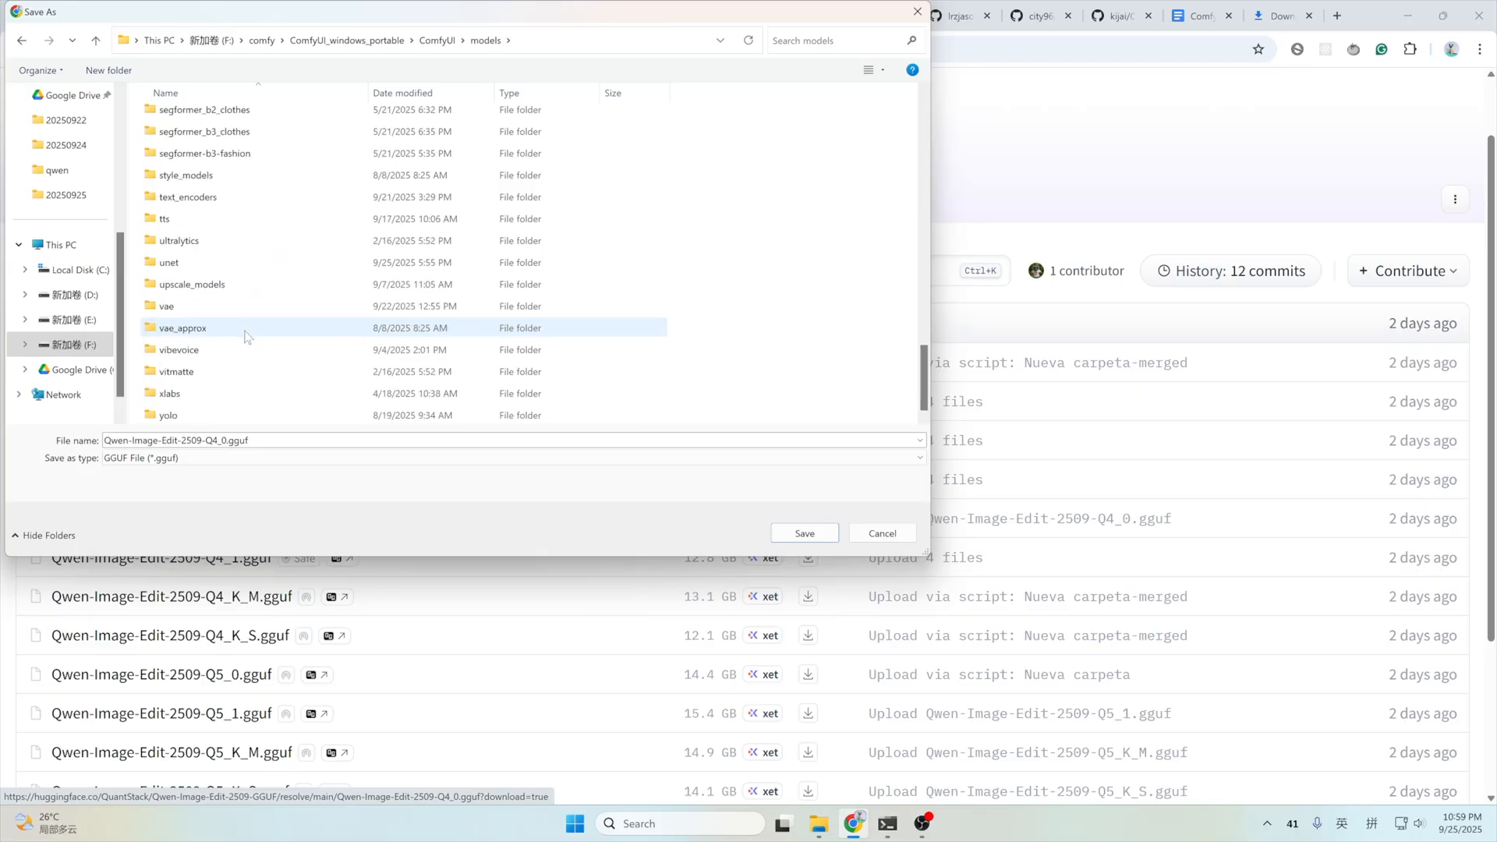
double_click(169, 262)
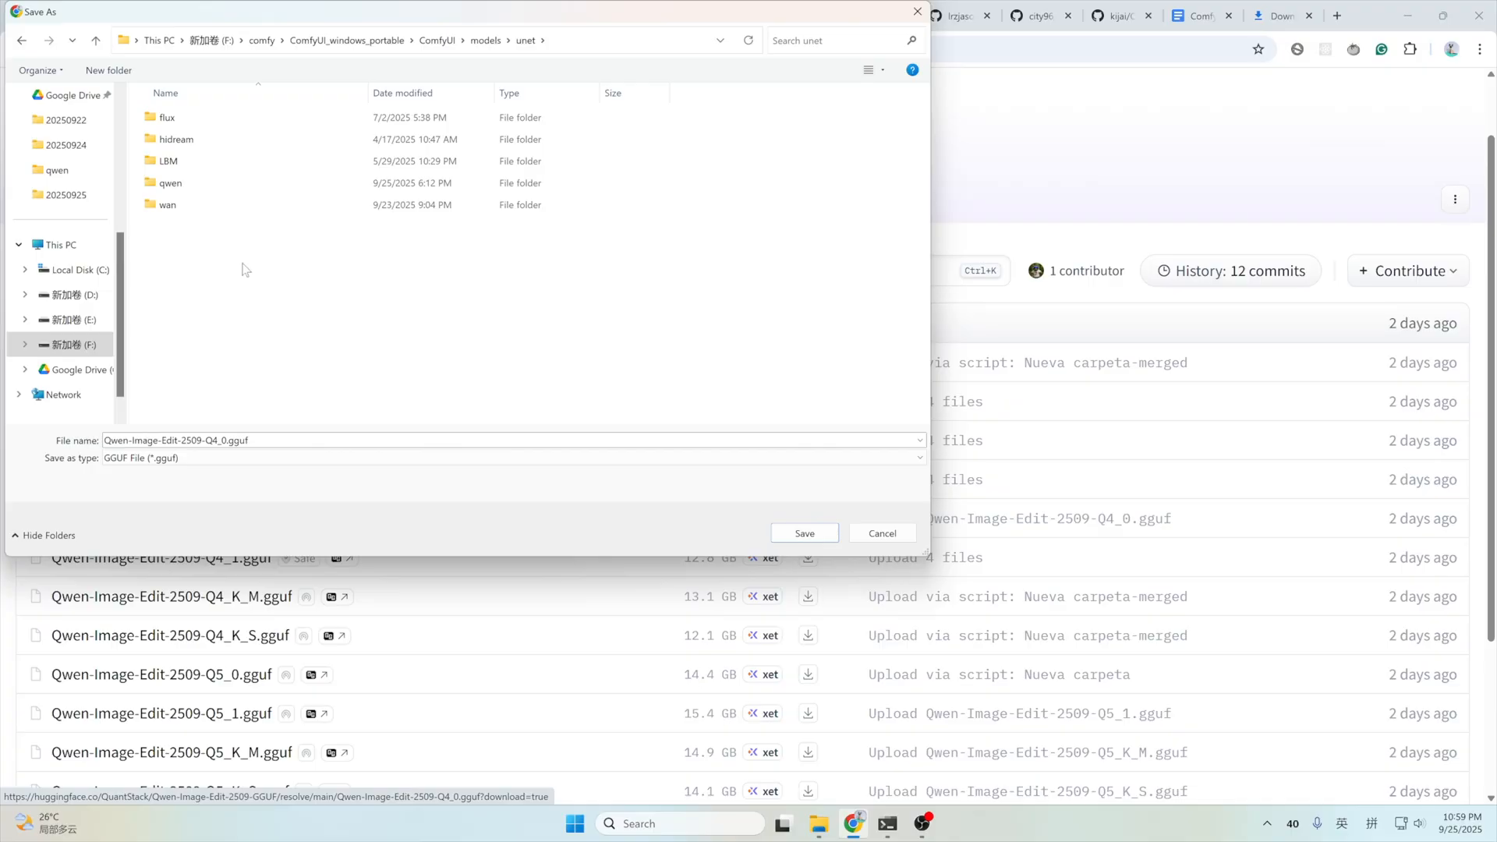
mouse_move(167, 204)
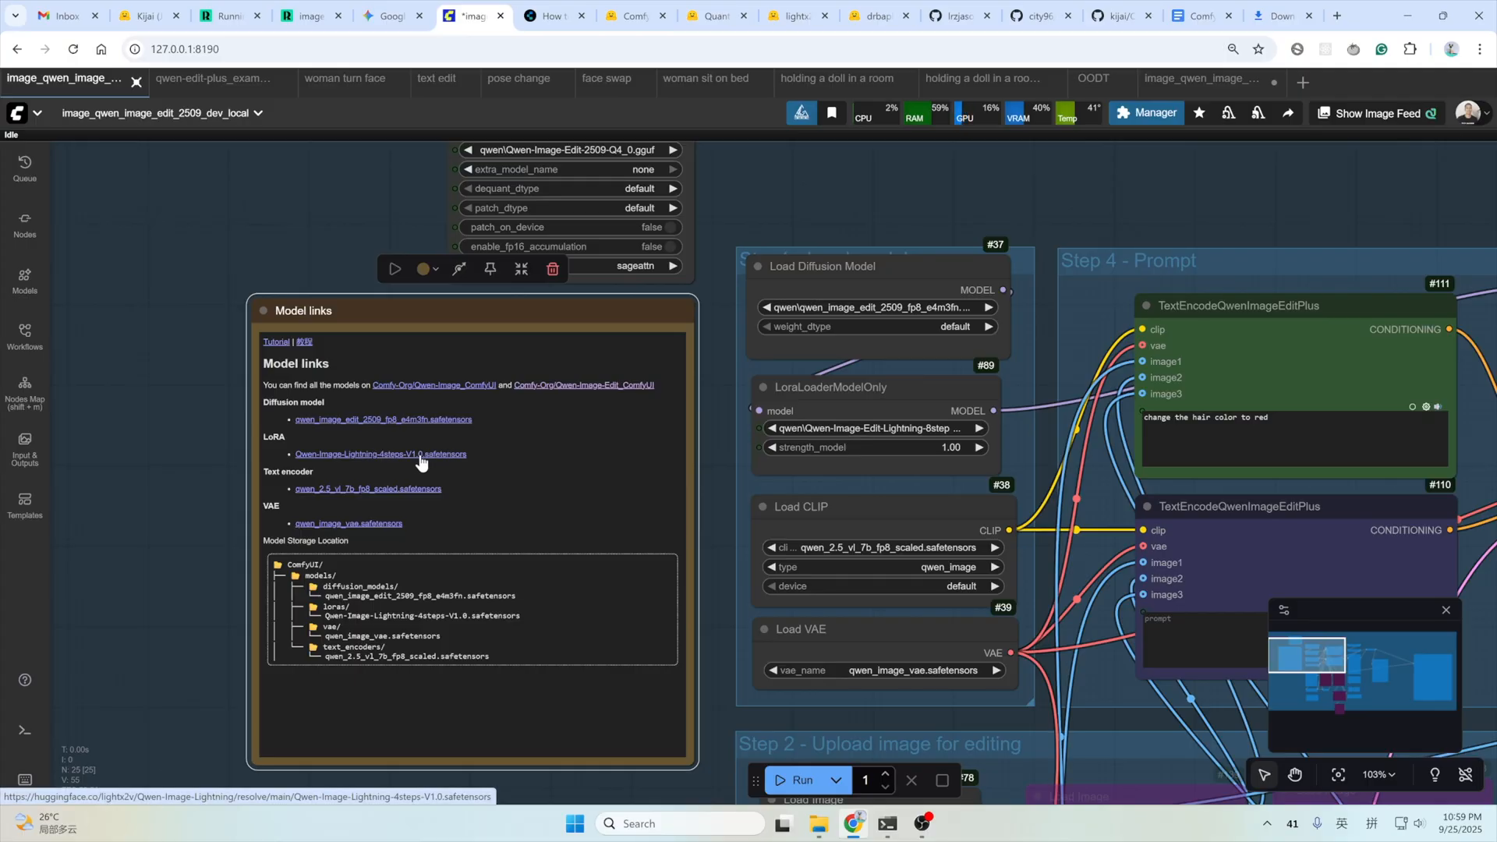
mouse_move(435, 458)
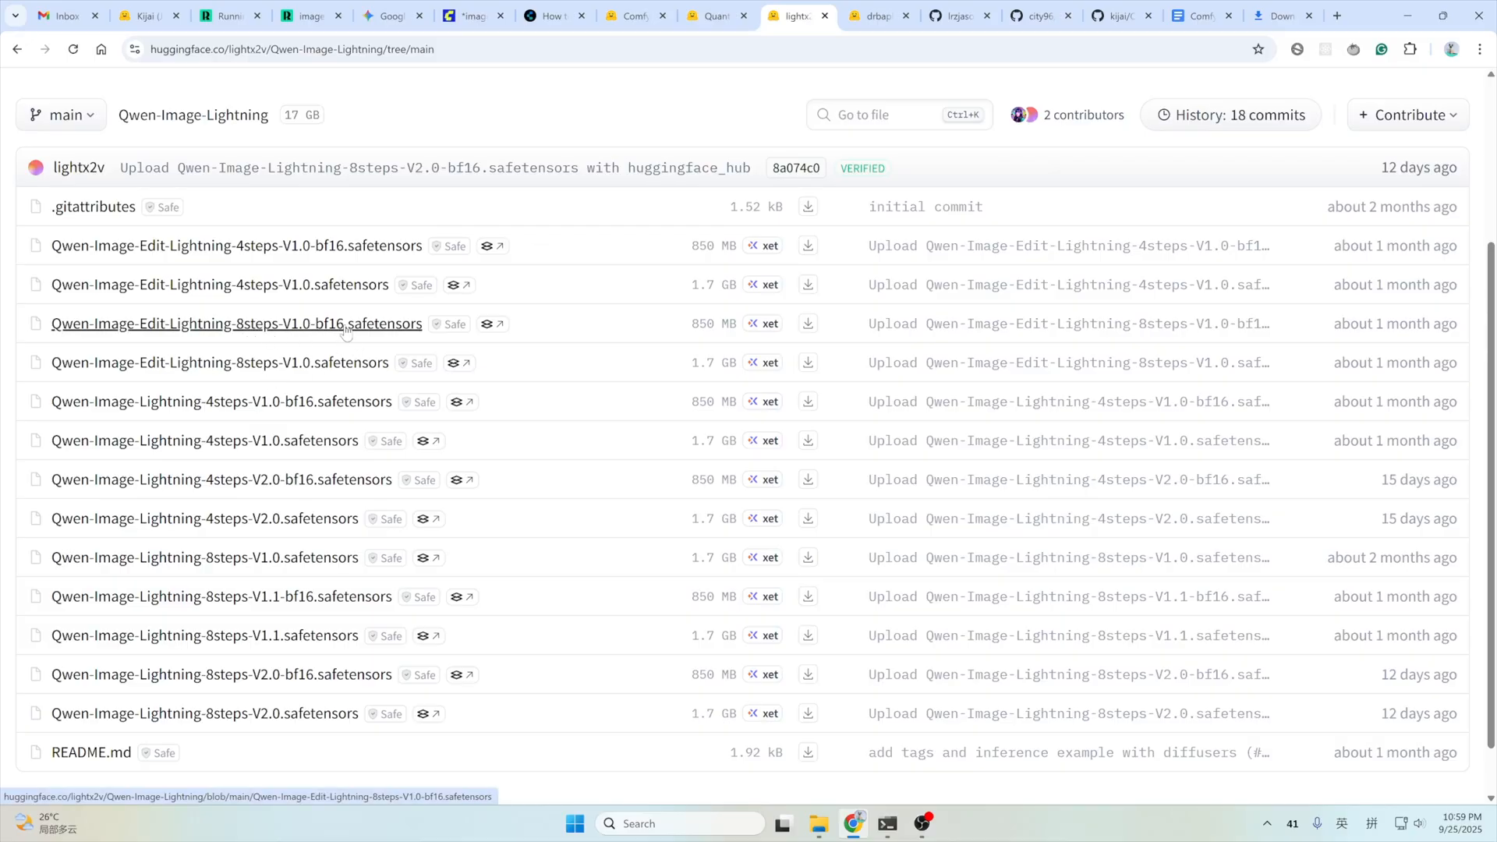
mouse_move(235, 245)
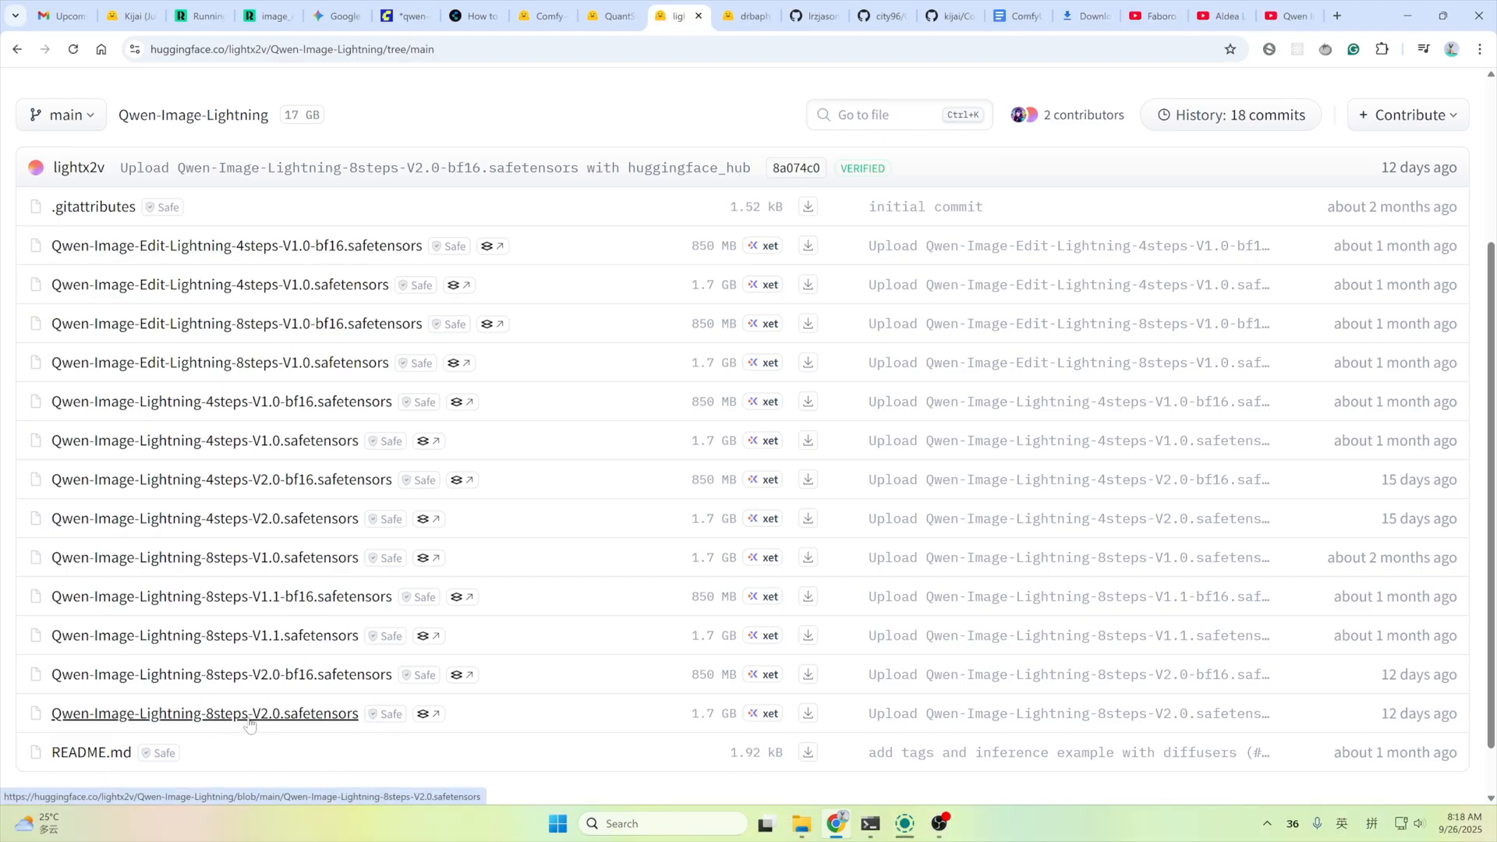
mouse_move(262, 697)
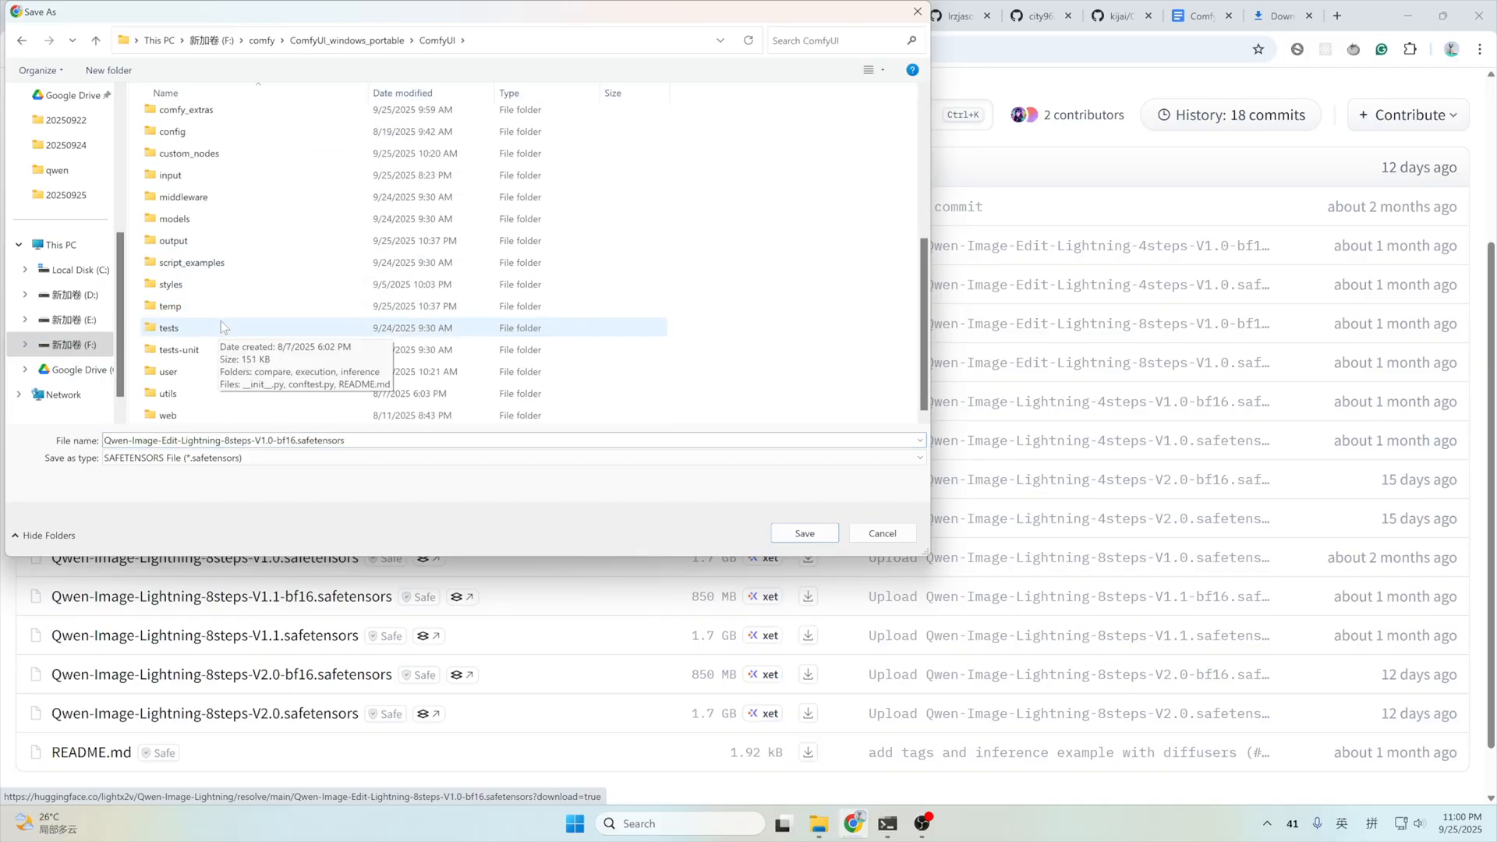
Choose the ComfyUI models folder as the save location for the 8steps-V1.0-bf16 Lightning LoRA.
double_click(173, 218)
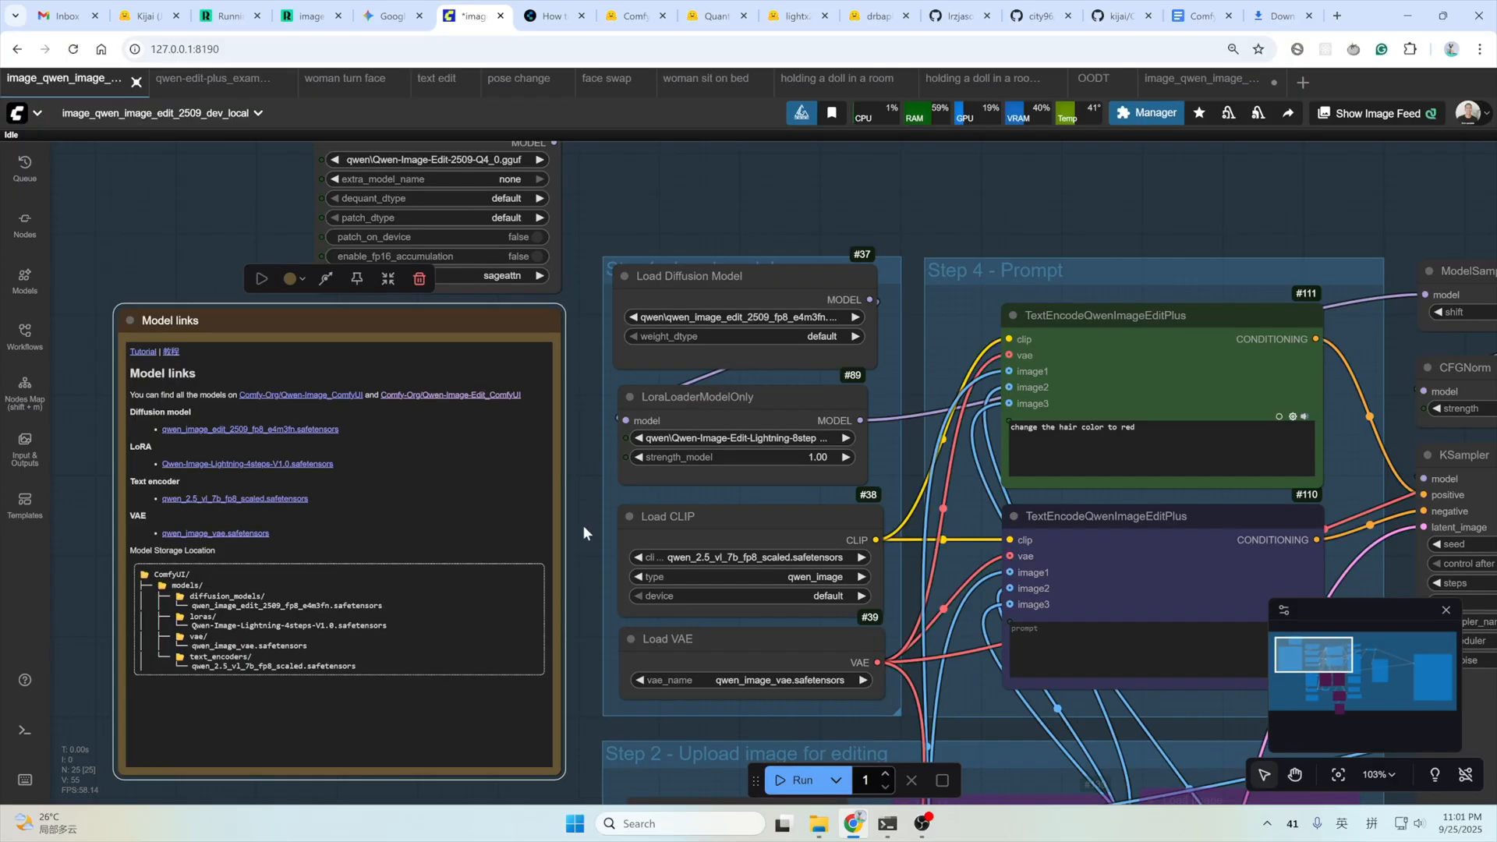
mouse_move(592, 529)
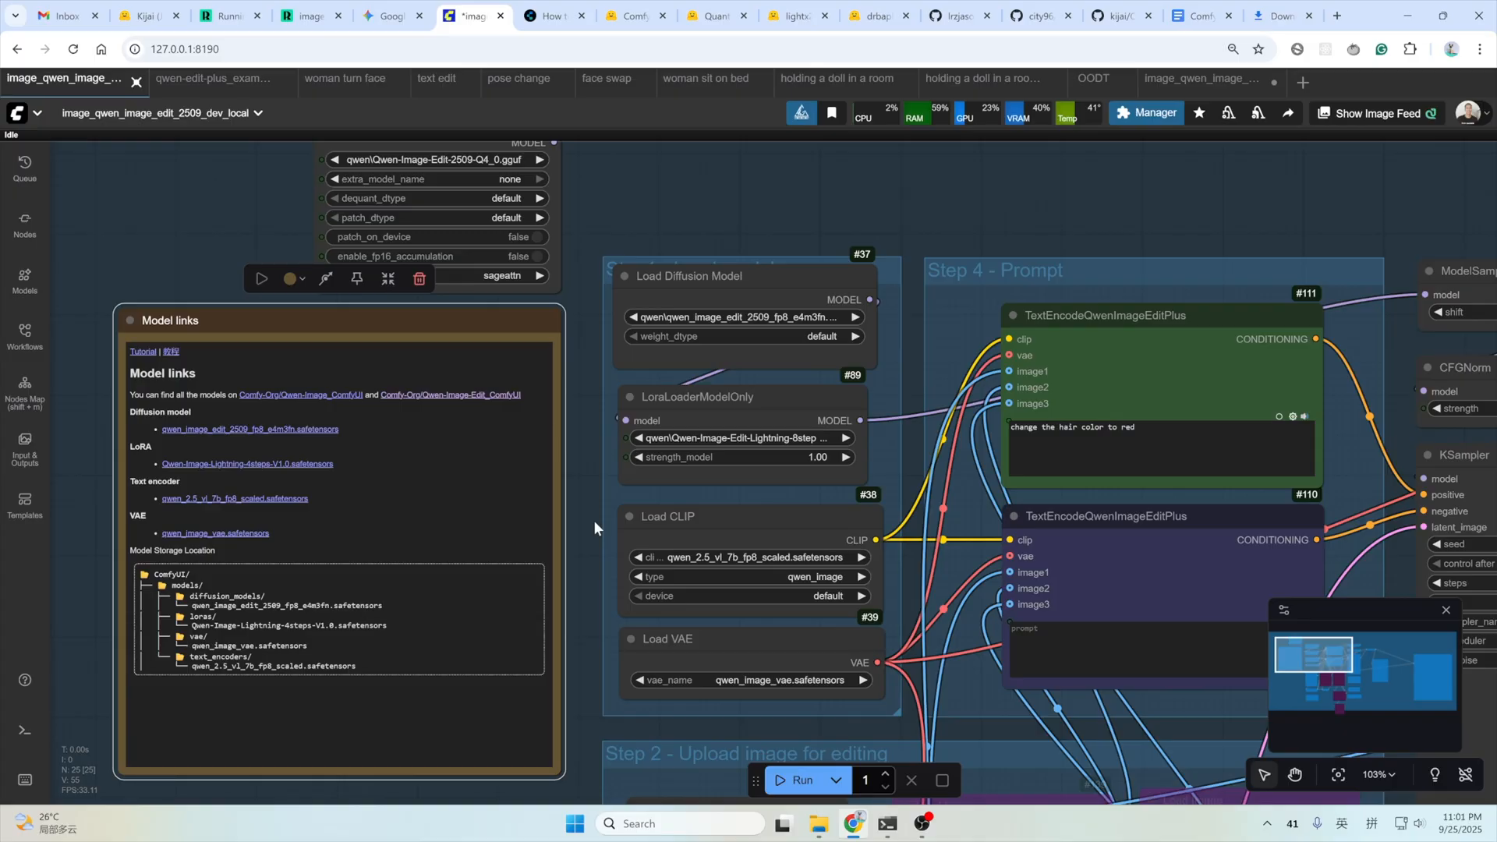
mouse_move(670, 434)
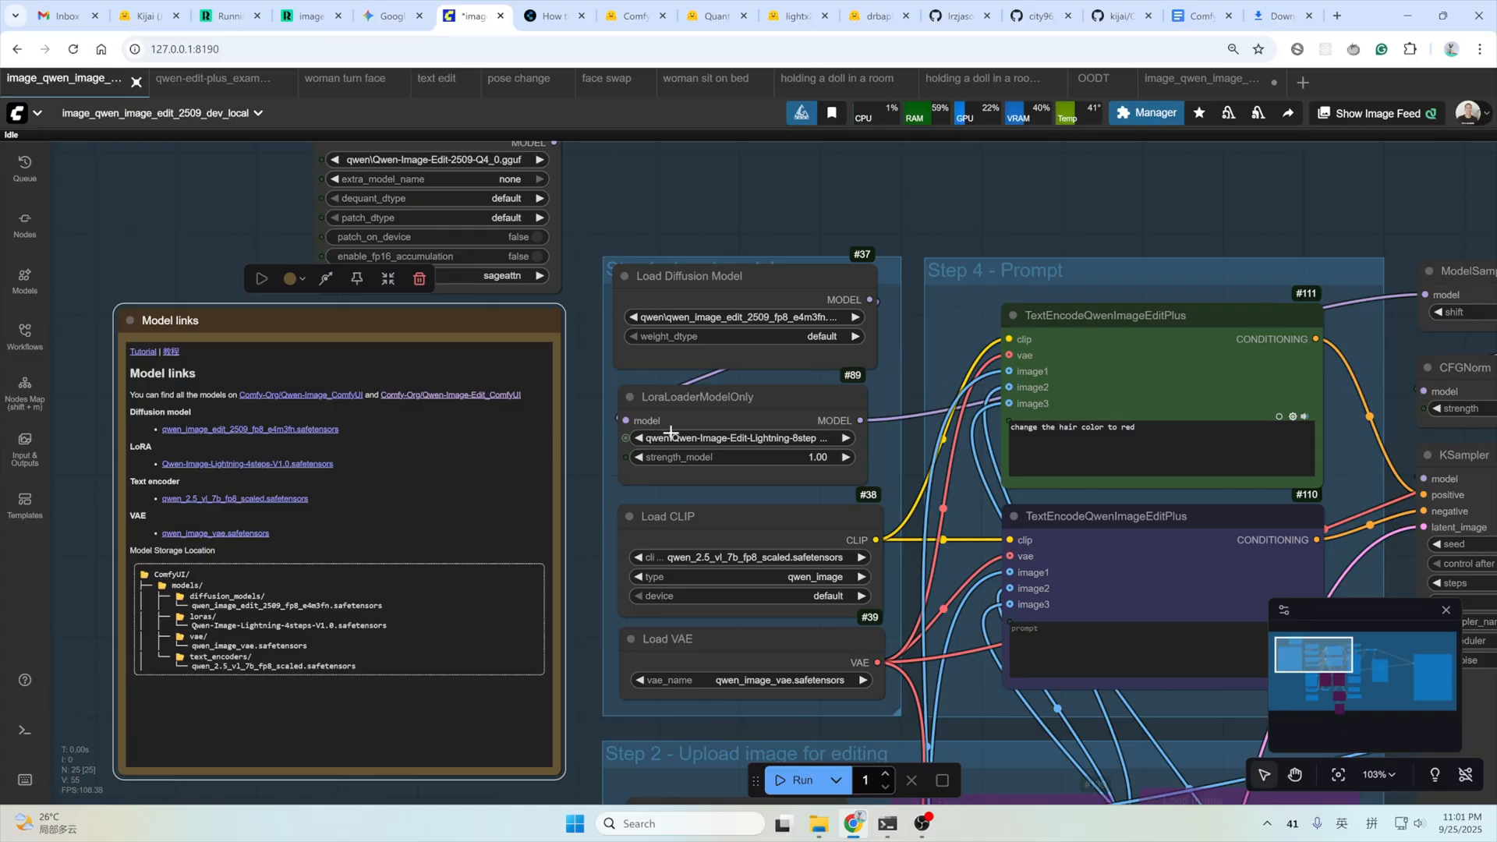
mouse_move(742, 446)
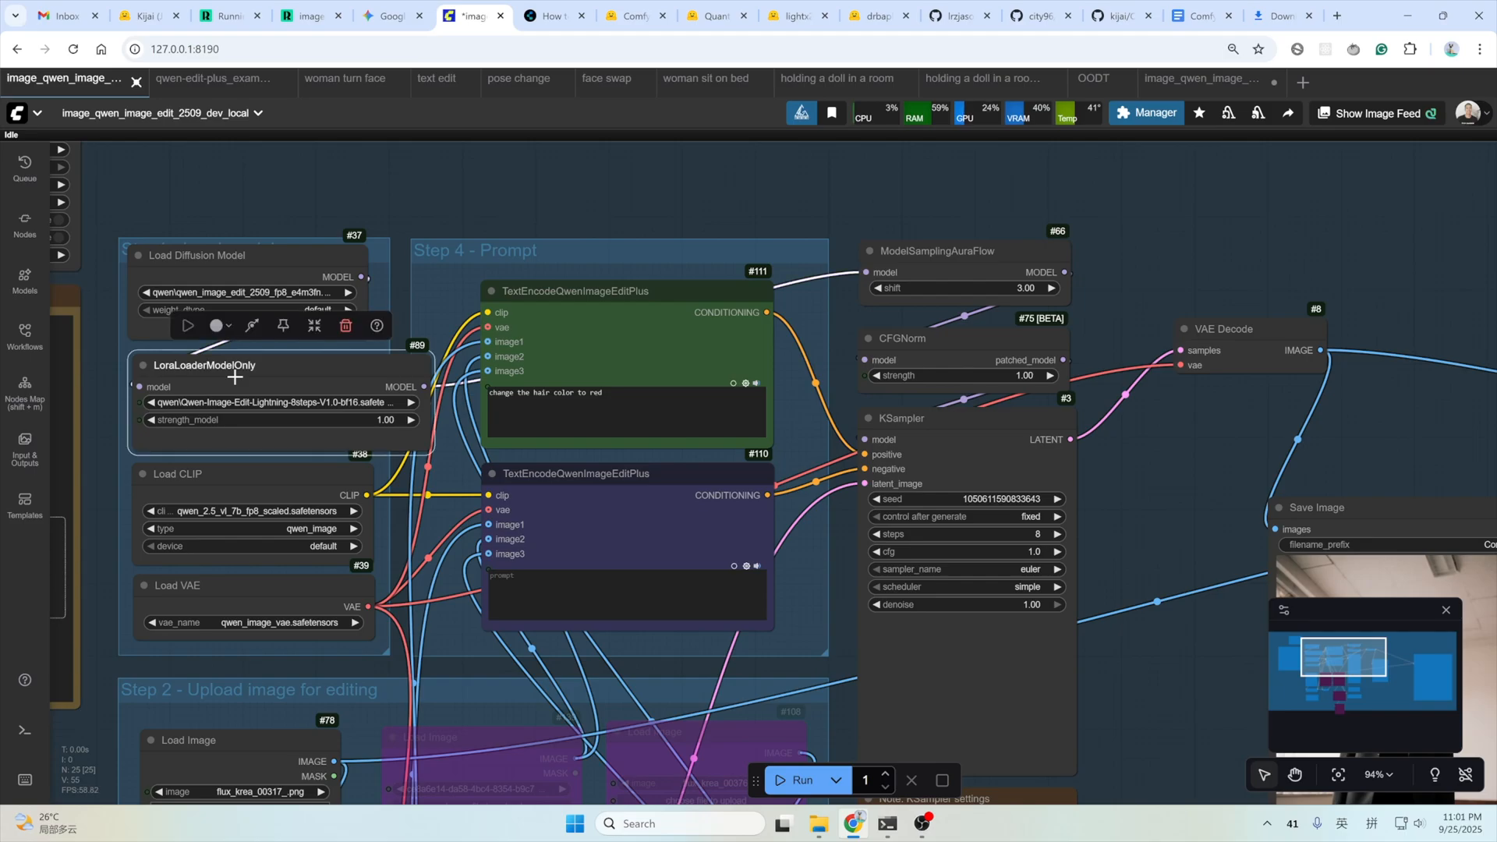
left_click(232, 364)
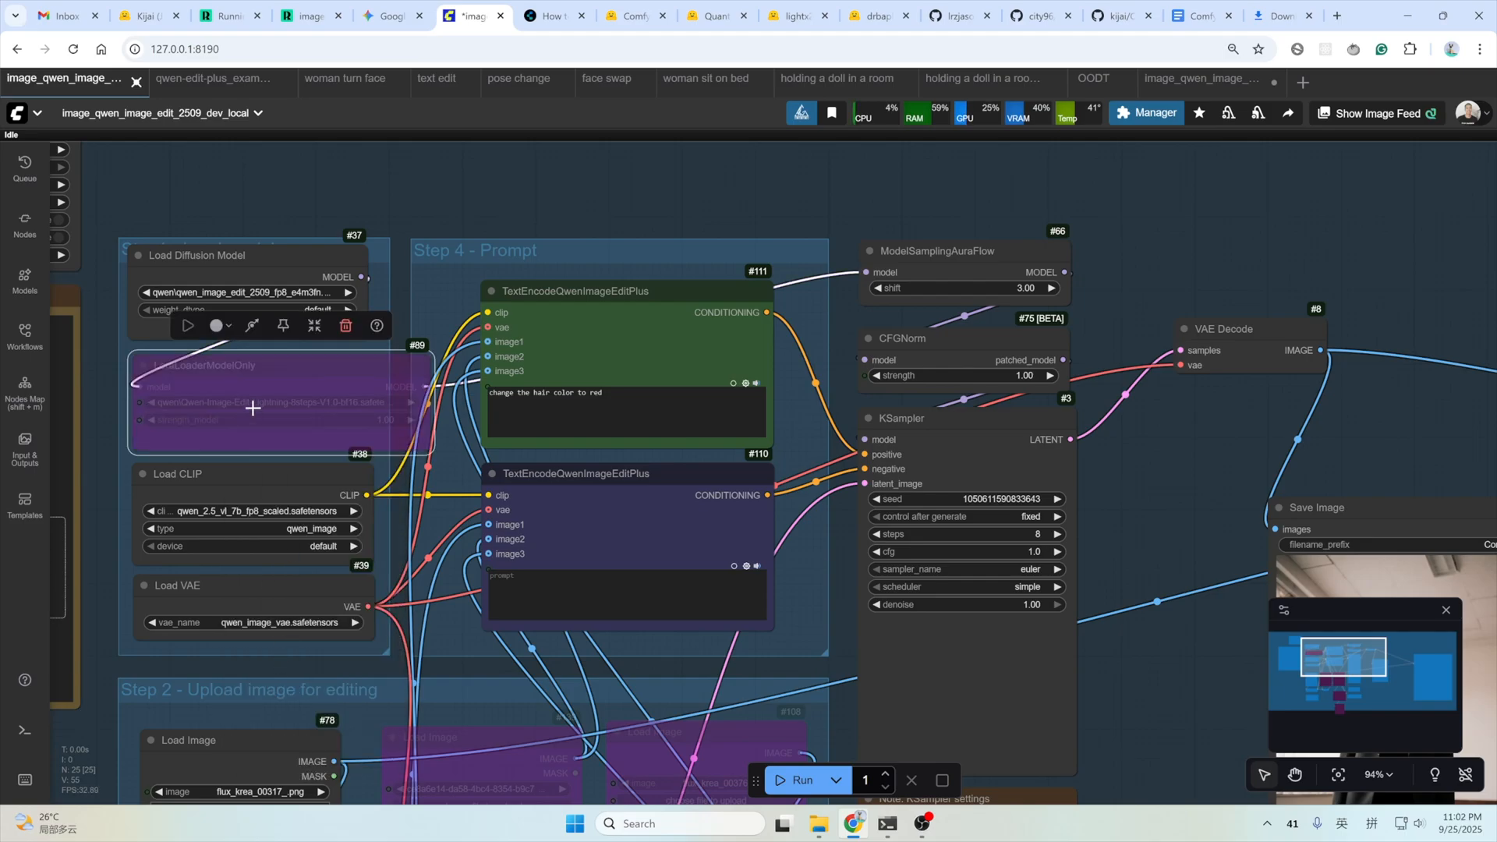
mouse_move(261, 435)
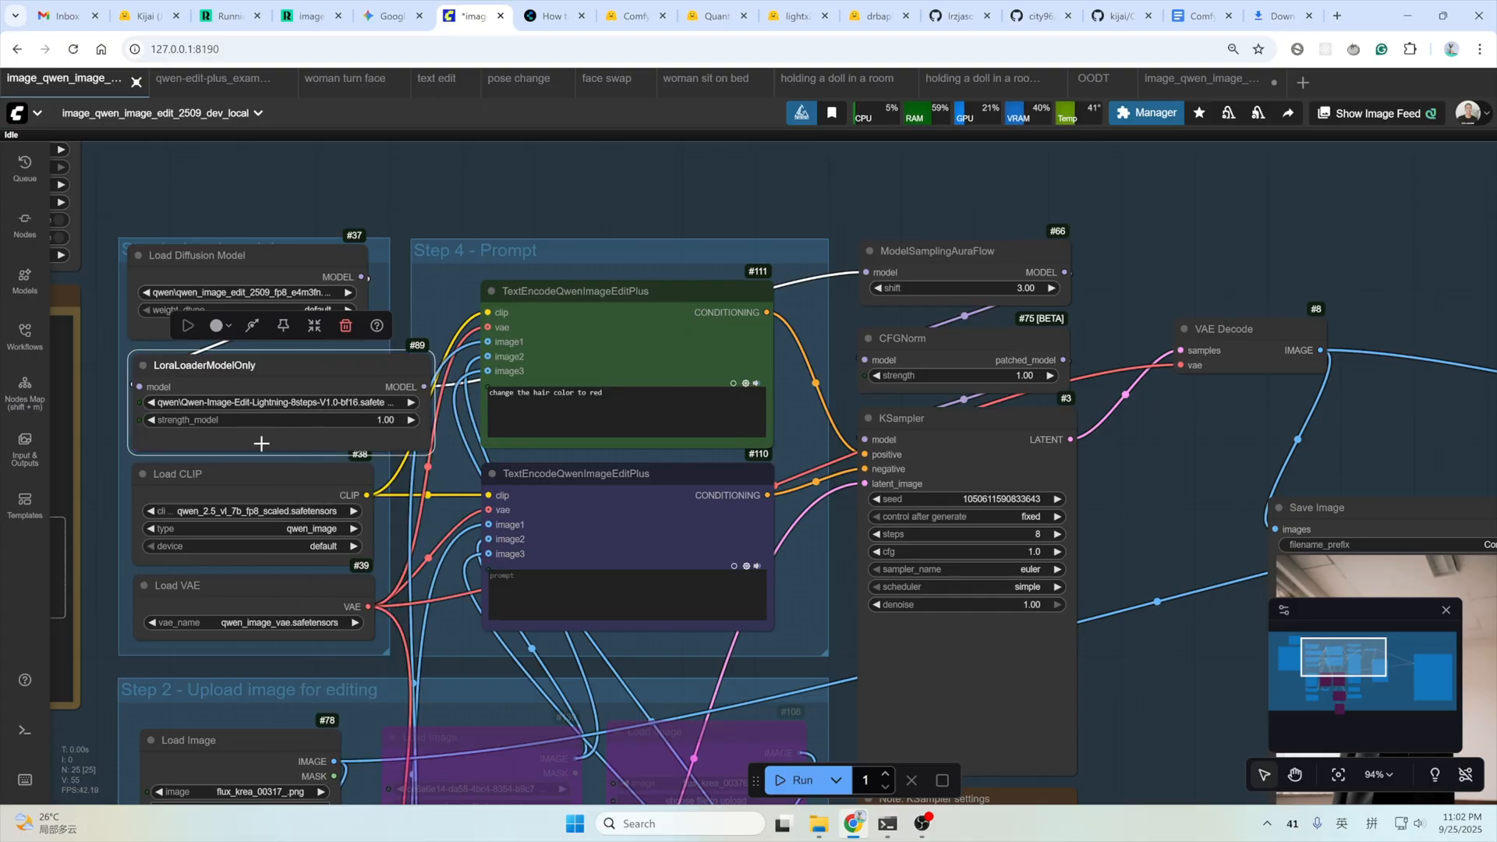
Switch to the RunningHub image_qwen_image_edit_2509_dev workflow with its pose-change result.
left_click(307, 16)
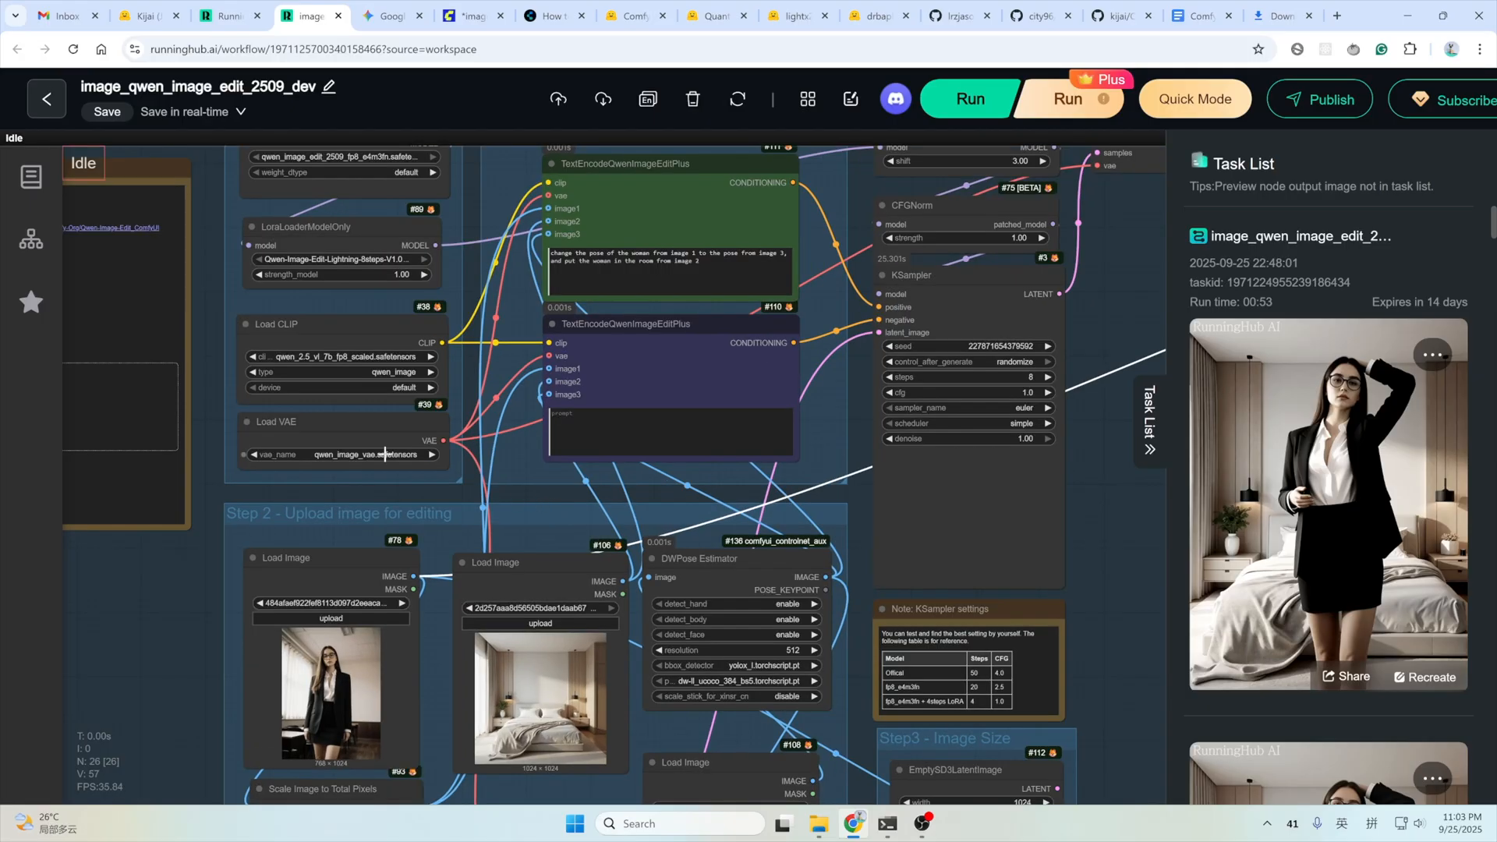
mouse_move(474, 388)
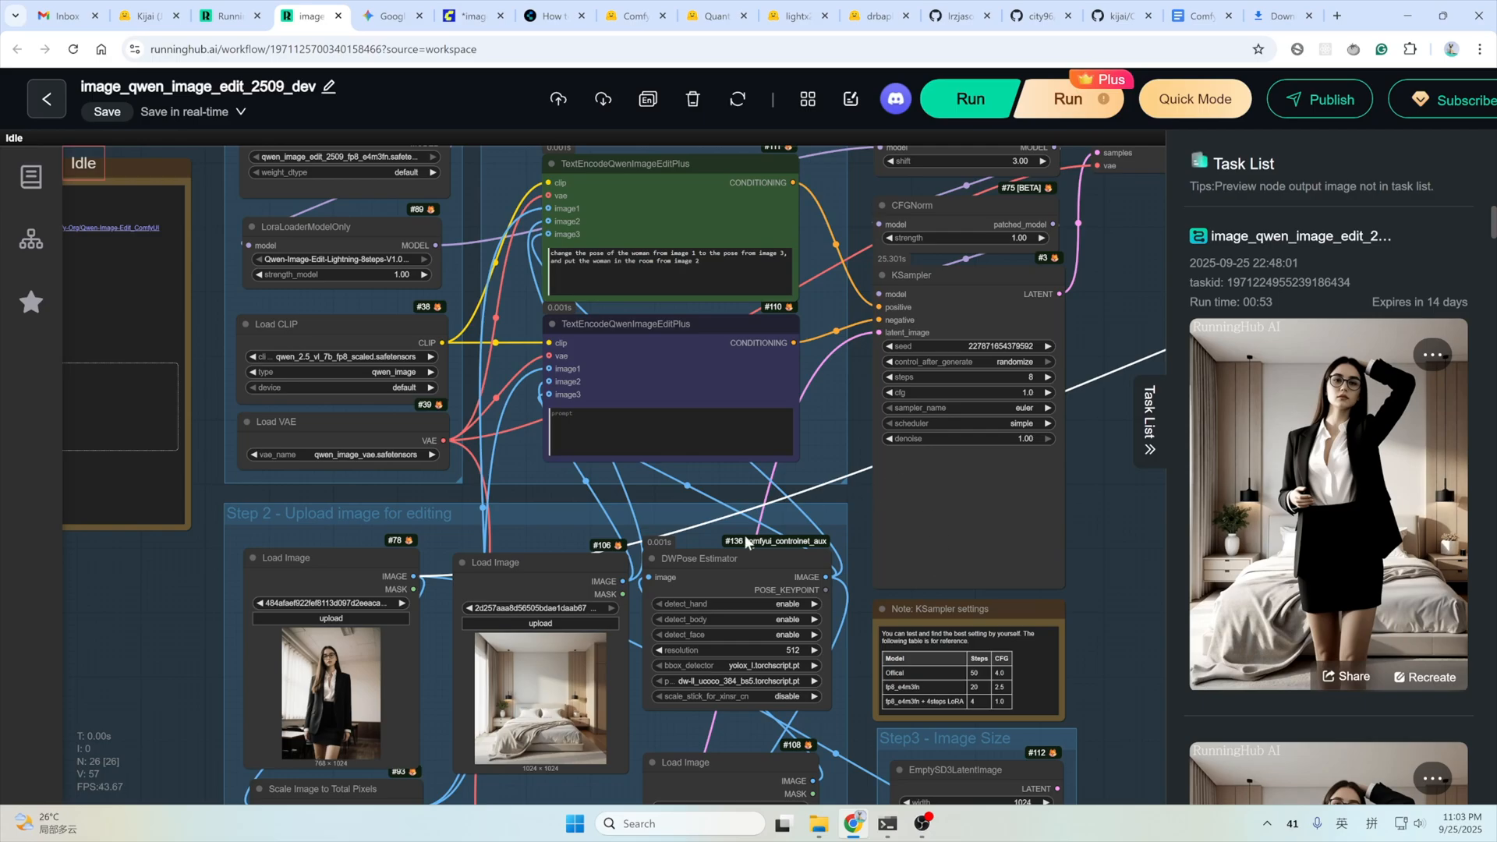
mouse_move(598, 557)
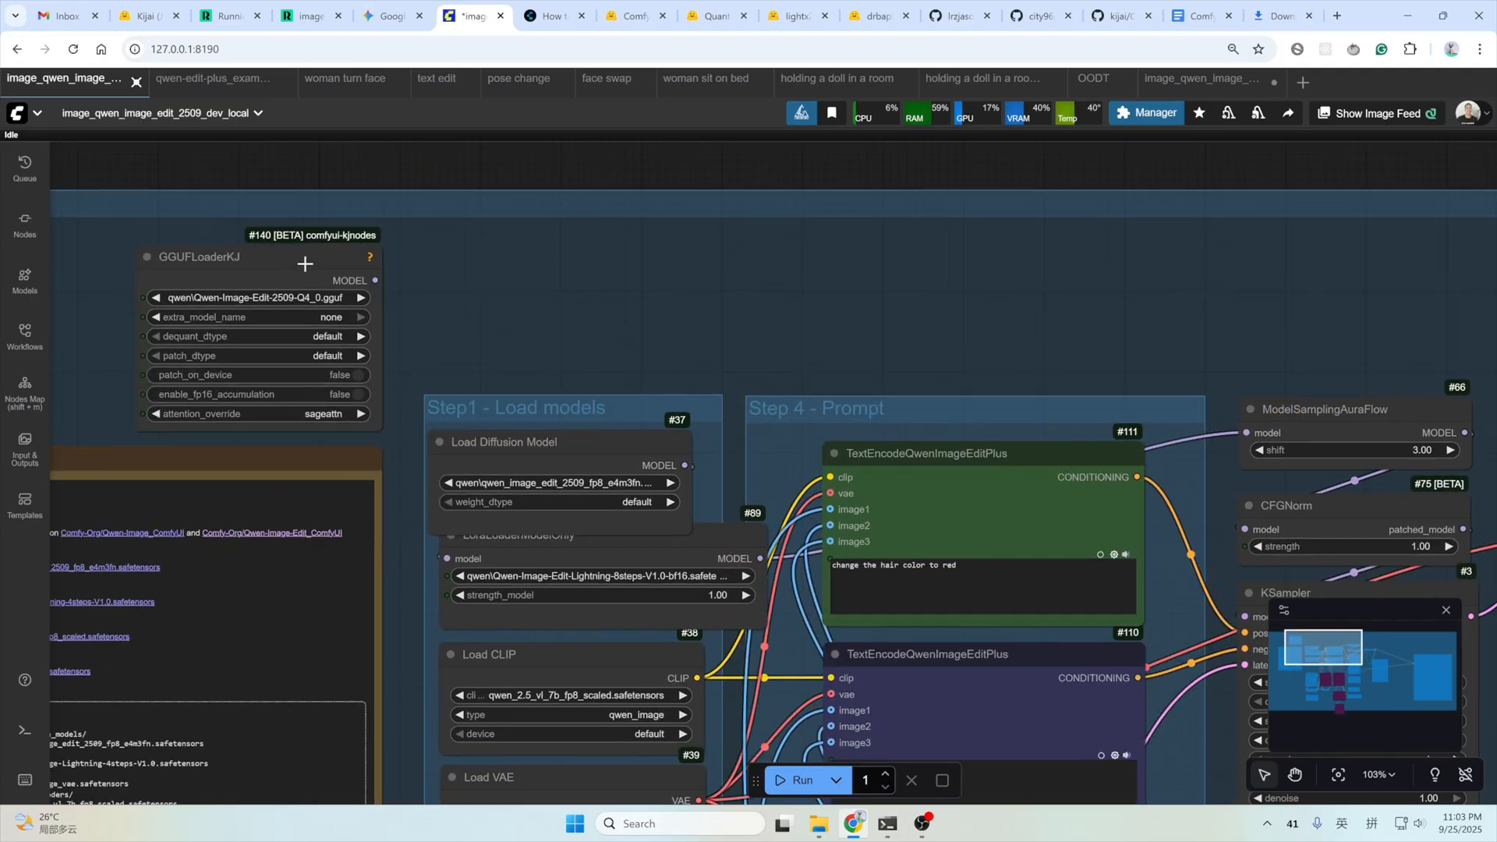
Set GGUFLoaderKJ's attention_override to sdpa, keeping the Qwen-Image-Edit-2509-Q4_0 gguf model.
left_click(202, 254)
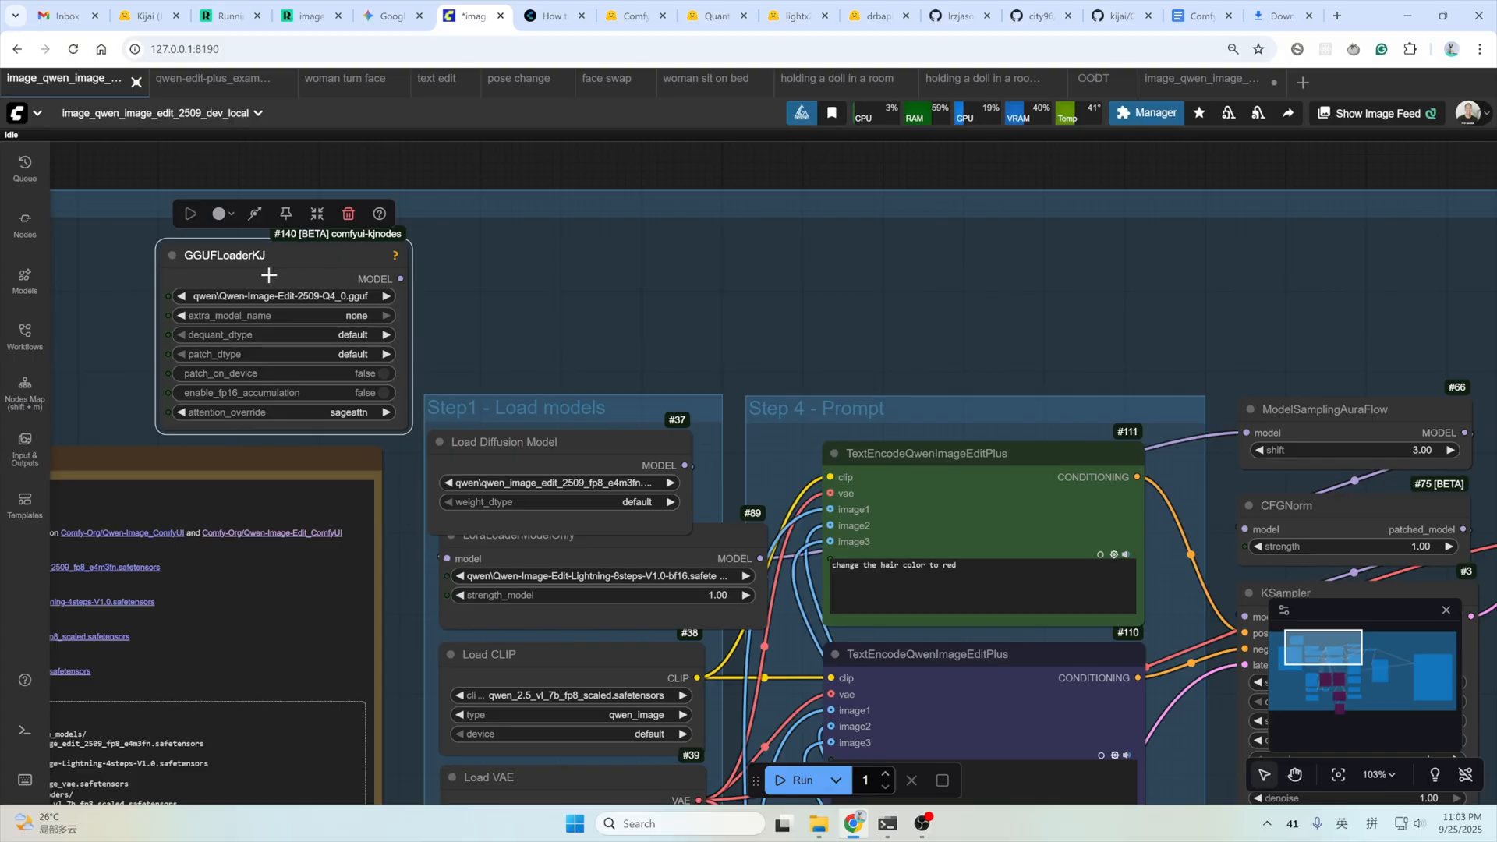
mouse_move(316, 305)
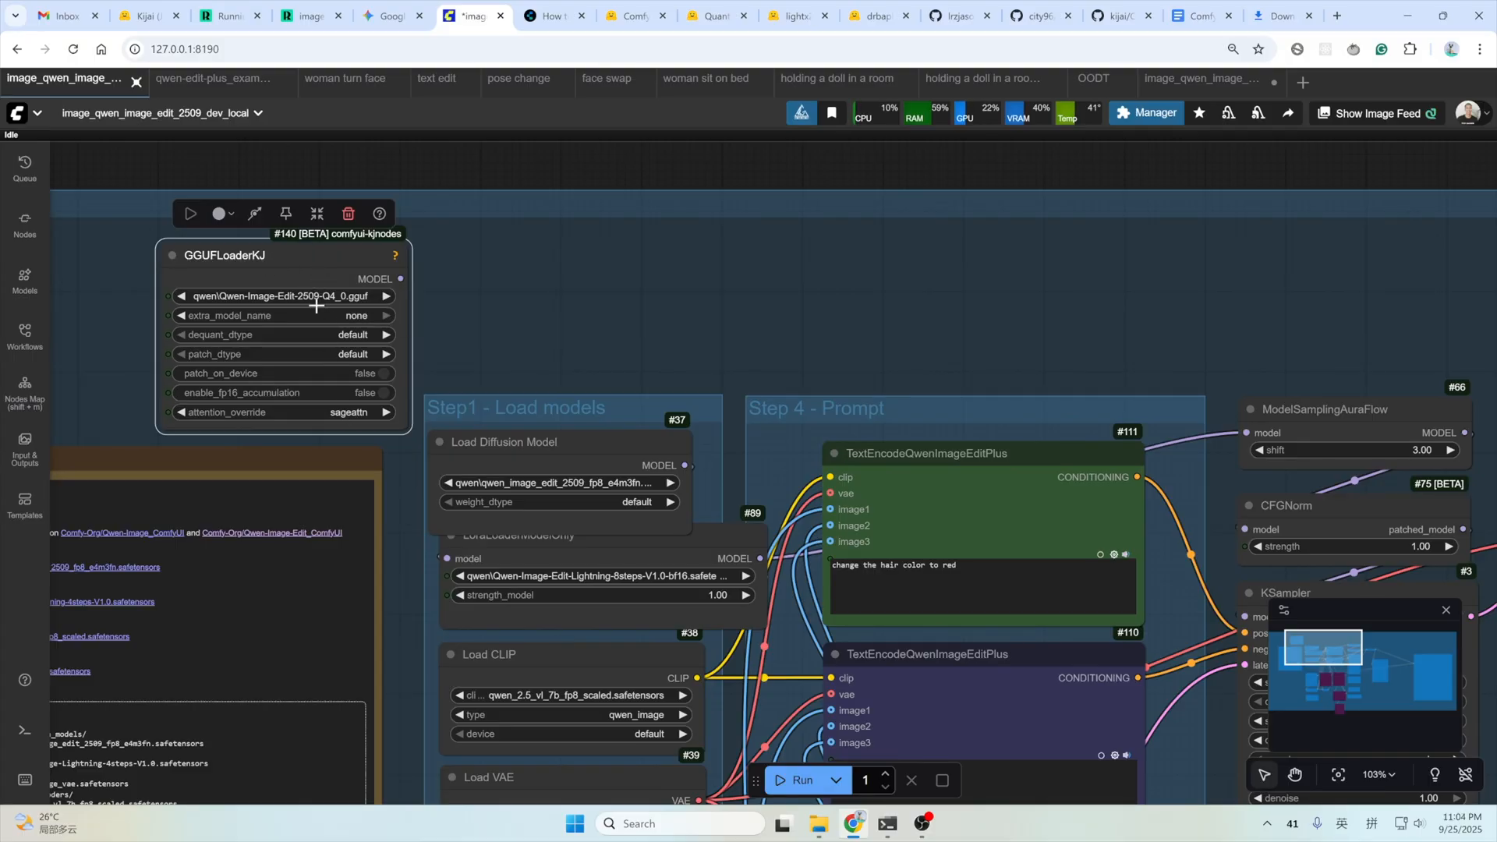
left_click(287, 411)
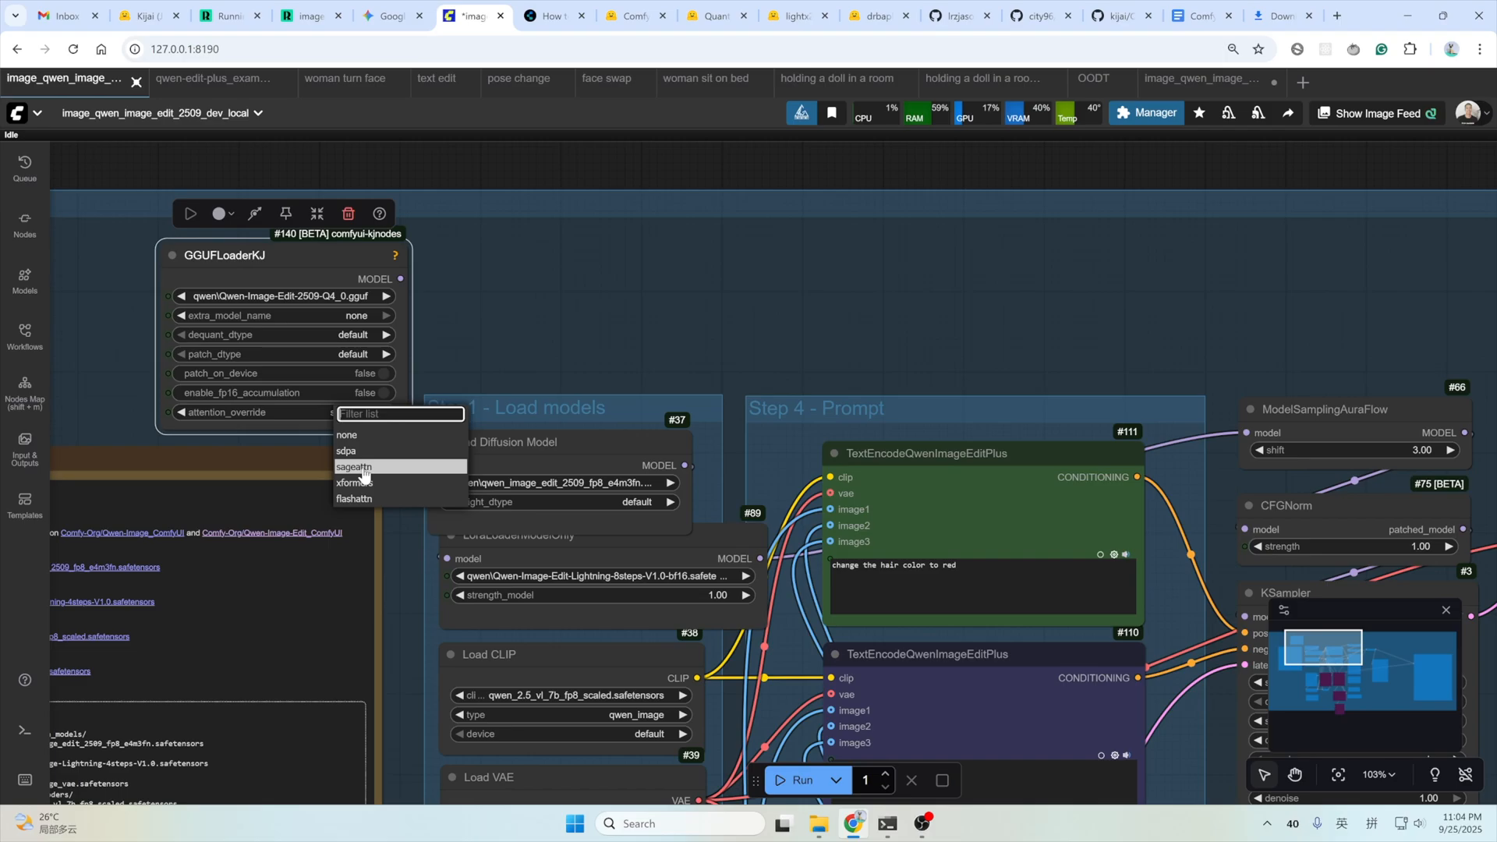
left_click(354, 467)
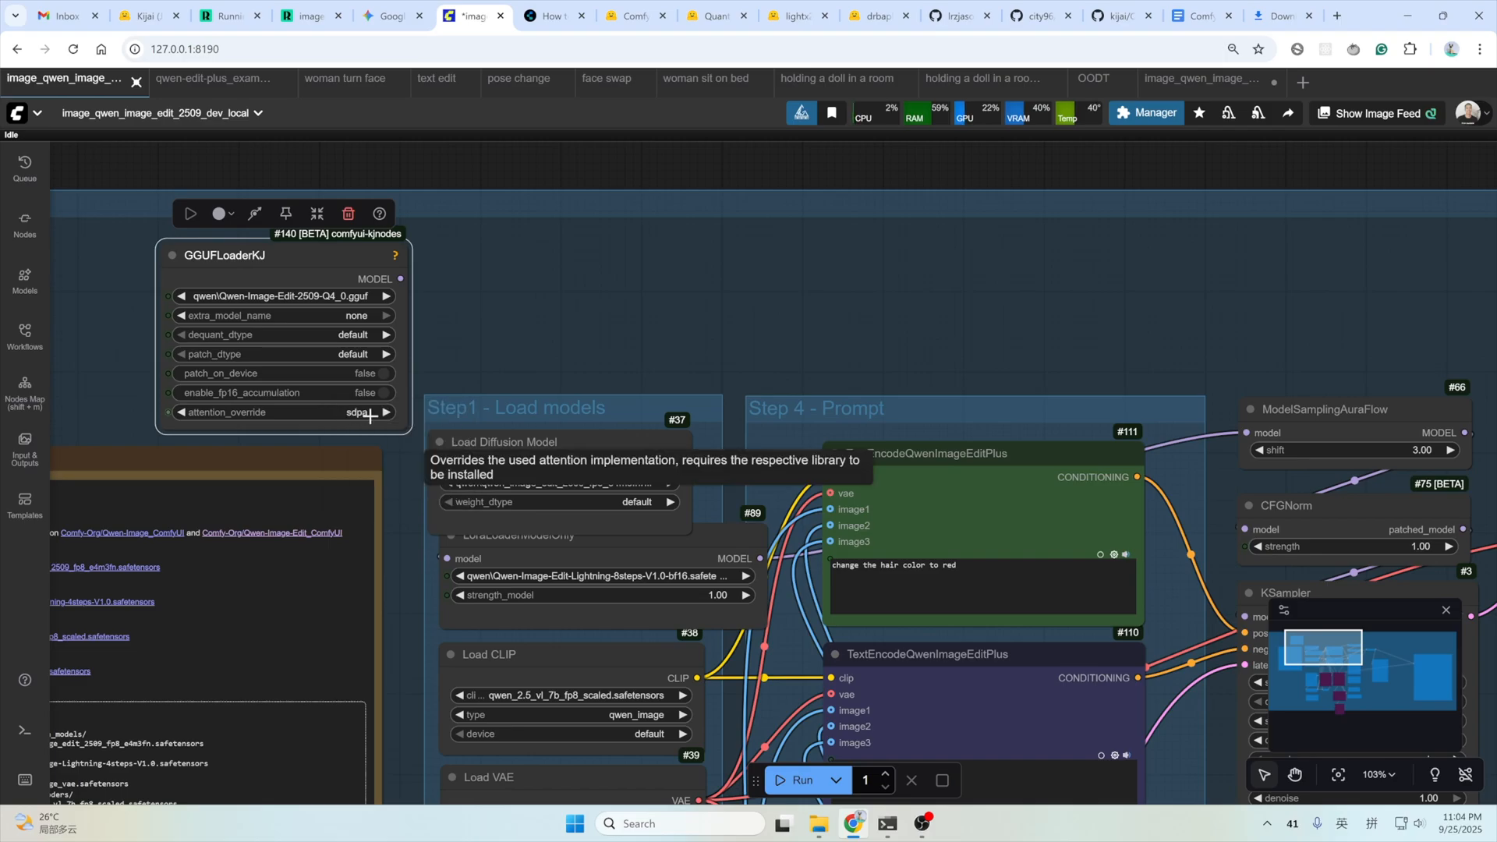
left_click(278, 294)
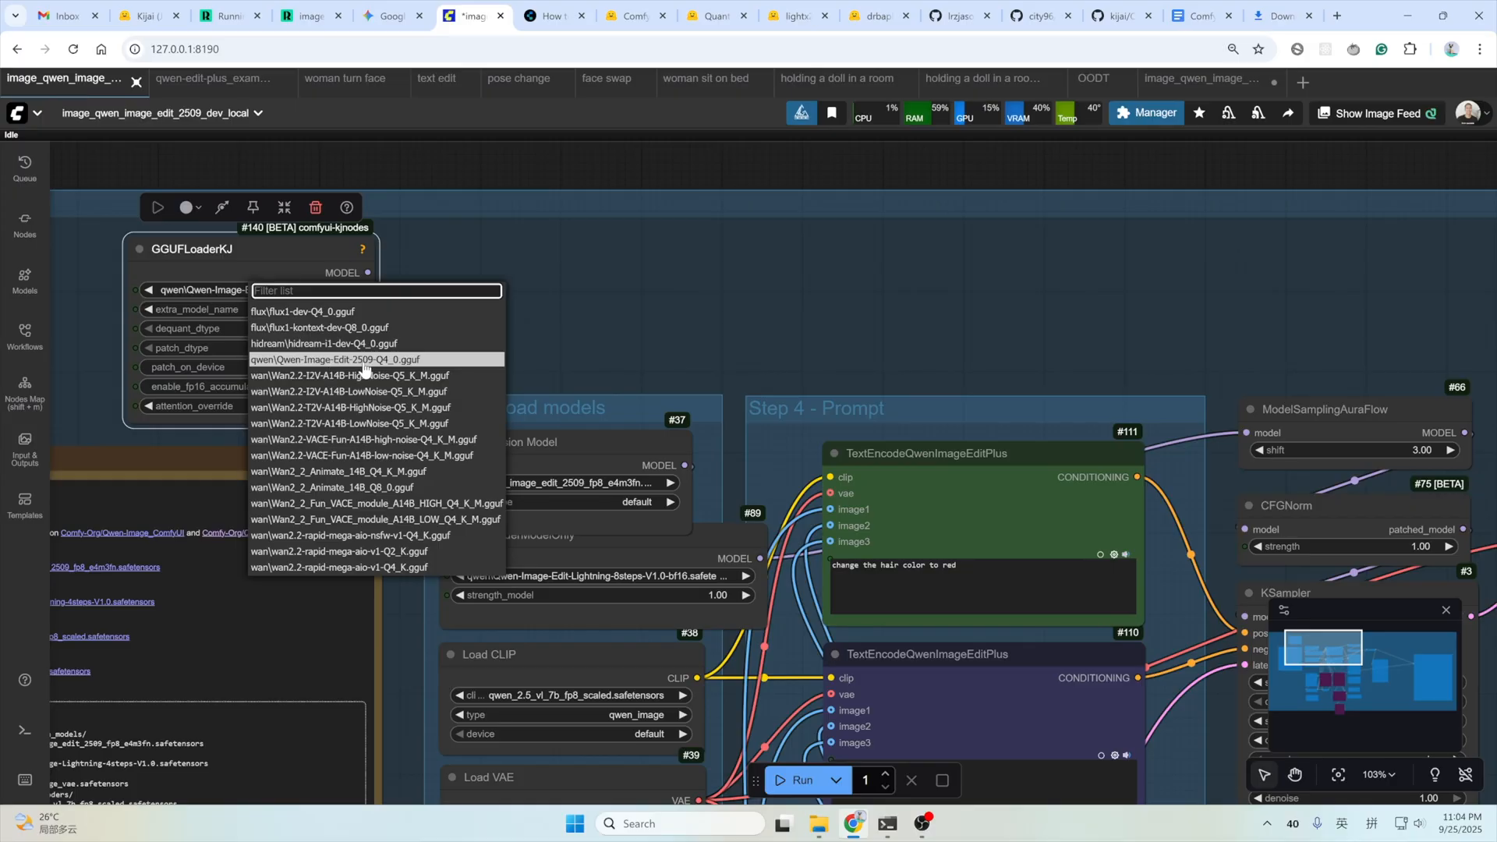
left_click(333, 359)
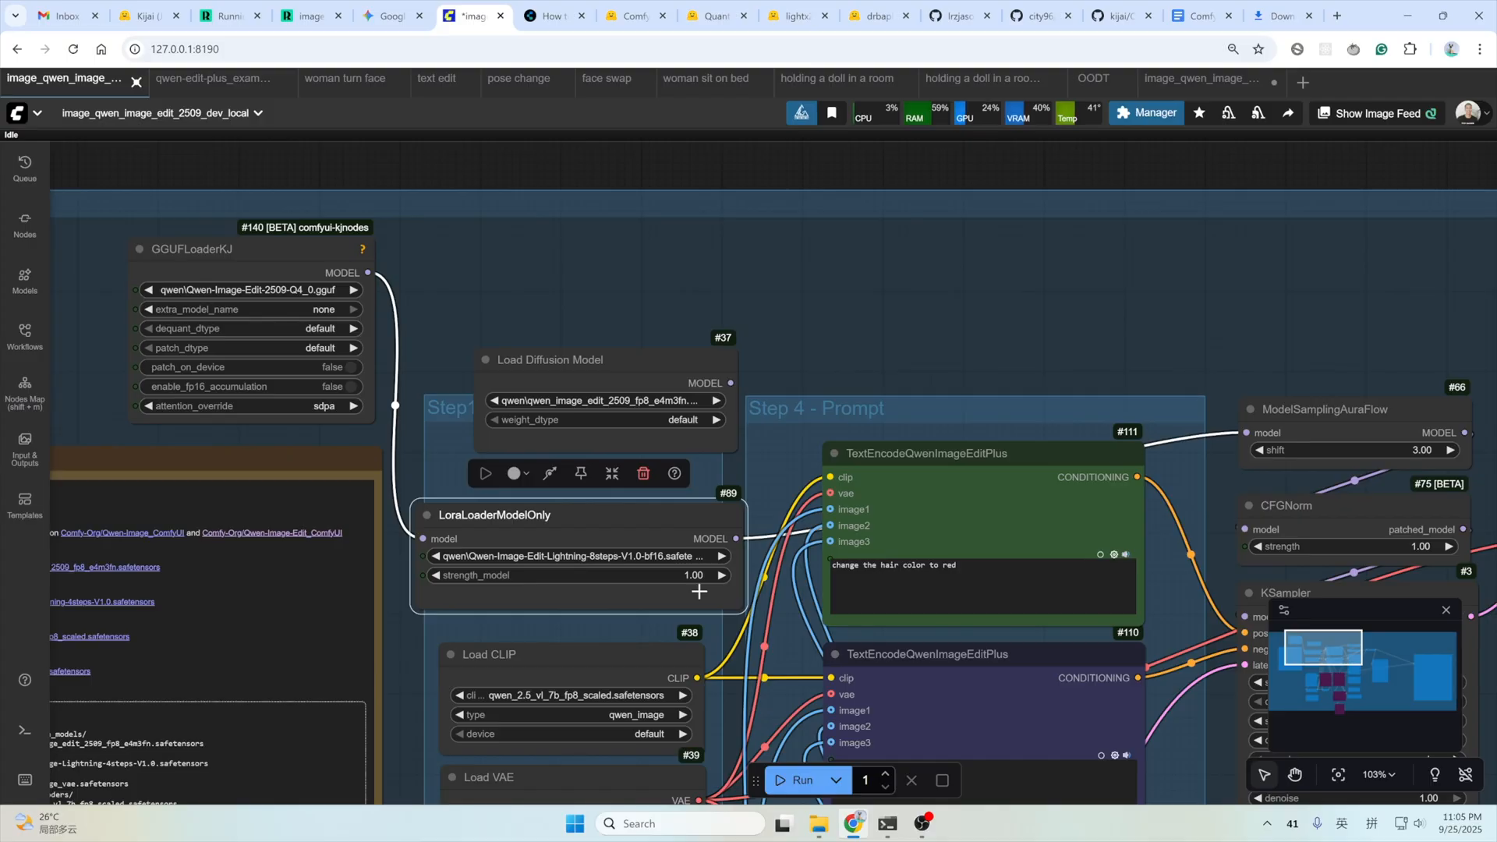
left_click(1039, 15)
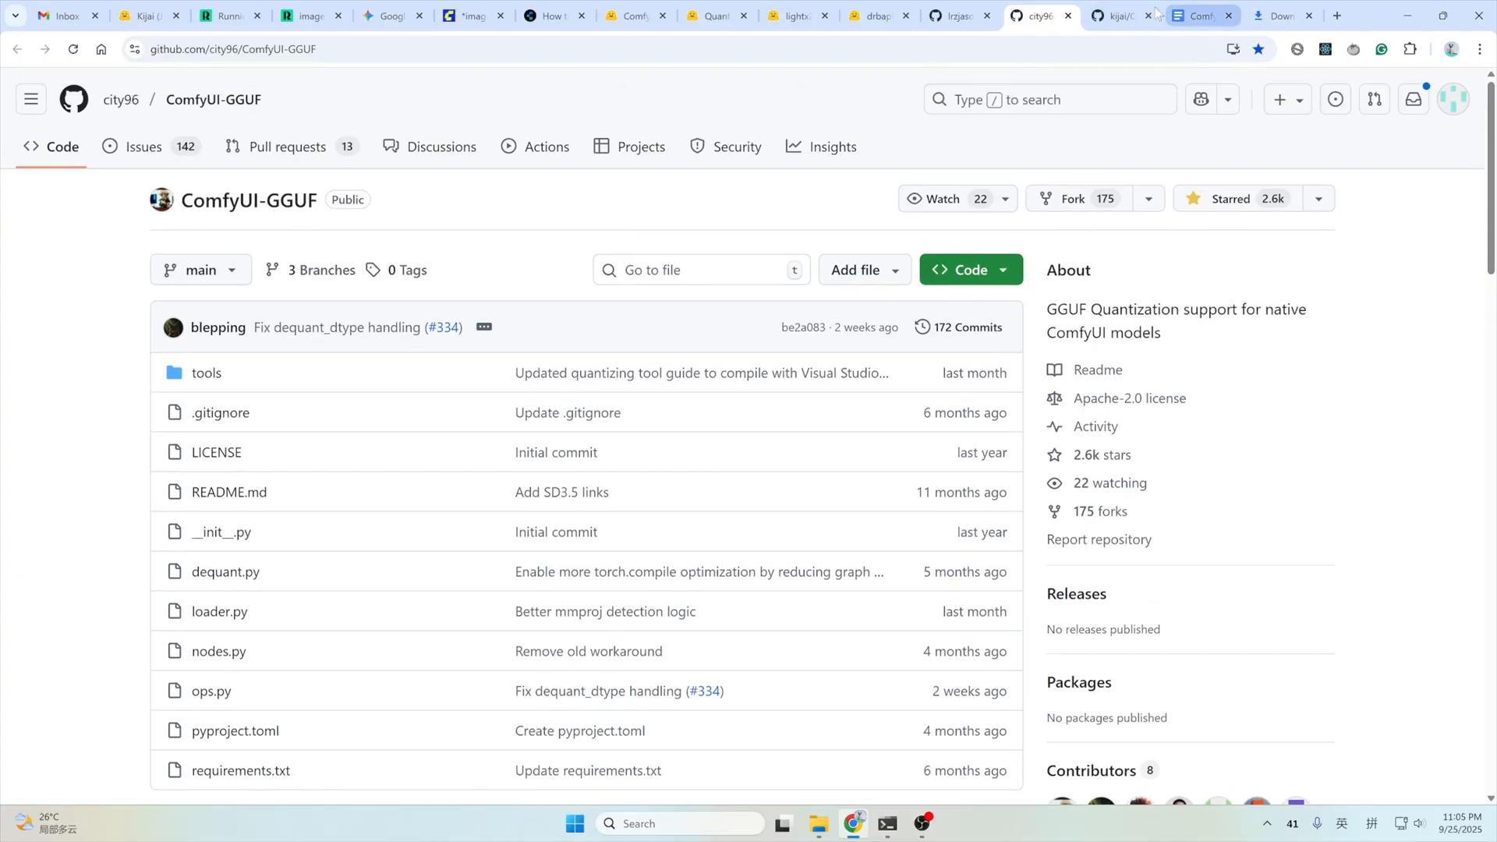
View the kijai/ComfyUI-KJNodes repository, then return to the ComfyUI workflow.
left_click(1121, 16)
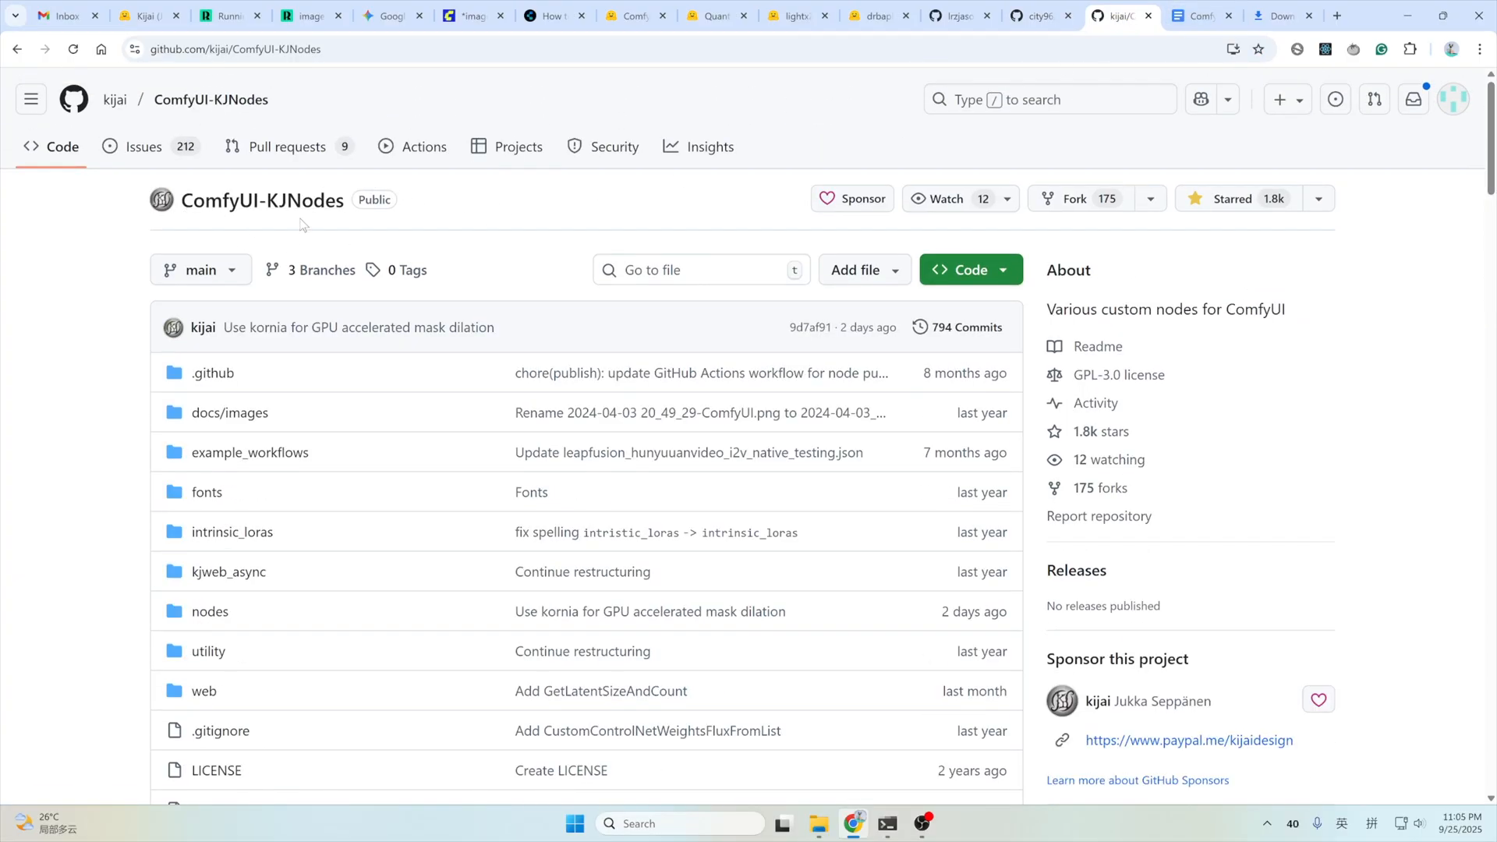
mouse_move(424, 36)
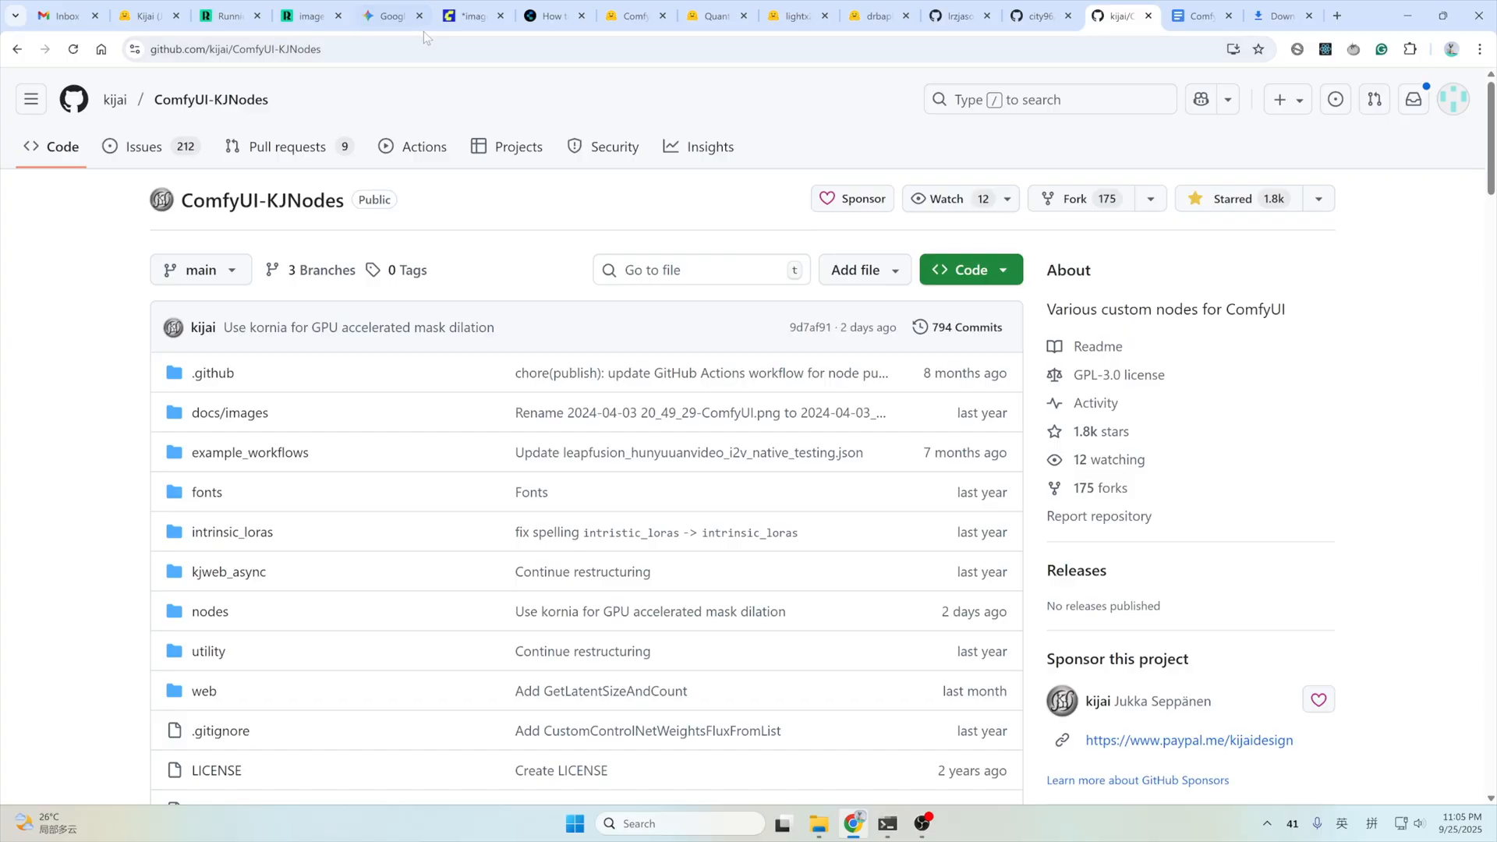
left_click(472, 15)
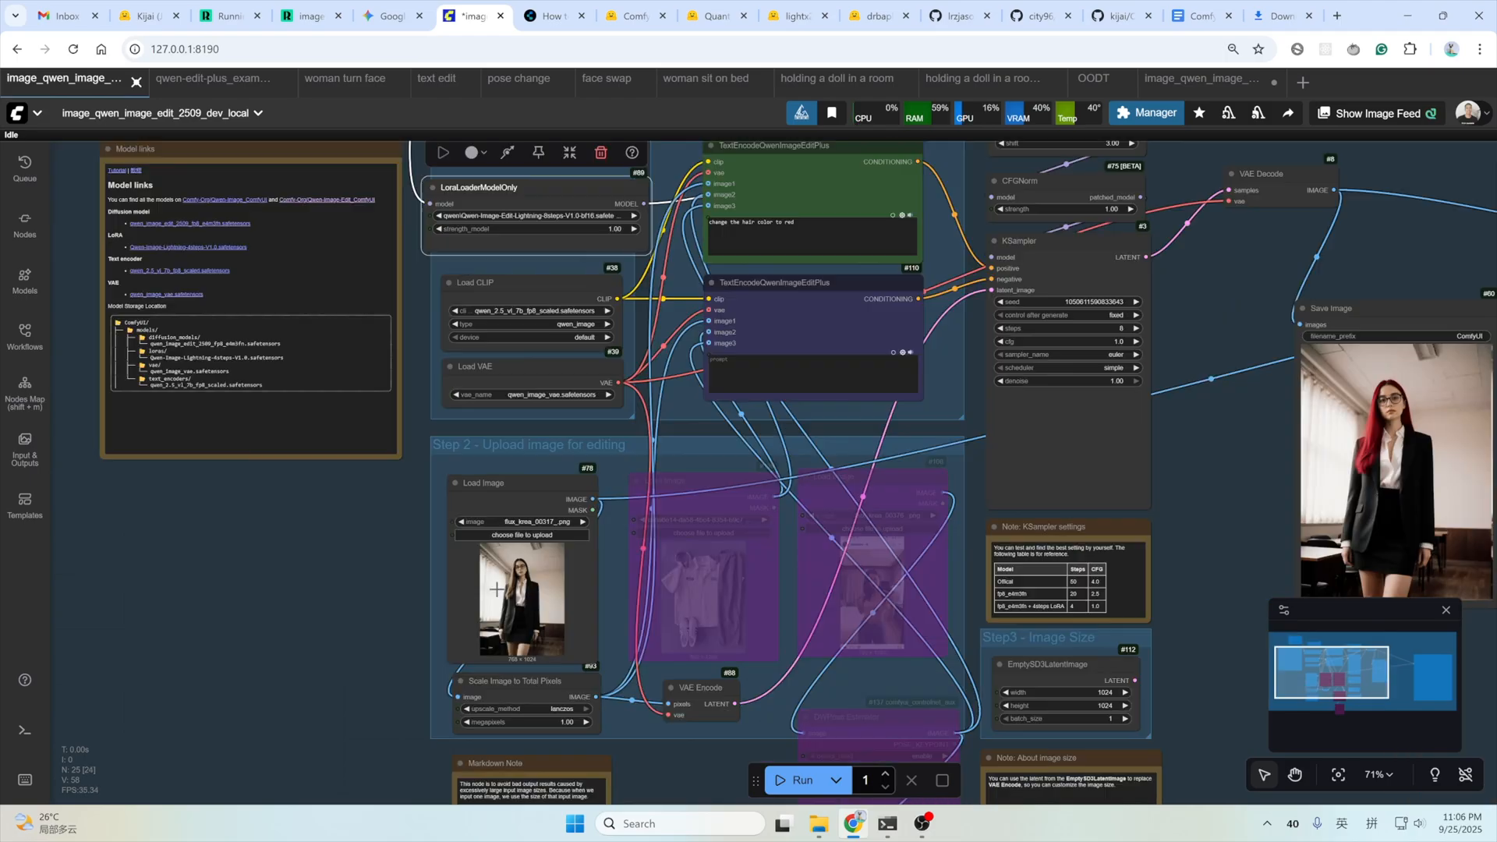
mouse_move(521, 526)
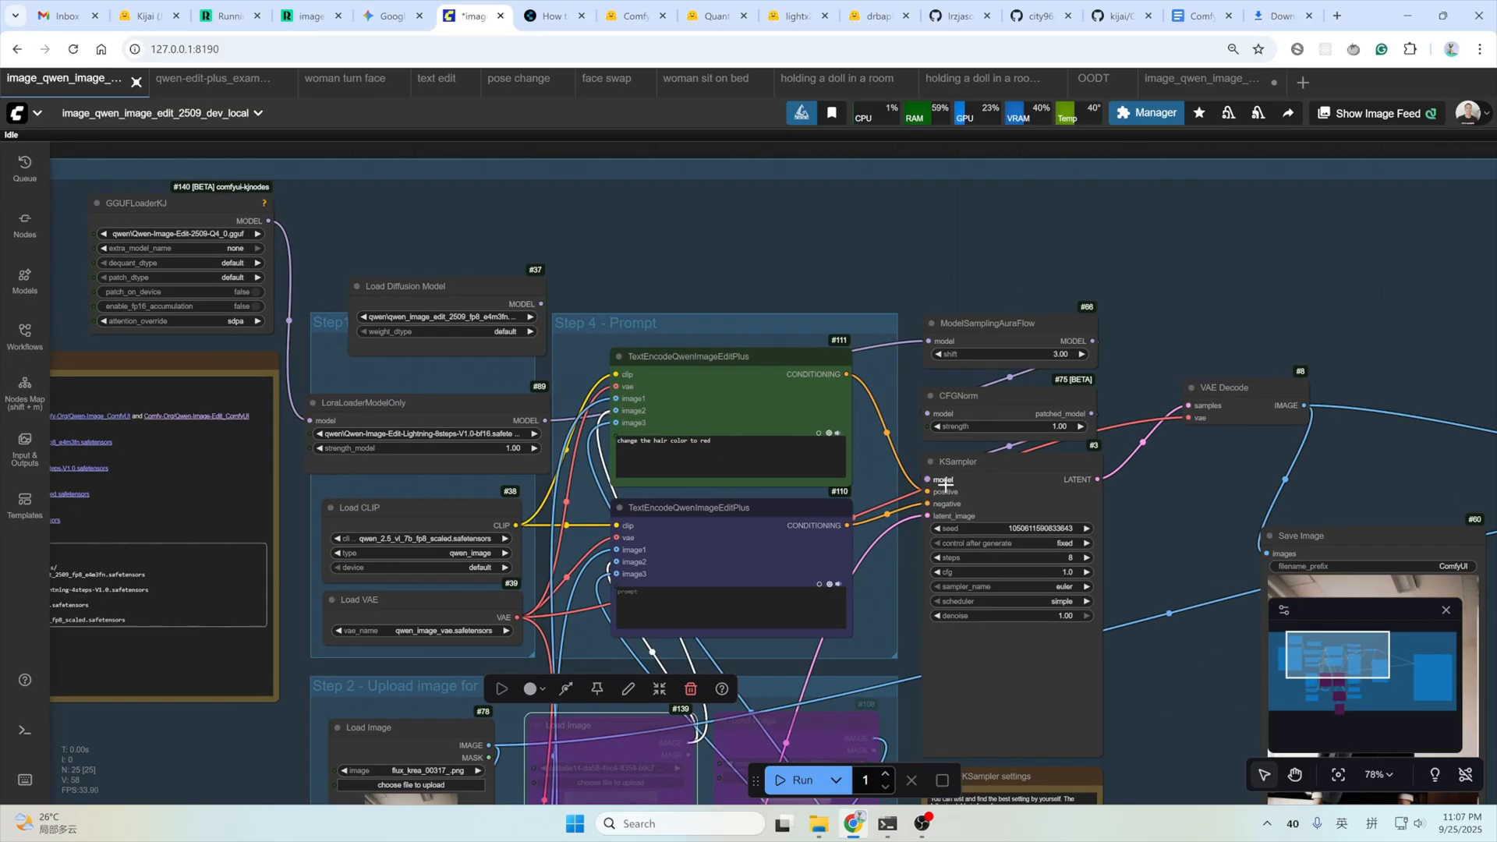
mouse_move(939, 504)
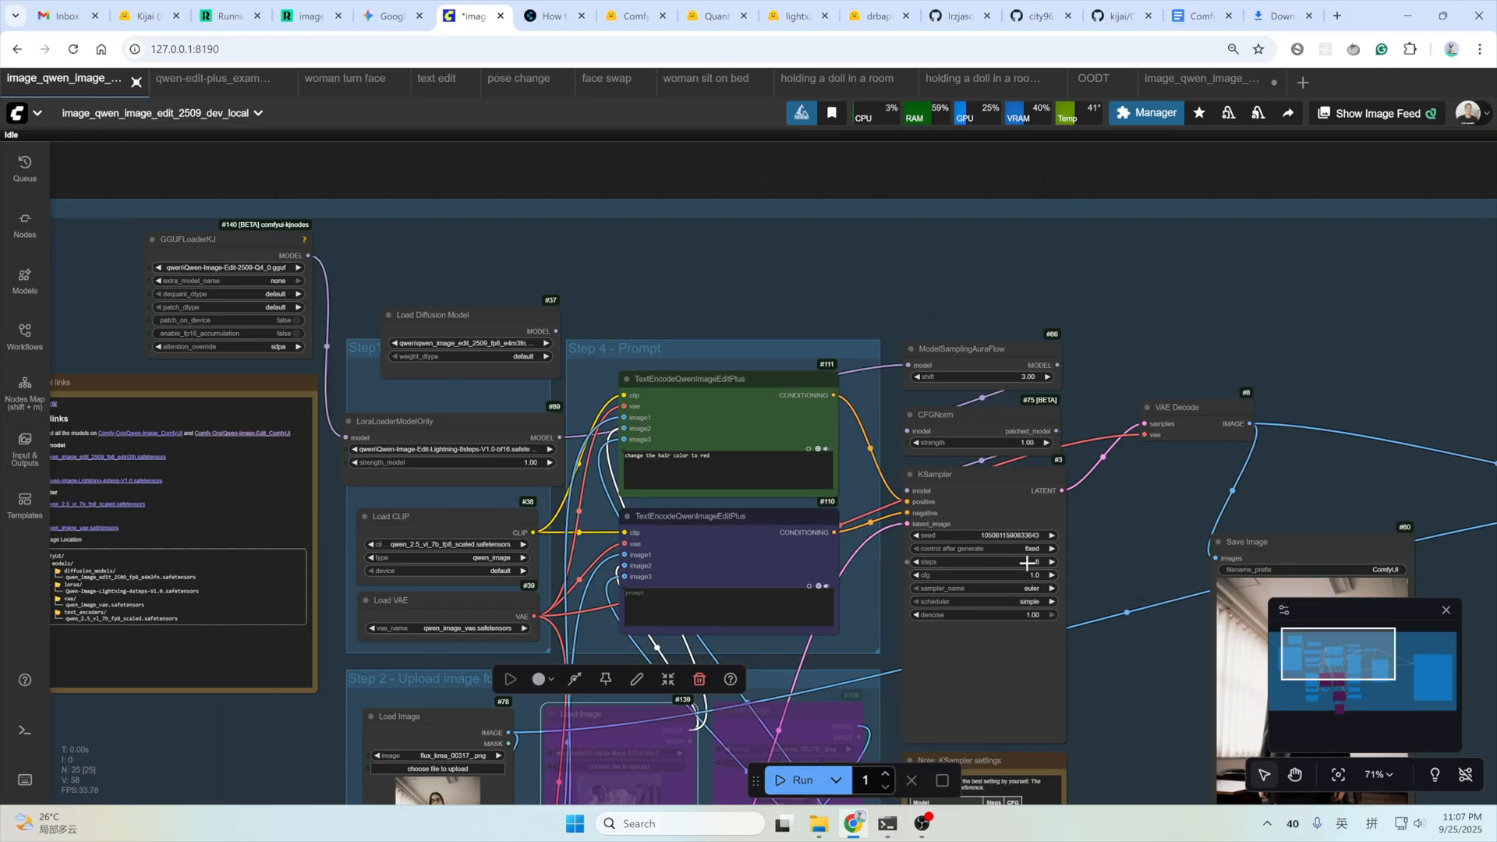
Set the KSampler's control after generate to fixed.
left_click(1031, 548)
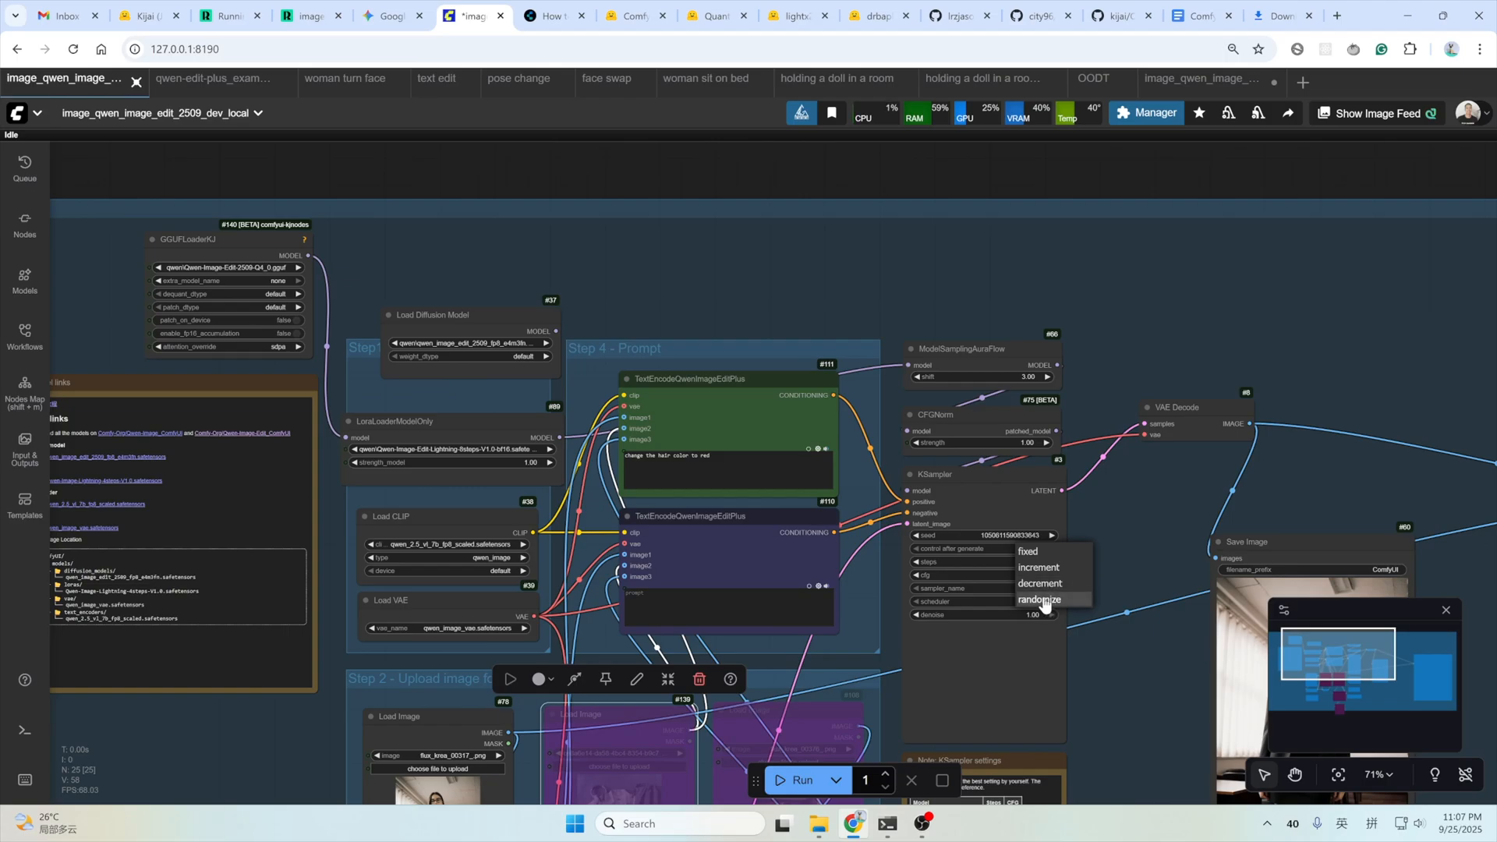
left_click(1035, 550)
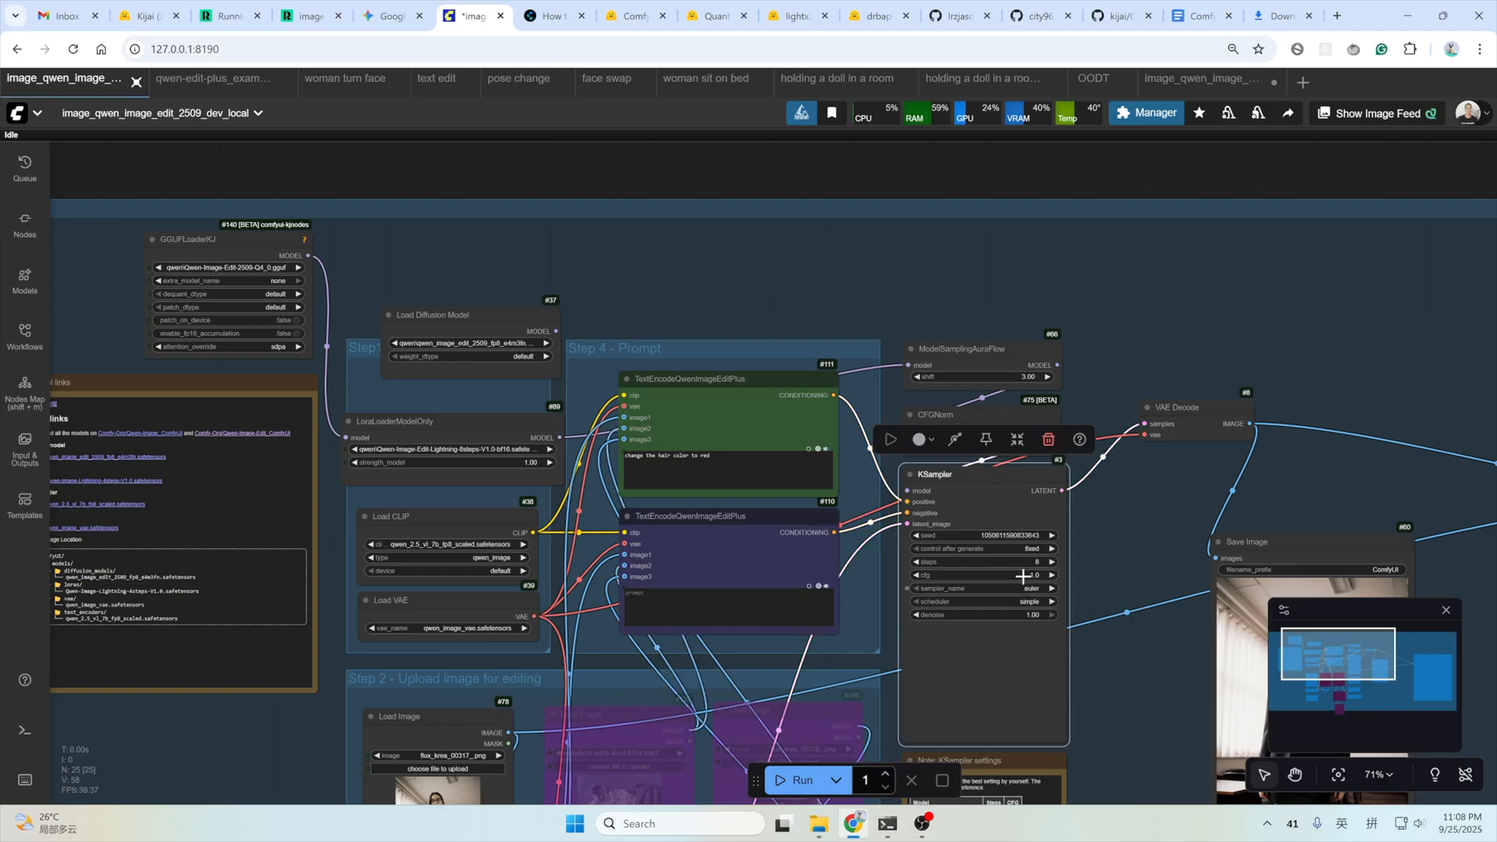
mouse_move(1023, 562)
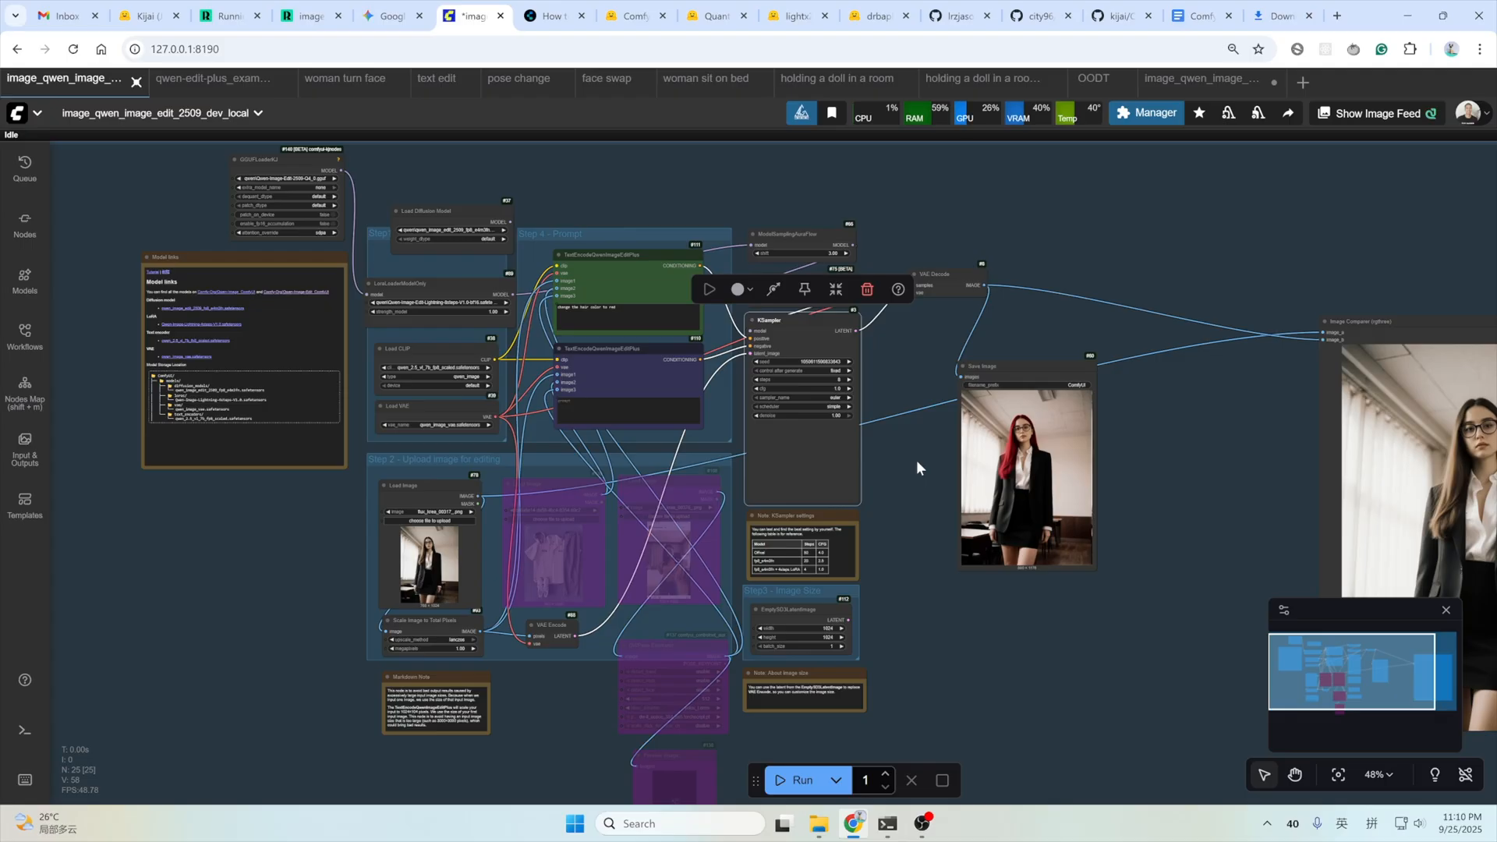
Bring up the 'woman turn face' workflow showing the lakeside portrait facing the camera.
left_click(345, 78)
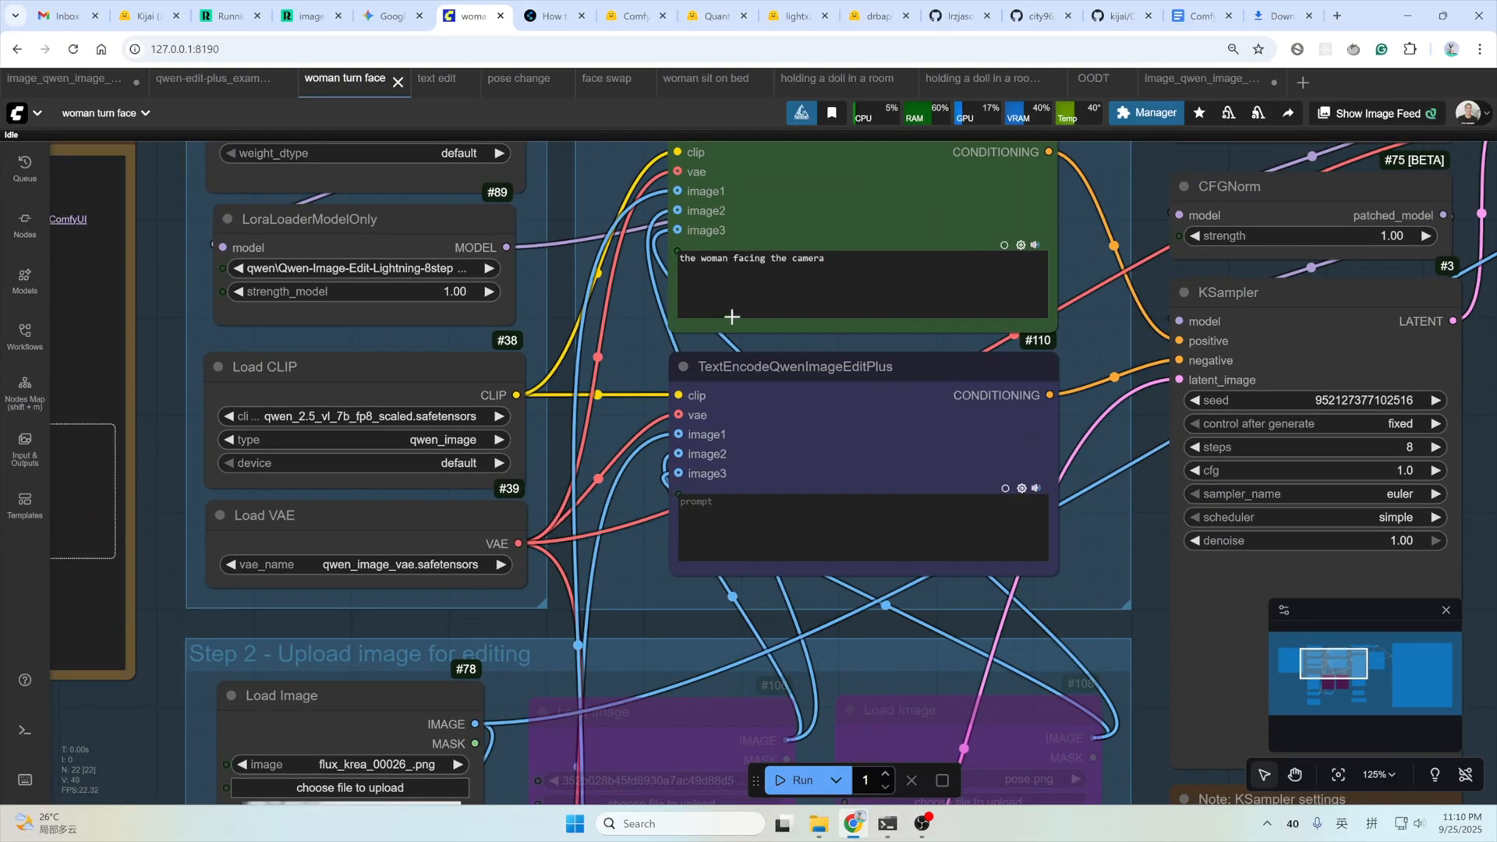
scroll("down", 3)
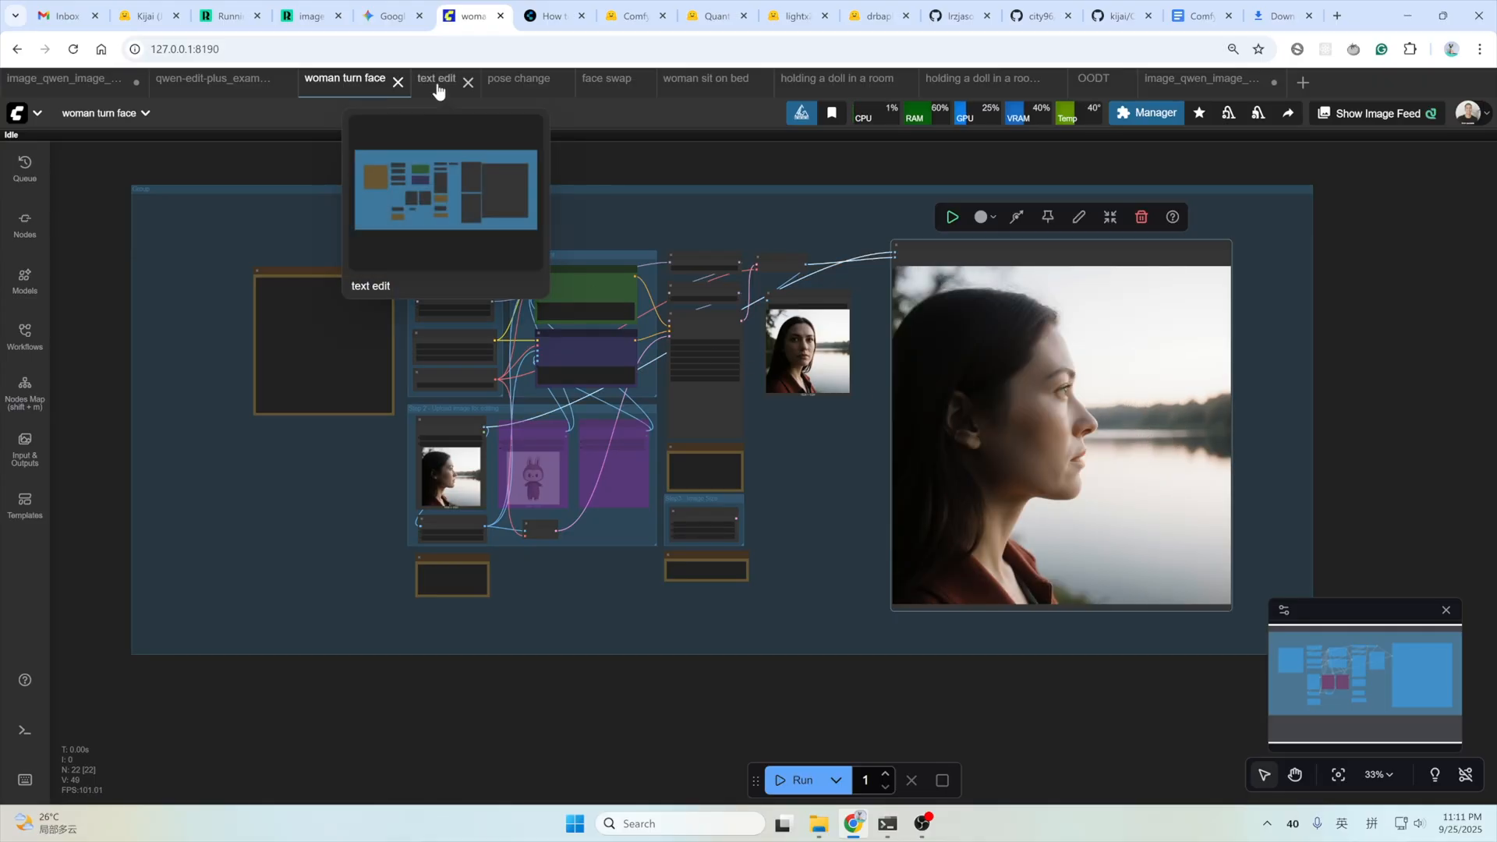
Bring up the 'text edit' workflow and zoom in on the EDIT-to-TIDE prompt and poster result.
left_click(437, 78)
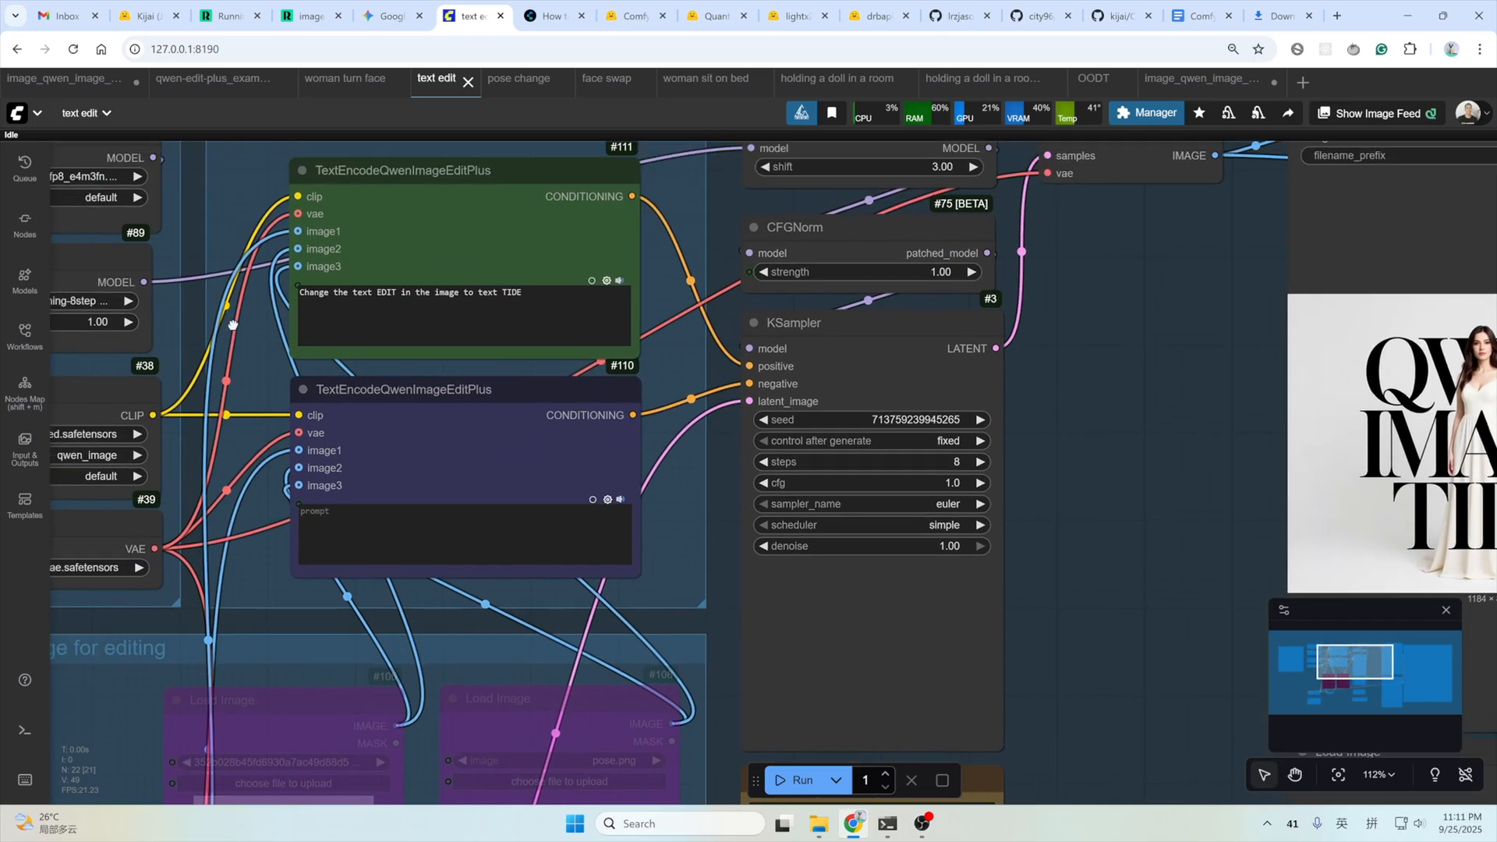
double_click(384, 292)
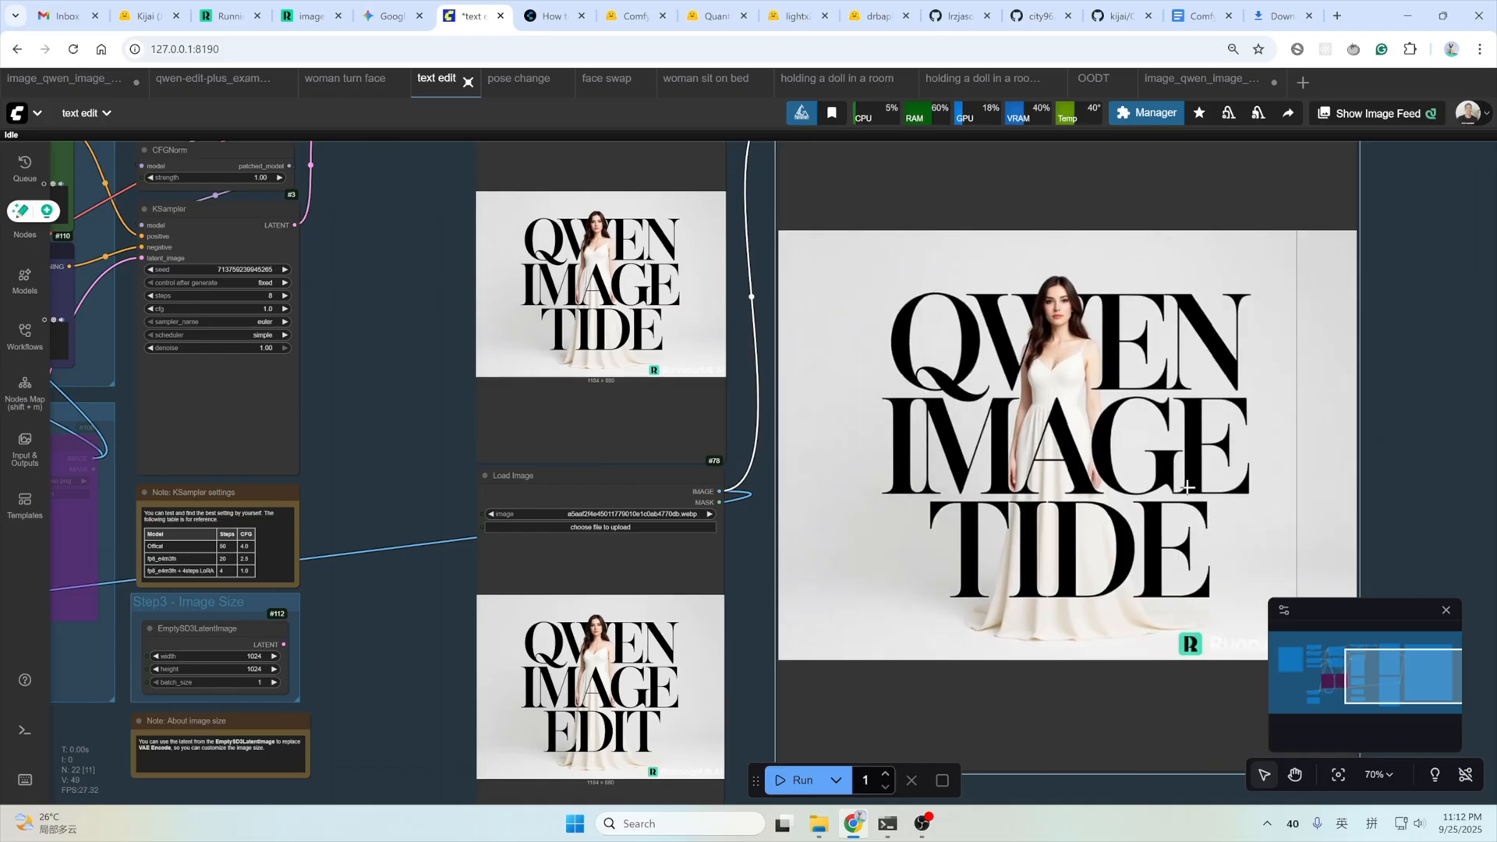
Bring up the 'pose change' workflow with its stick-figure reference and schoolroom portrait result.
left_click(517, 78)
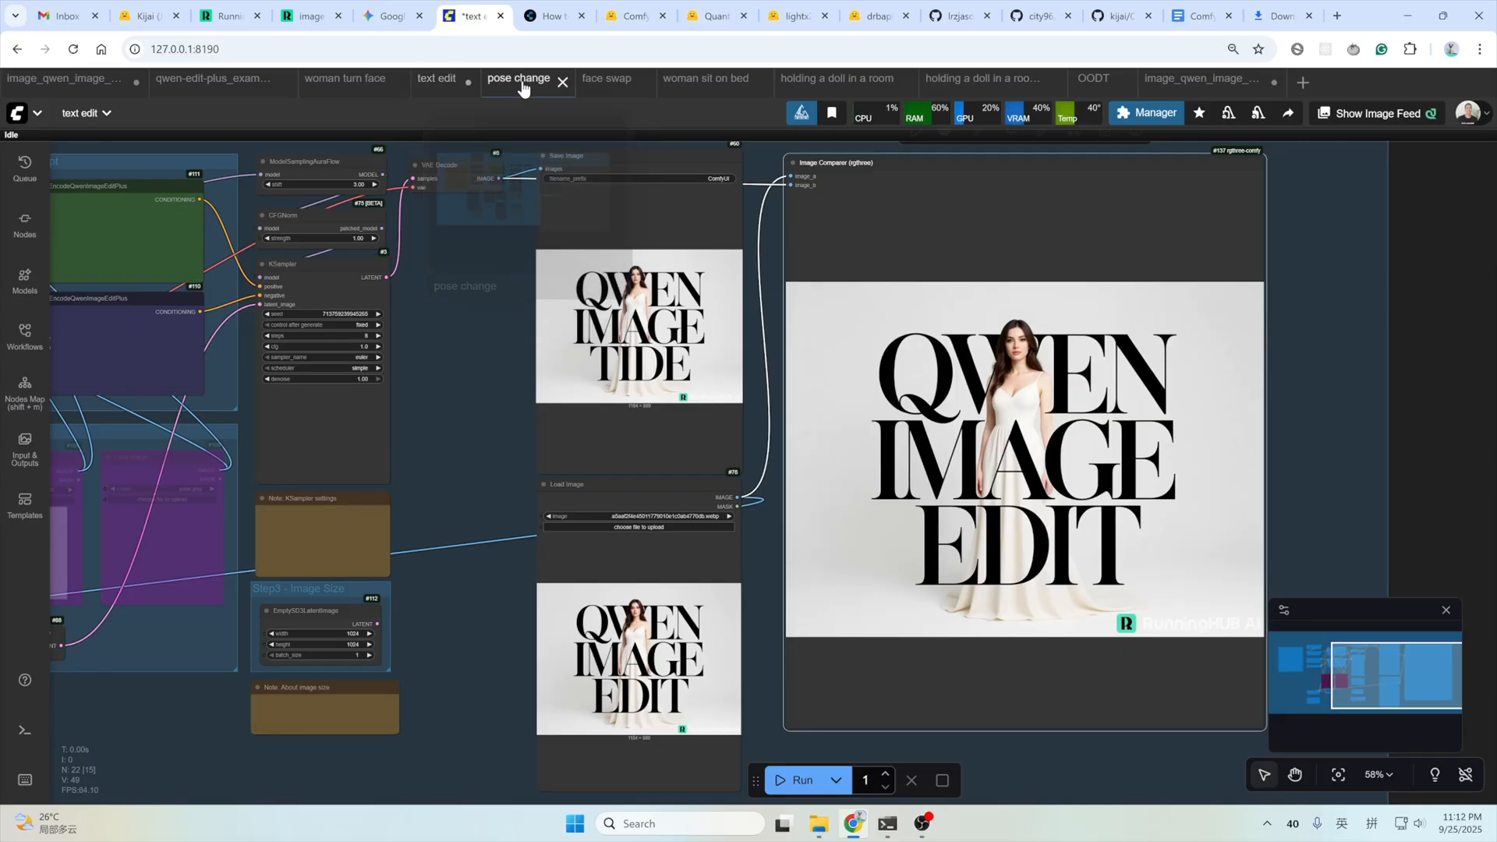
left_click(518, 77)
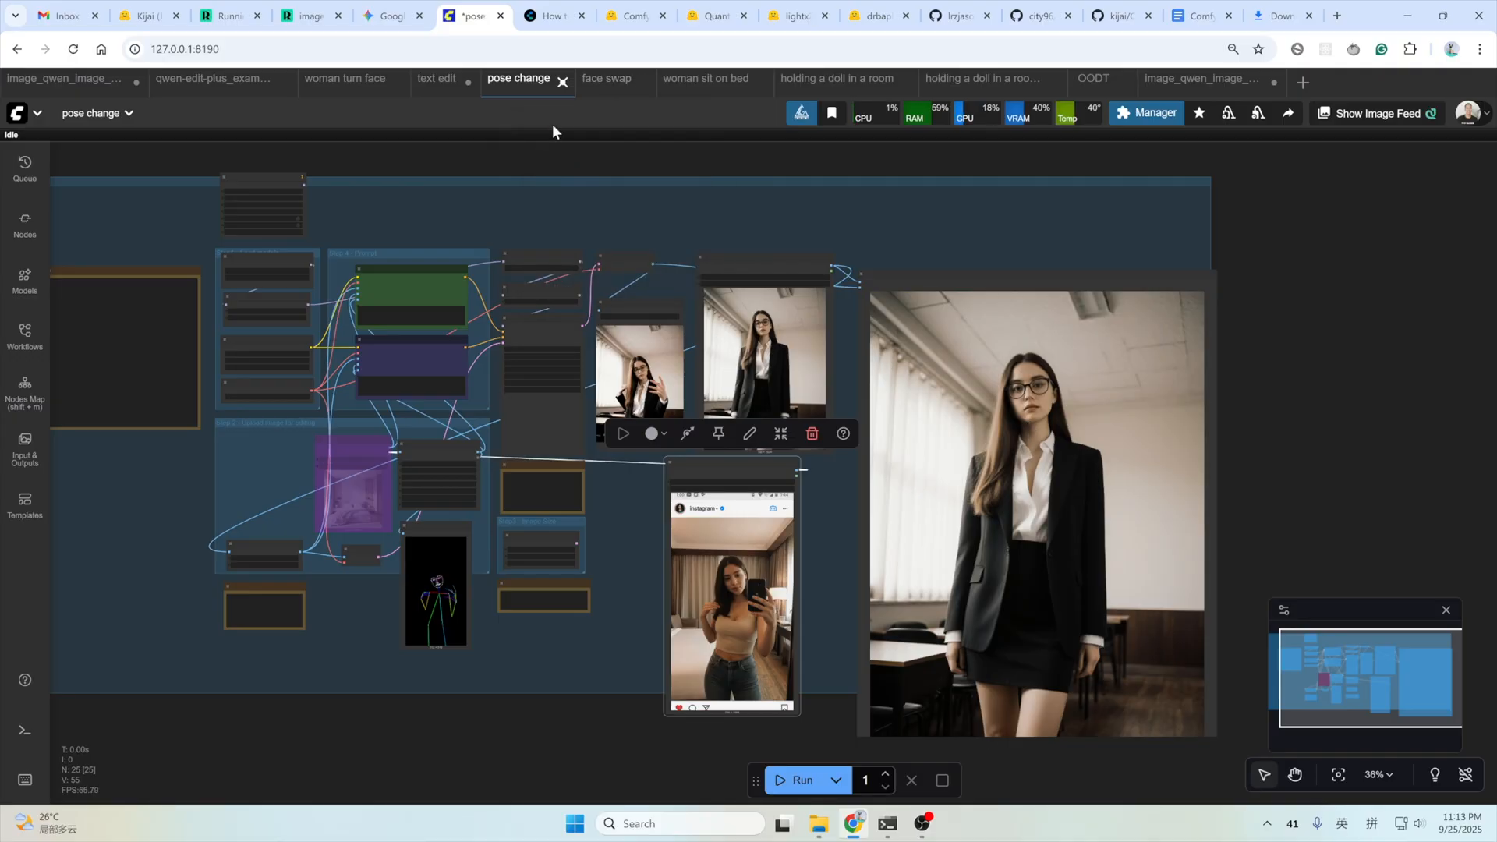
Bring up the 'face swap' workflow placing a new face onto the suited schoolroom figure.
left_click(606, 78)
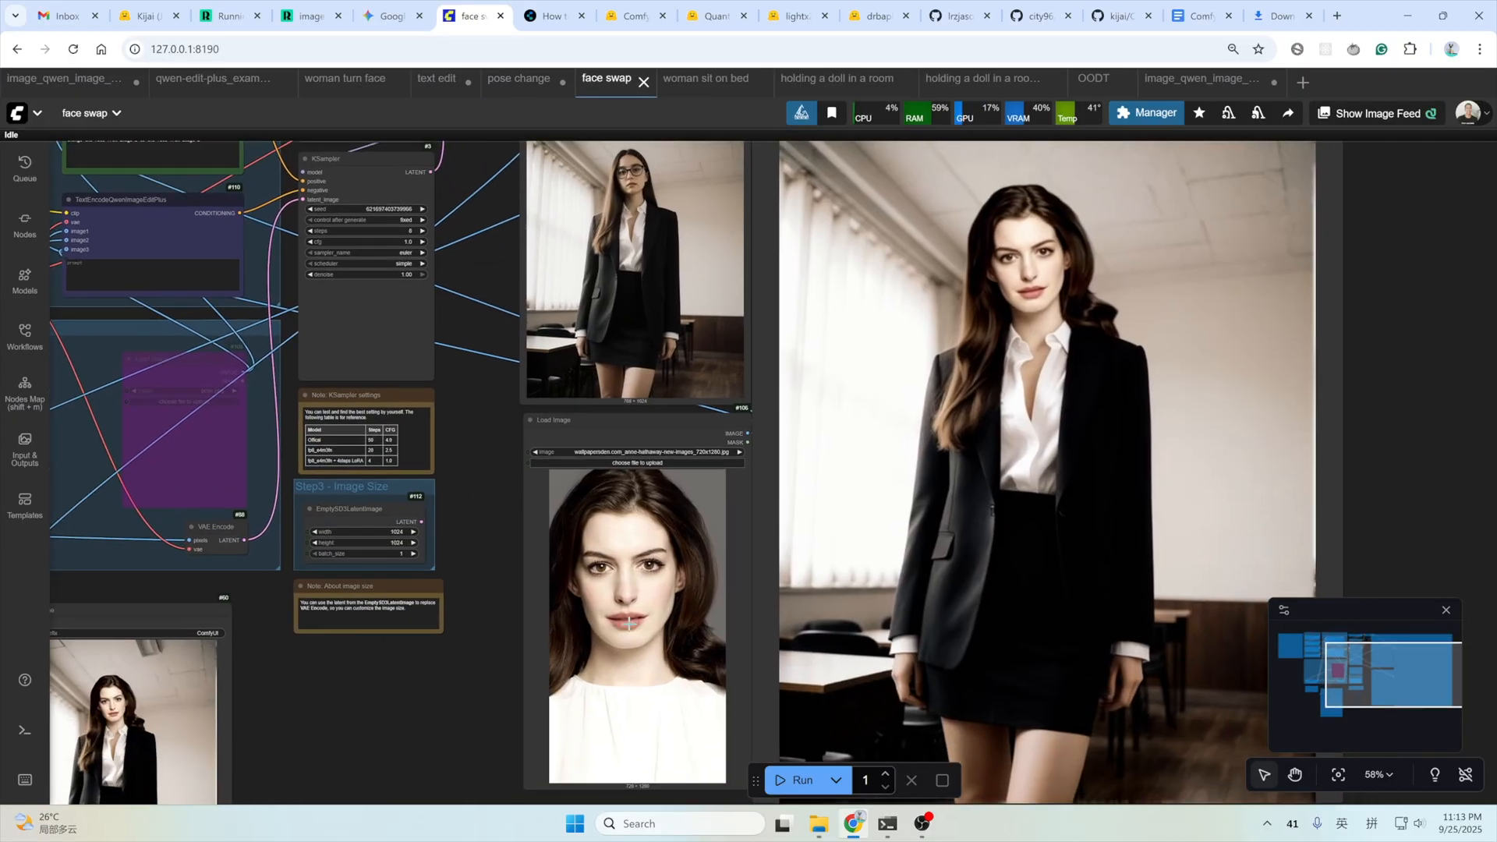
scroll("down", 3)
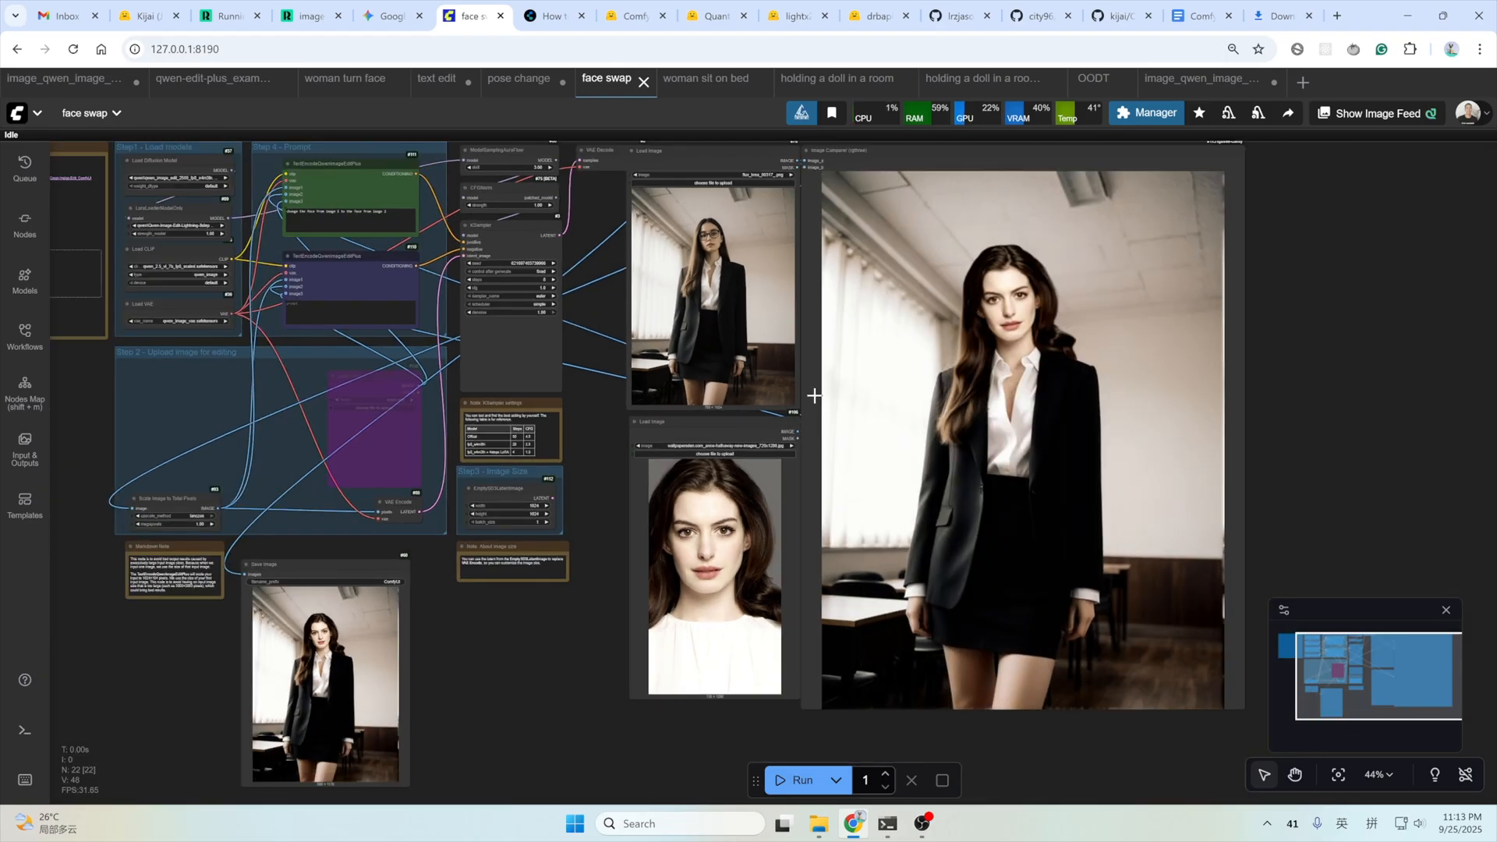
mouse_move(792, 431)
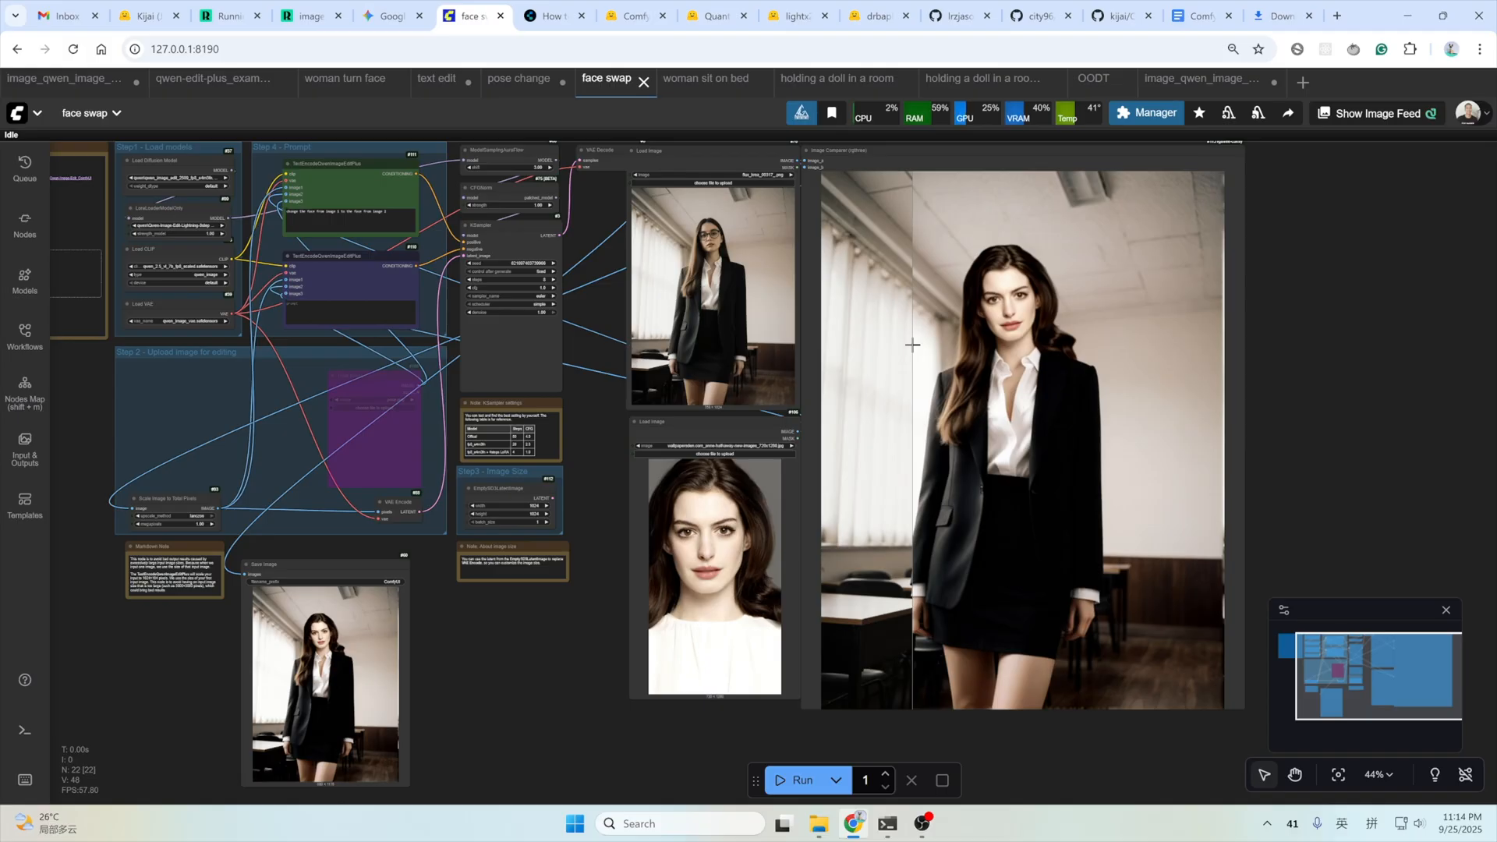
mouse_move(706, 78)
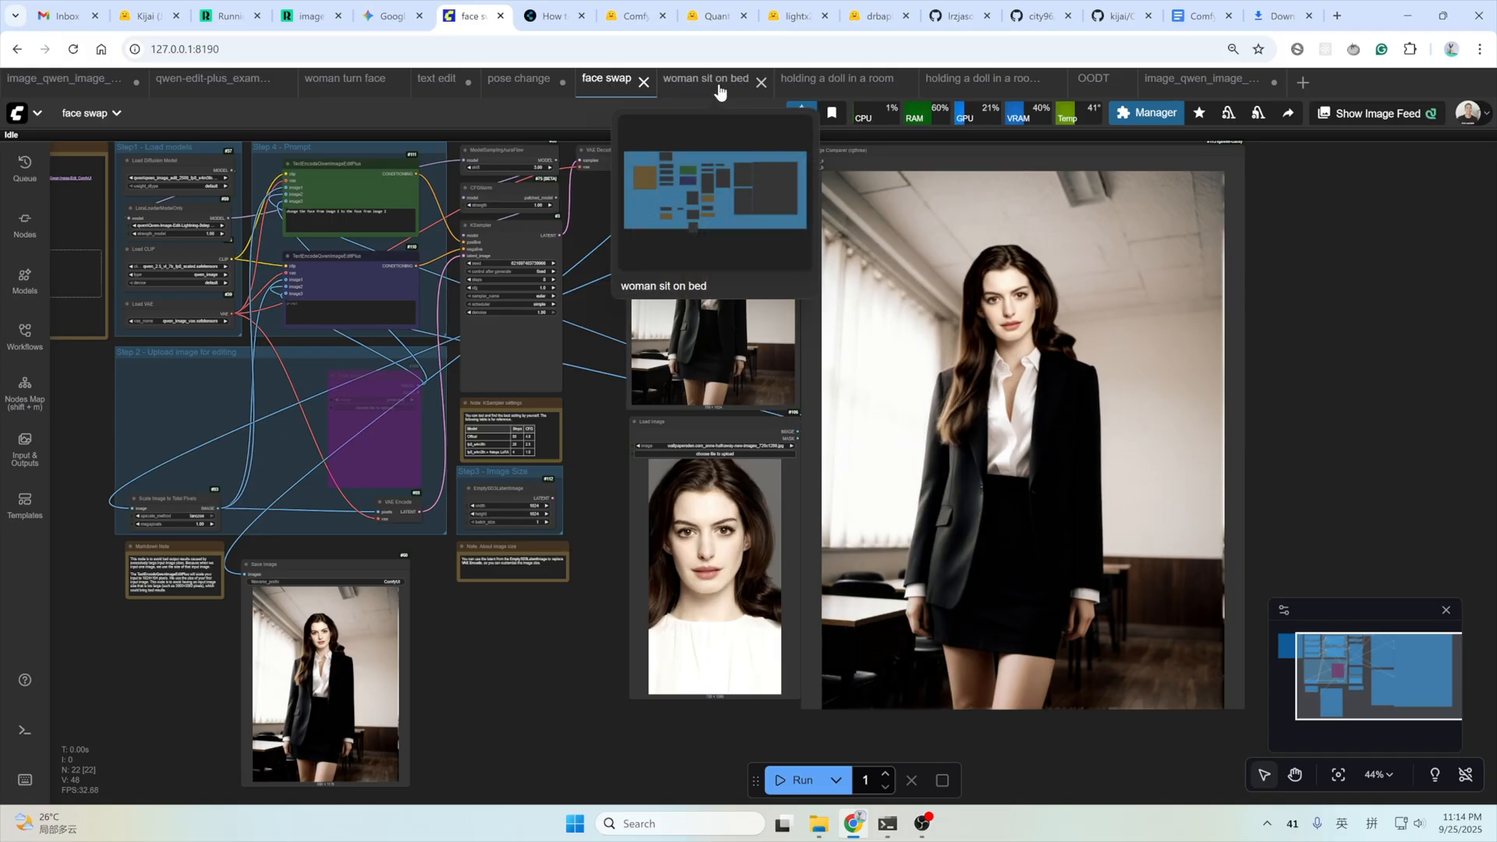
Review the 'woman sit on bed' workflow against 'woman turn face', then move to the doll workflow tab.
left_click(705, 78)
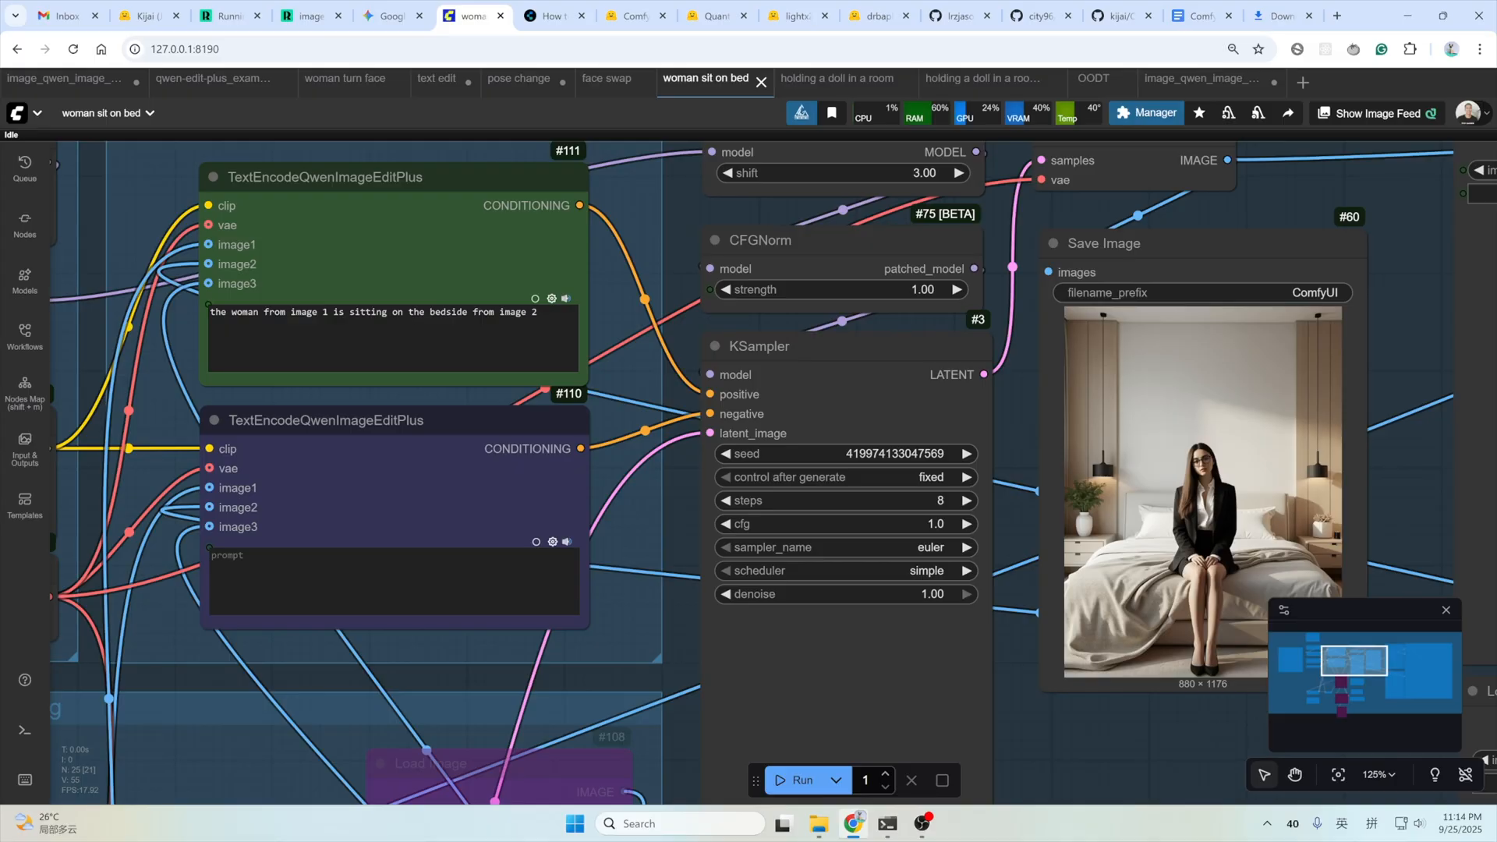
scroll("down", 3)
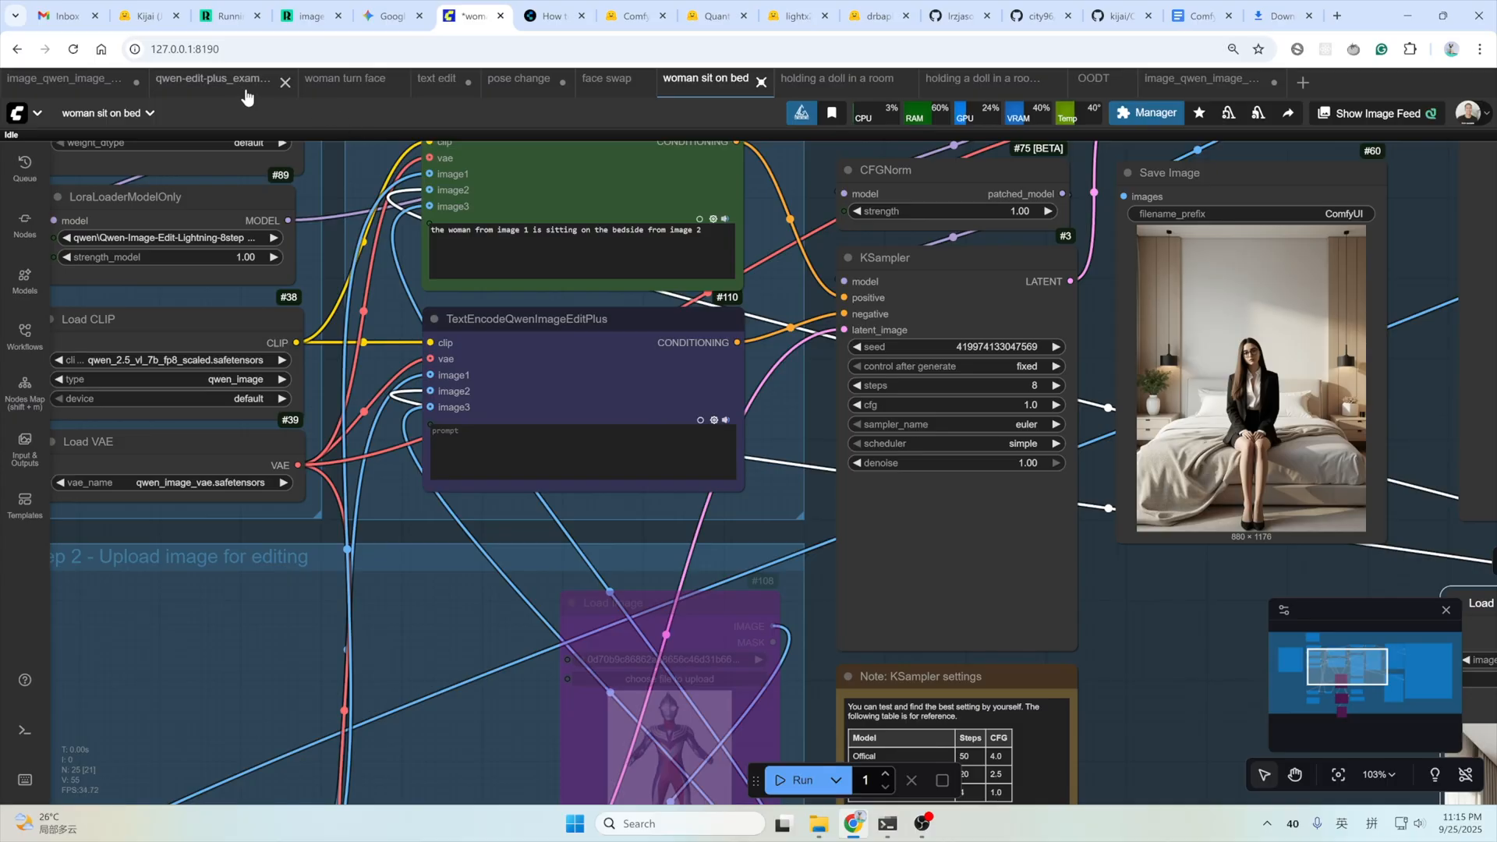
left_click(343, 78)
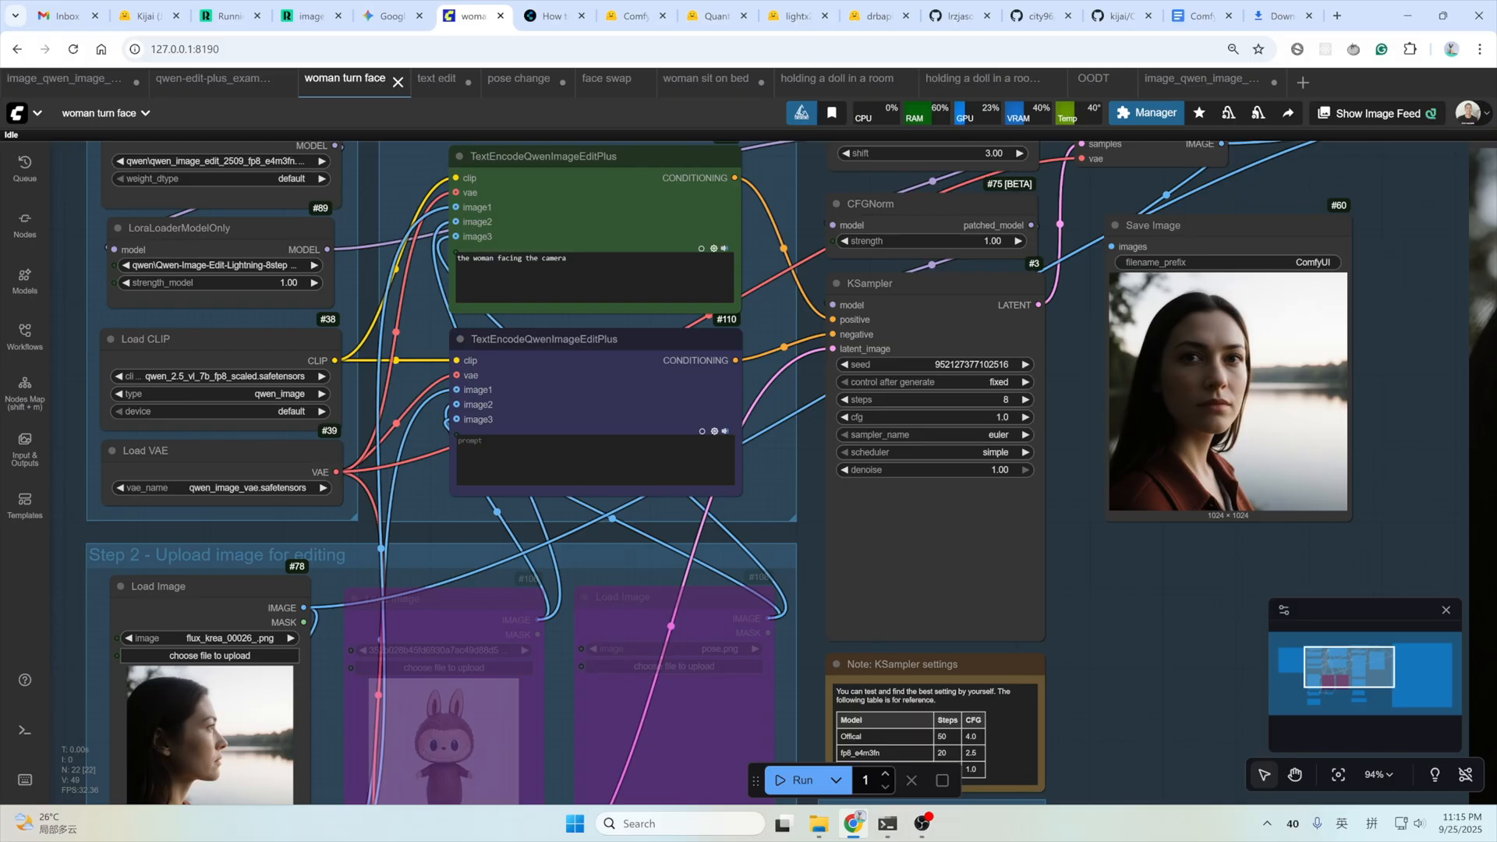
left_click(705, 78)
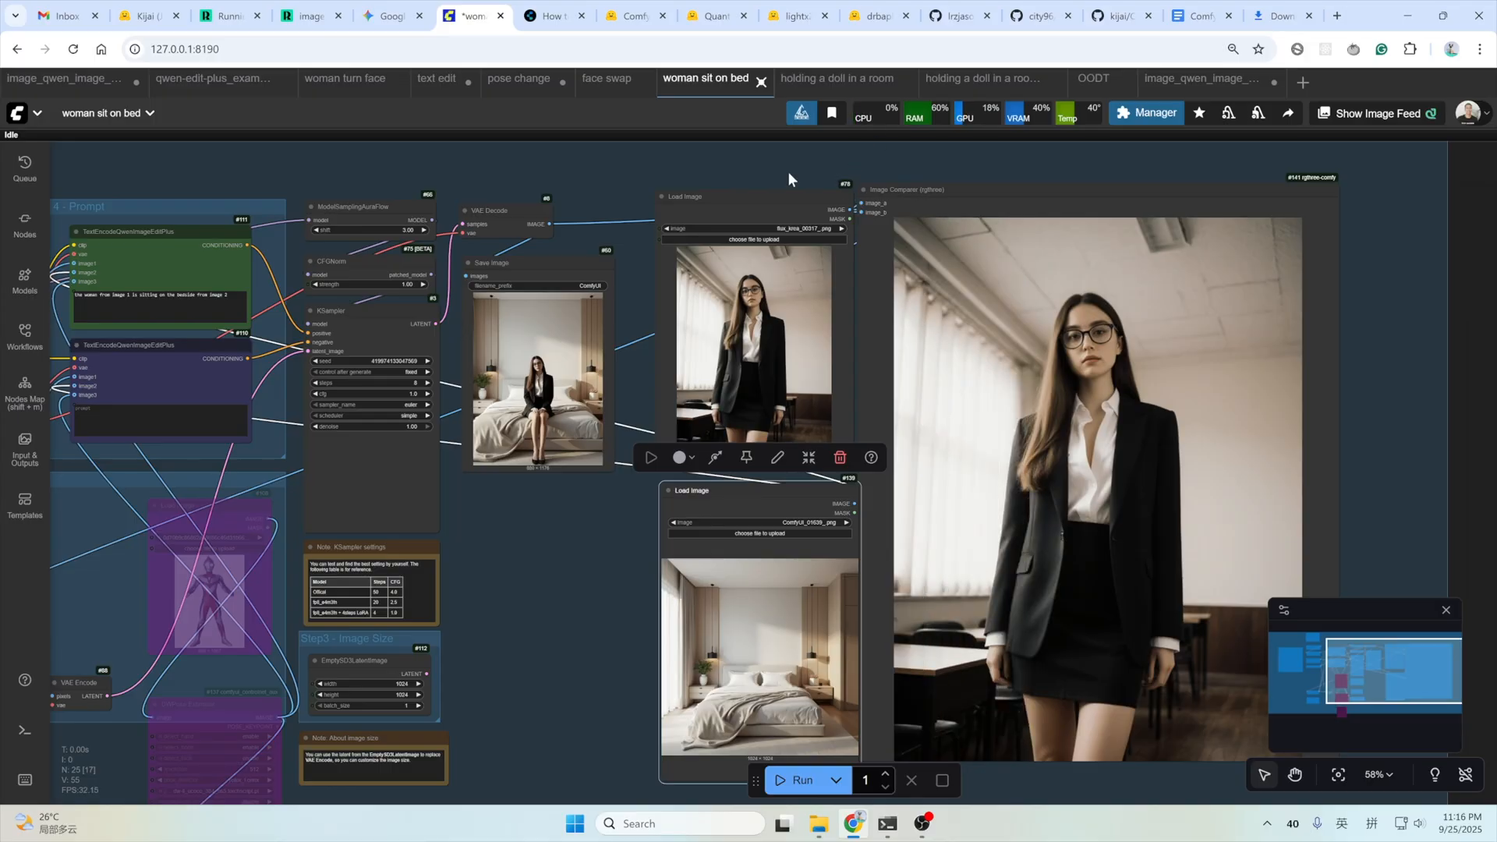
left_click(836, 78)
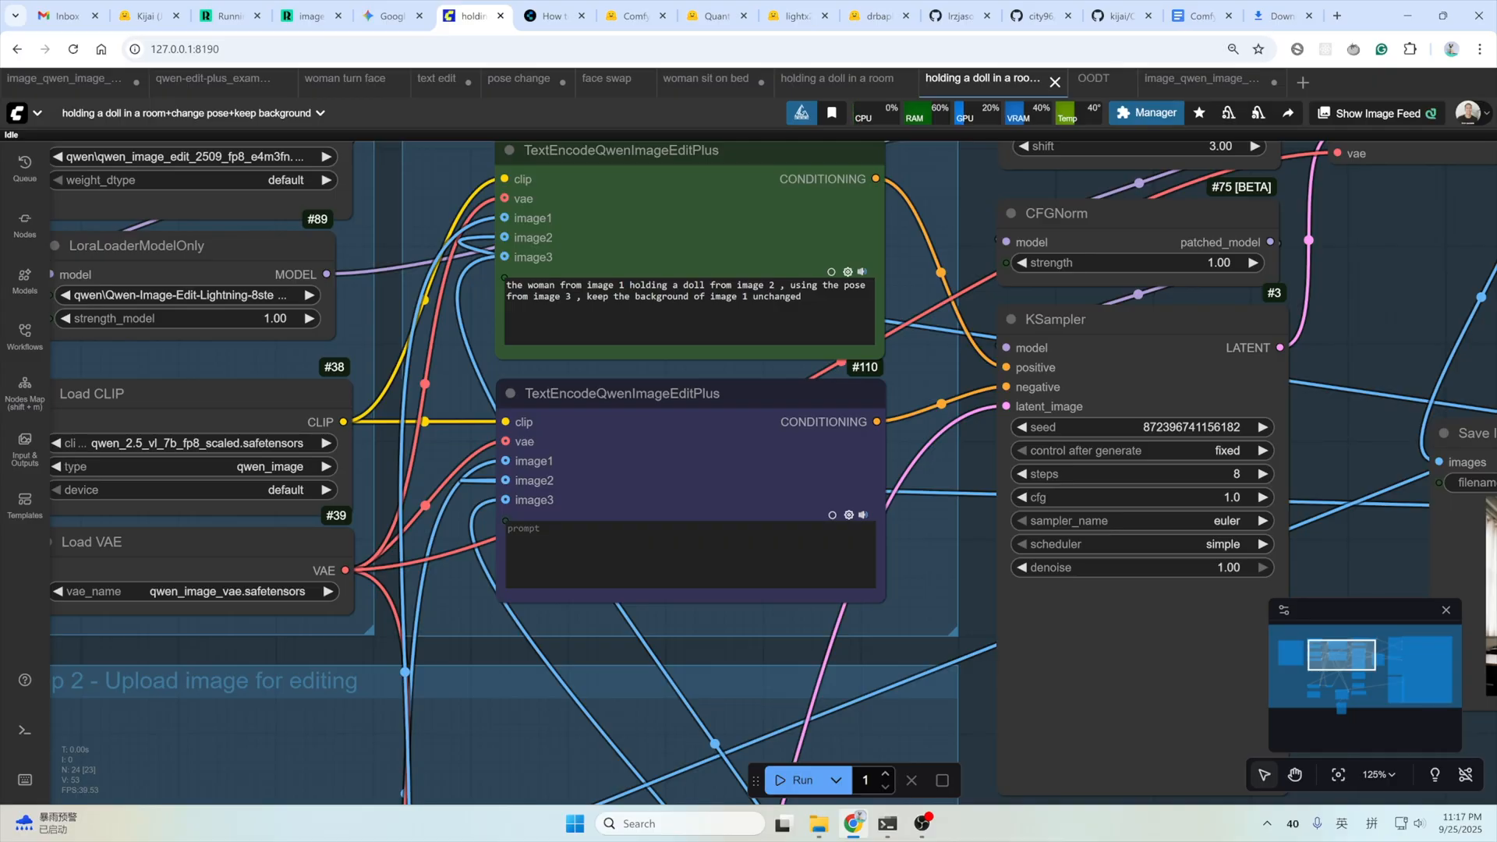
Review the doll workflow's prompt and result with the classroom background kept.
scroll("down", 3)
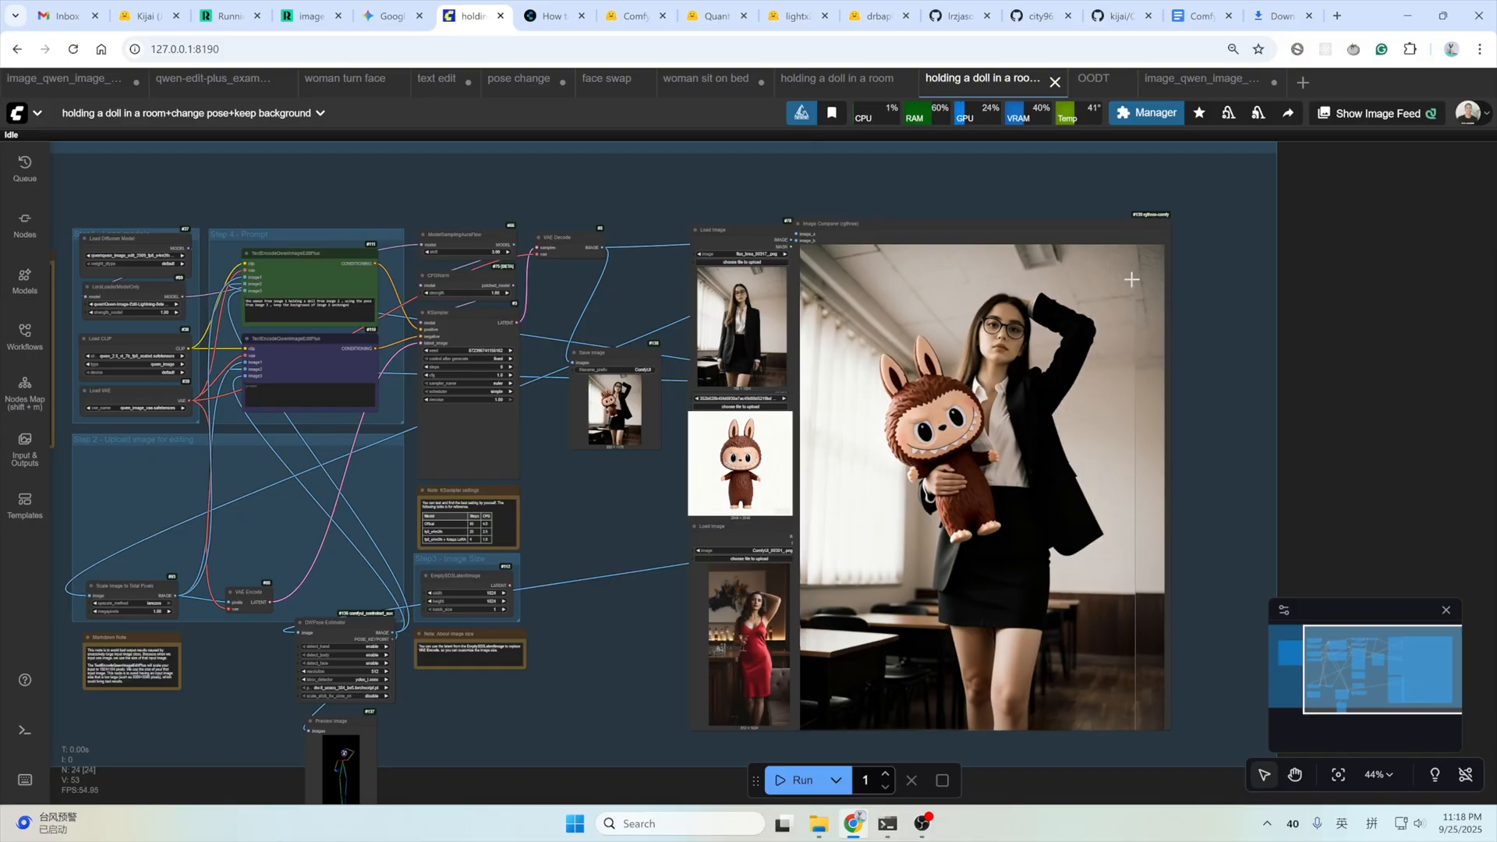
Review the OODT outfit-transfer workflow, then bring up the Mannequin Clipper LoRA page on Hugging Face.
left_click(1092, 15)
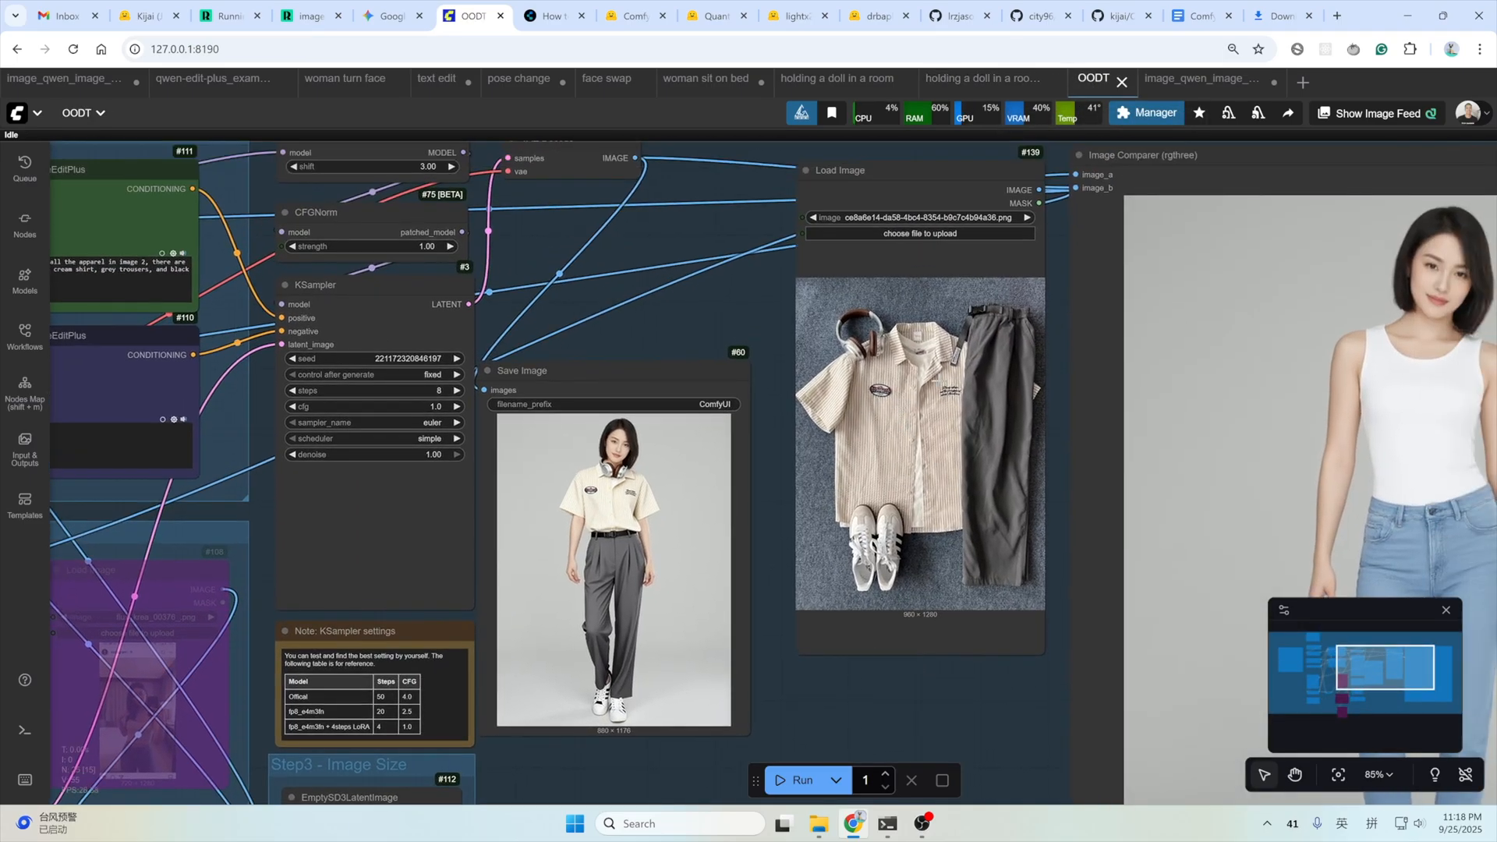
scroll("down", 3)
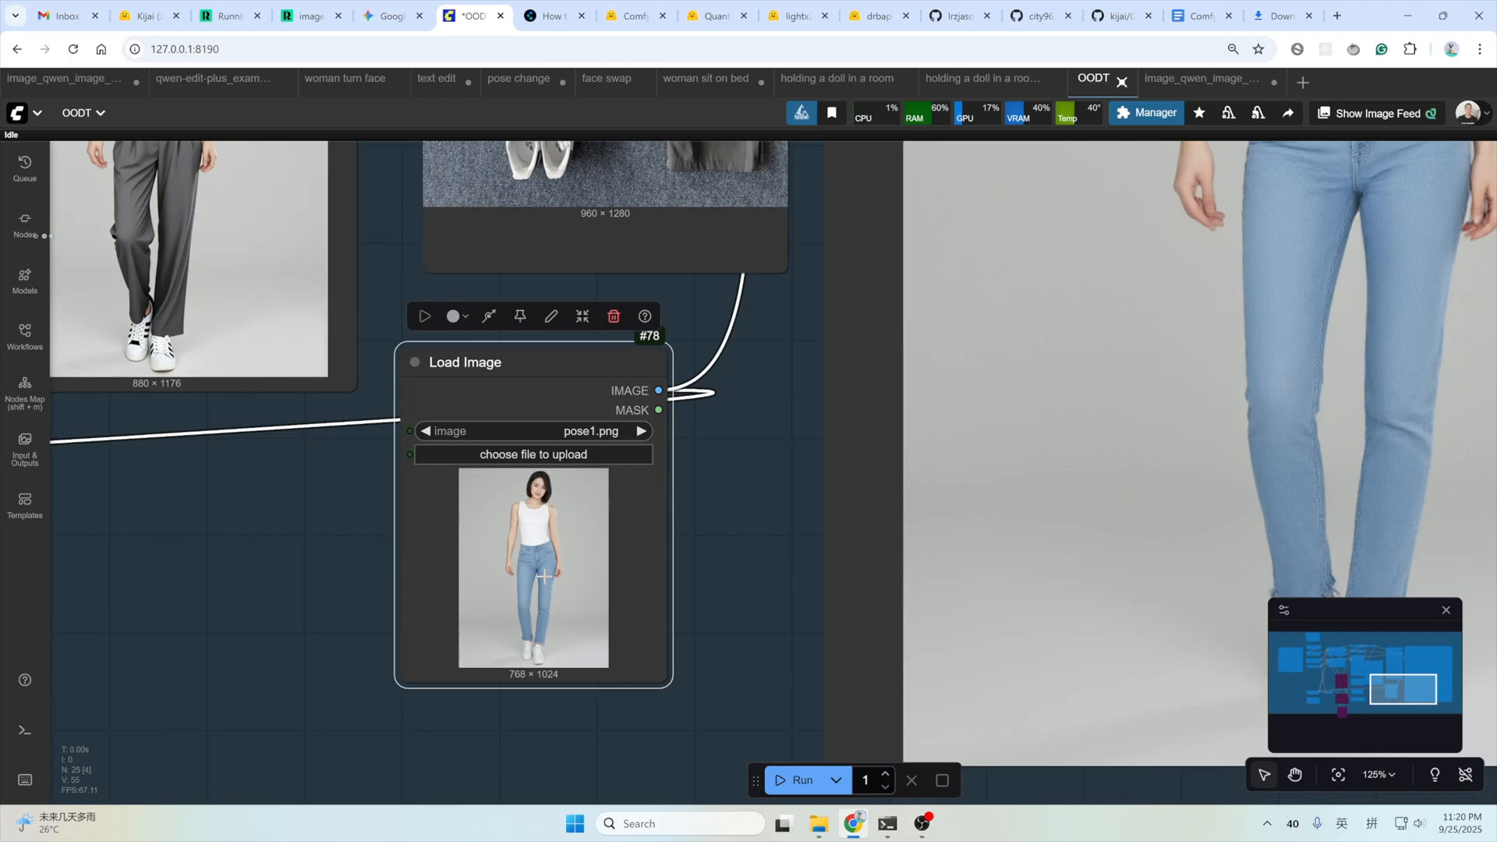
left_click(878, 16)
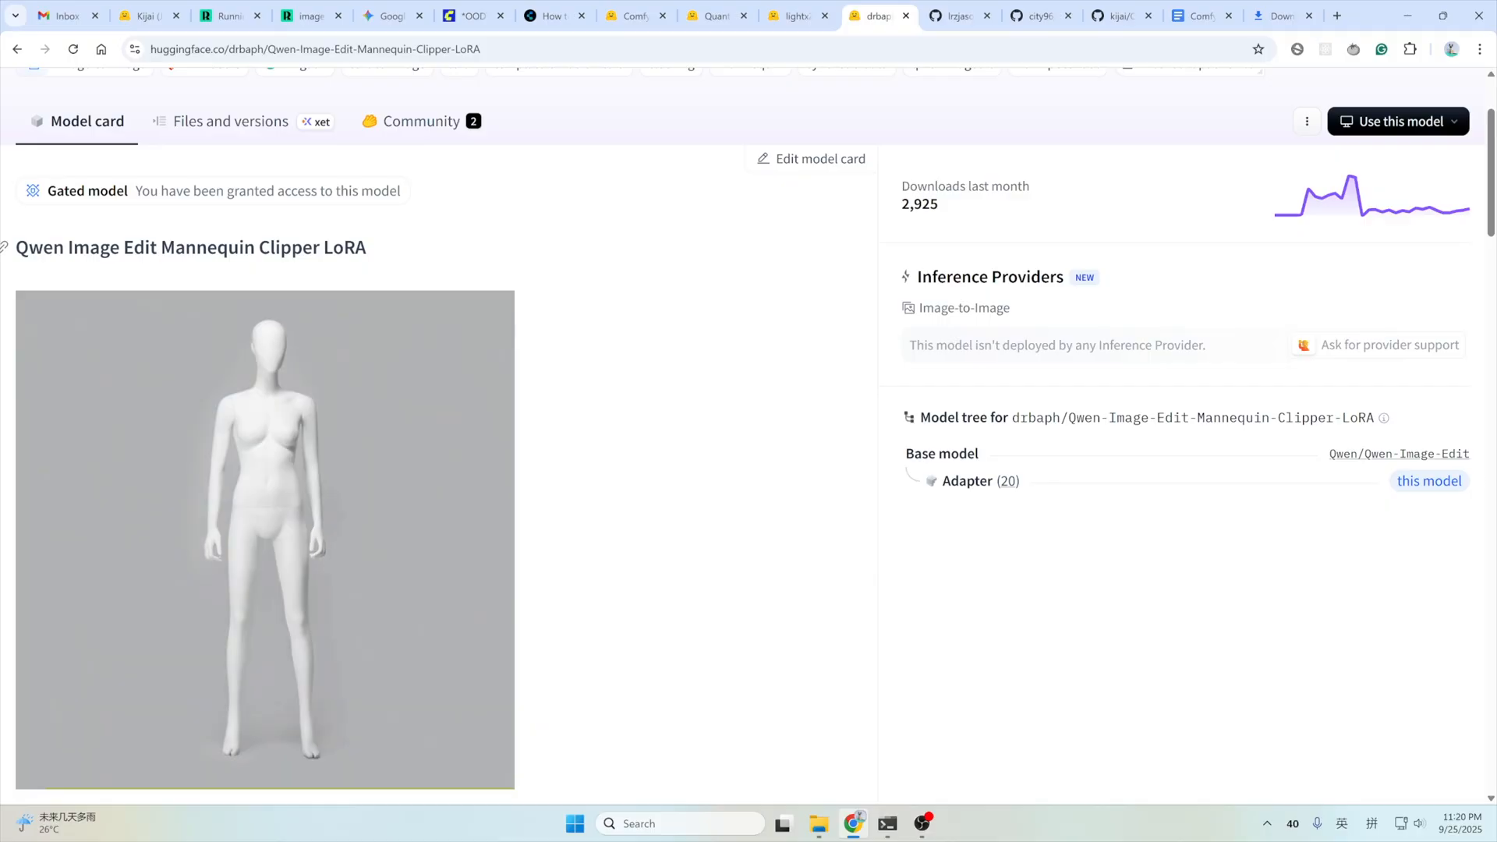
Scroll down the drbaph model card to read the Model Description section.
scroll("down", 3)
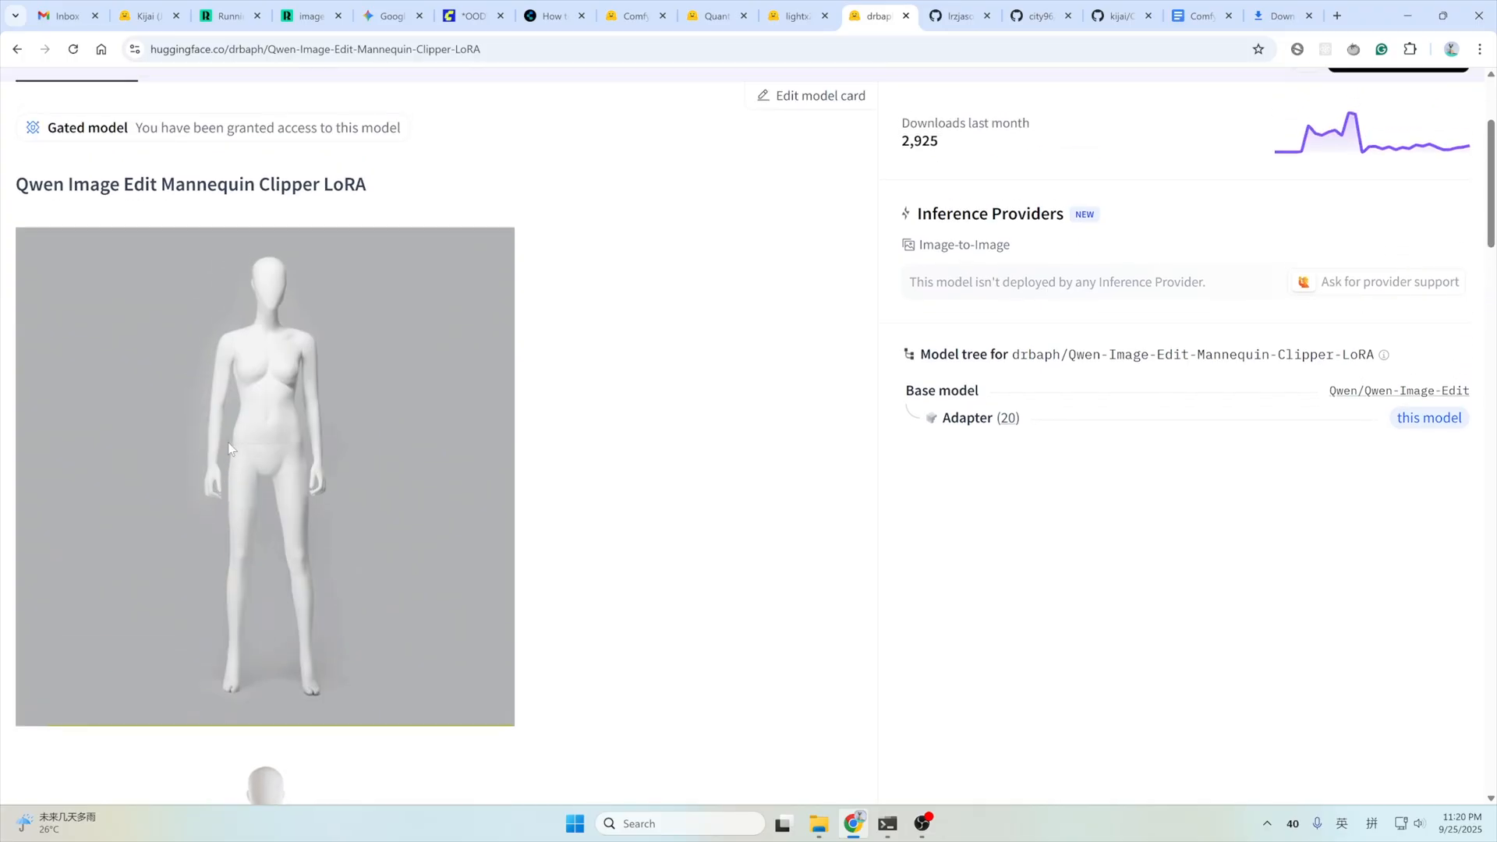
scroll("down", 3)
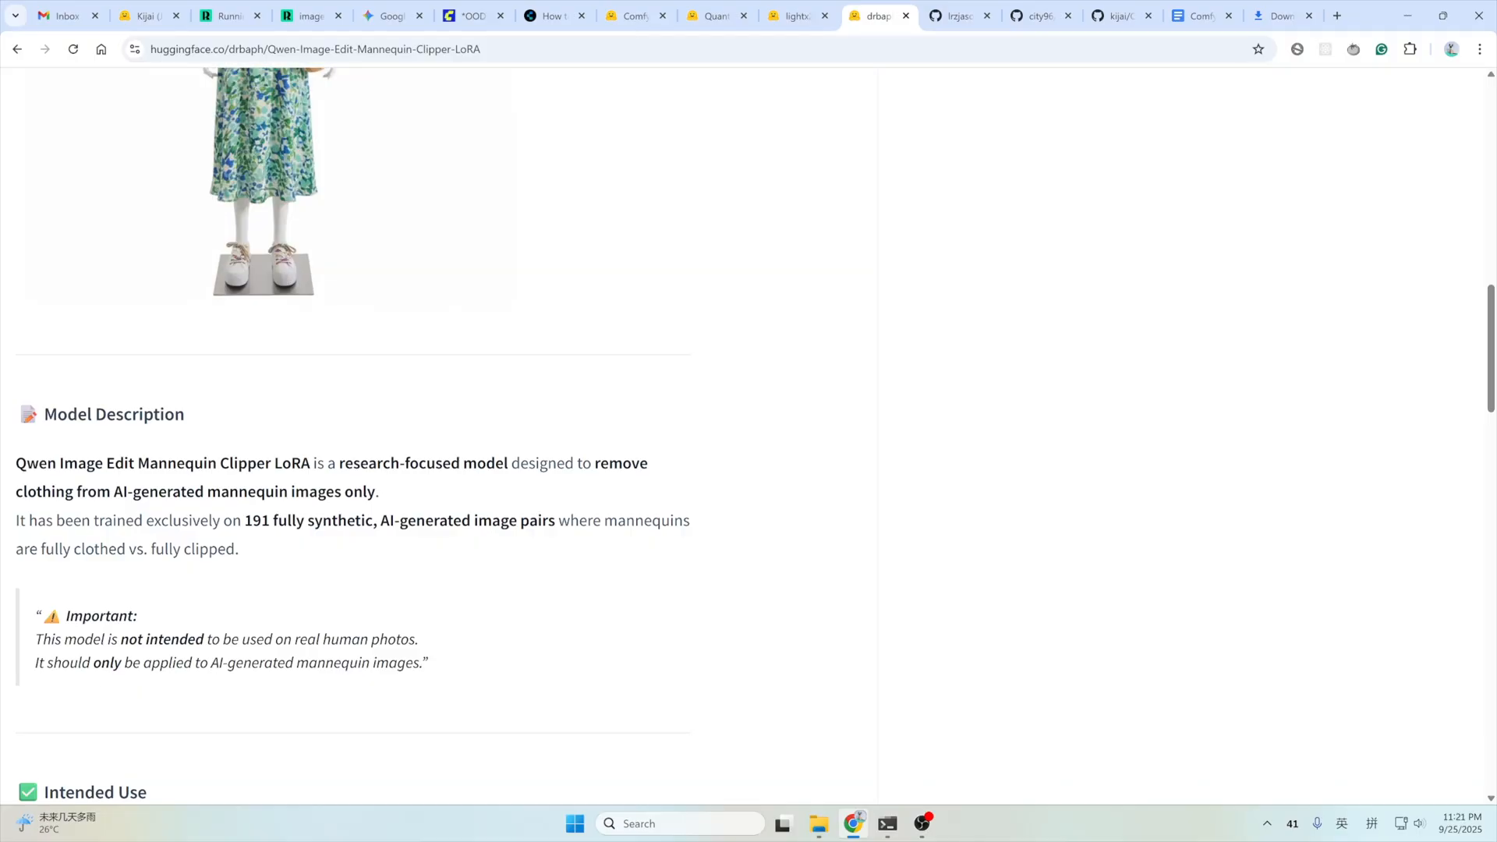
scroll("down", 3)
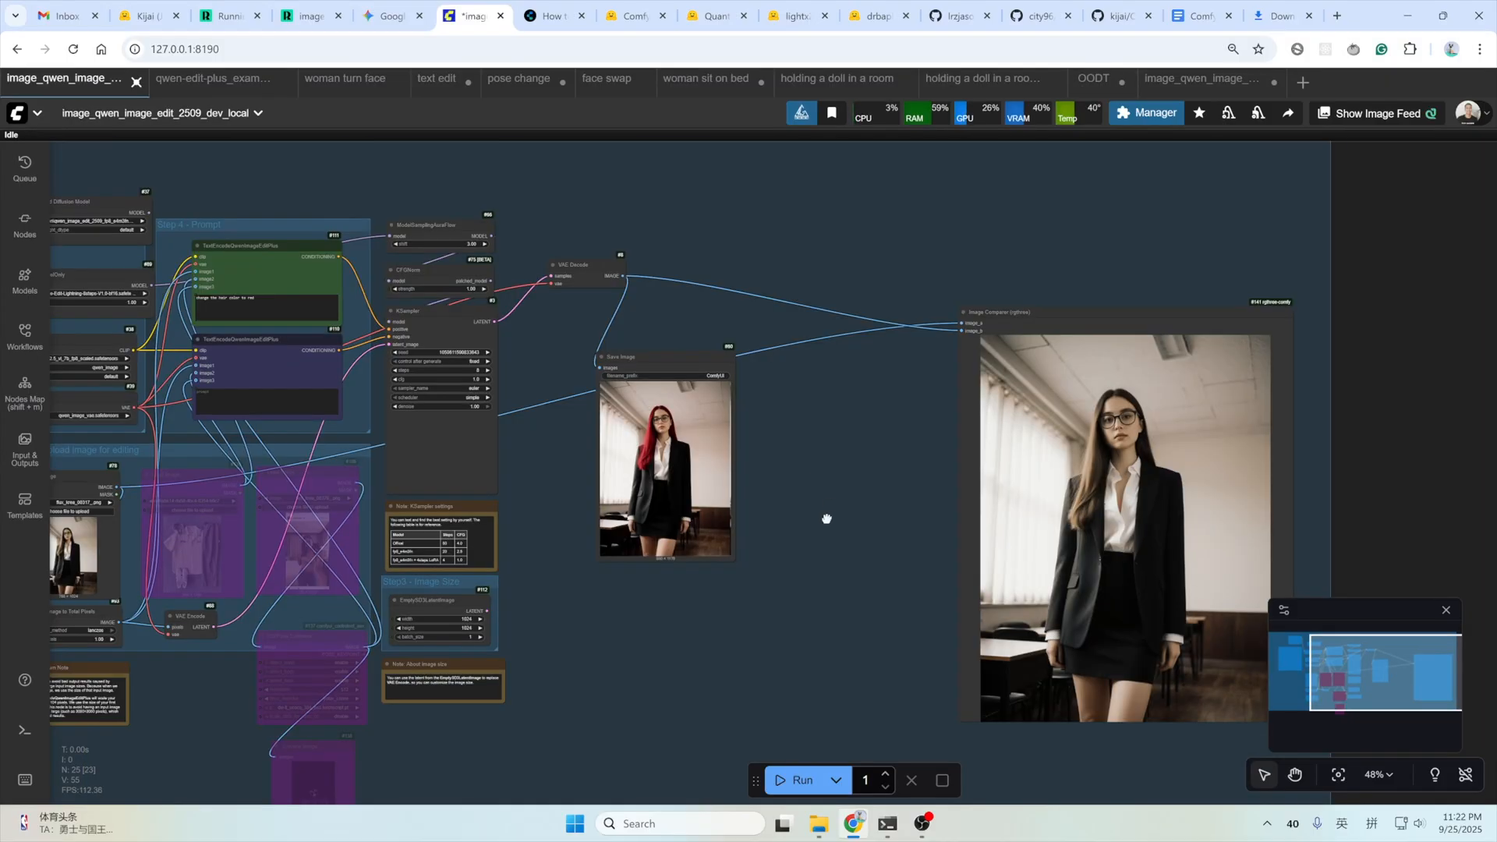
left_click_drag(826, 520, 616, 517)
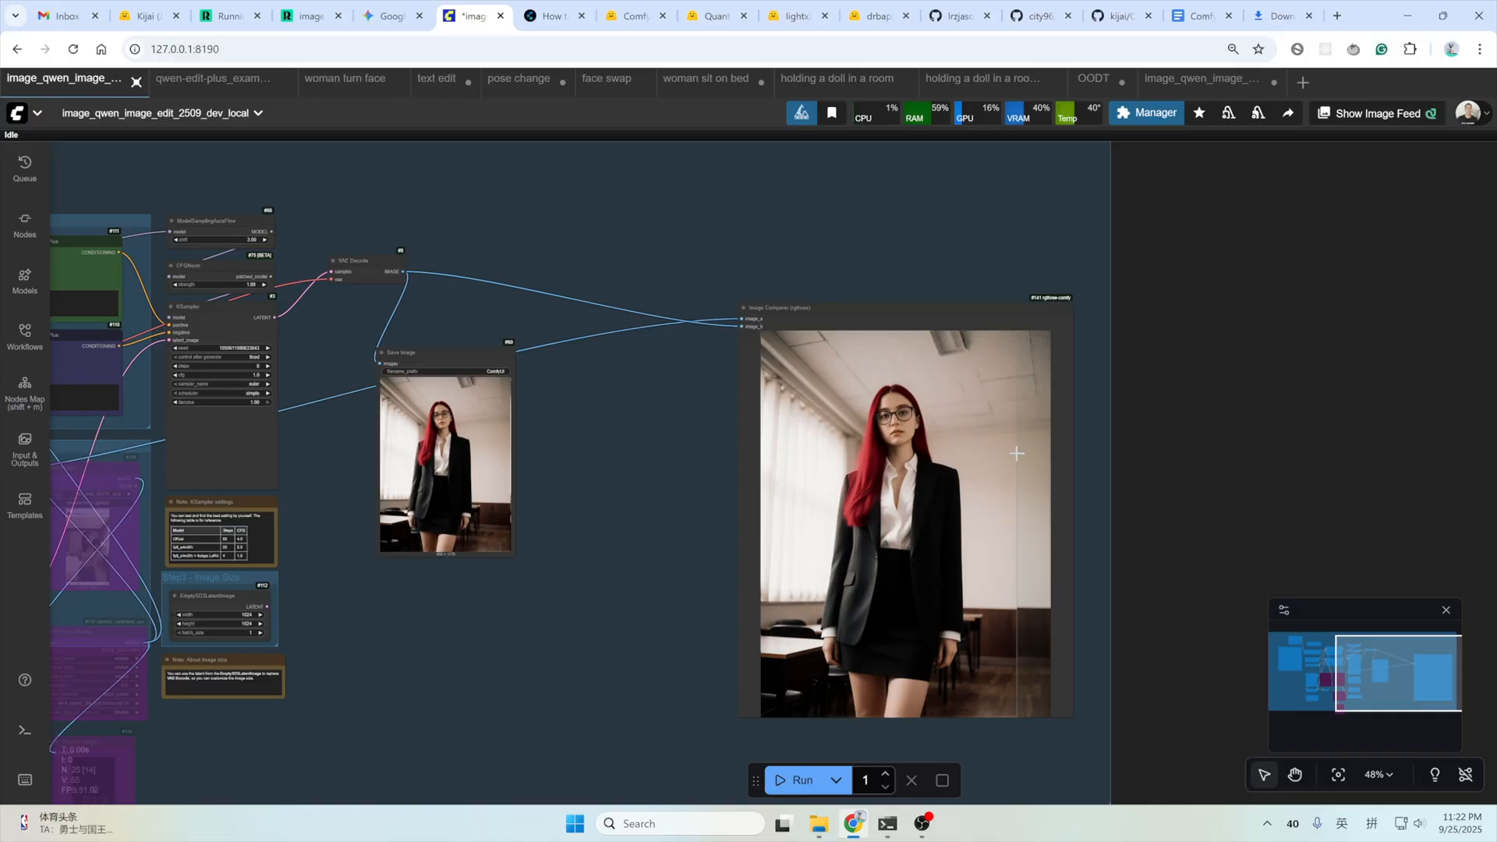
left_click(956, 15)
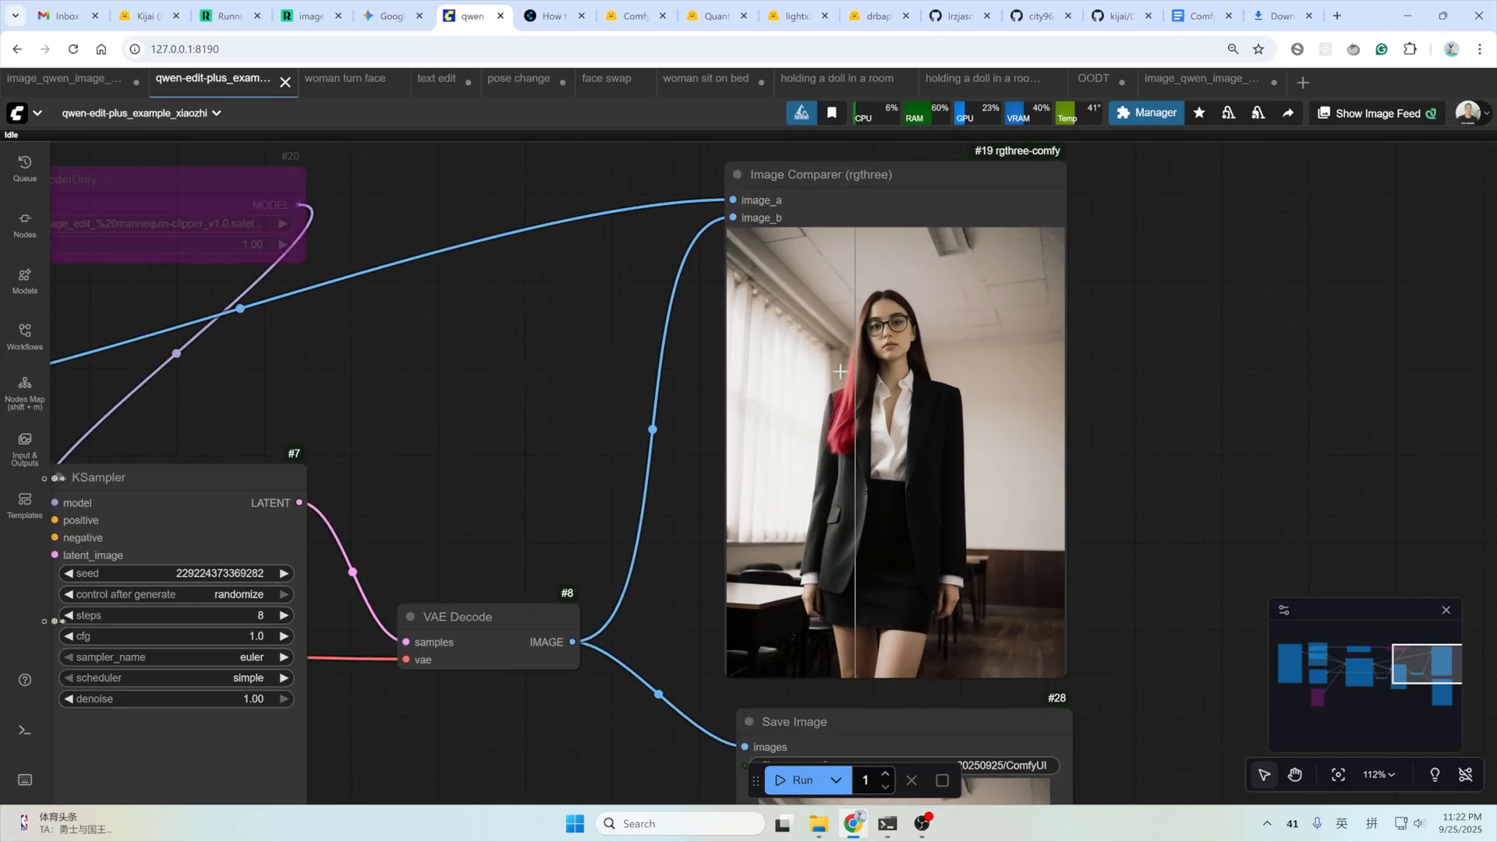
left_click_drag(839, 371, 767, 377)
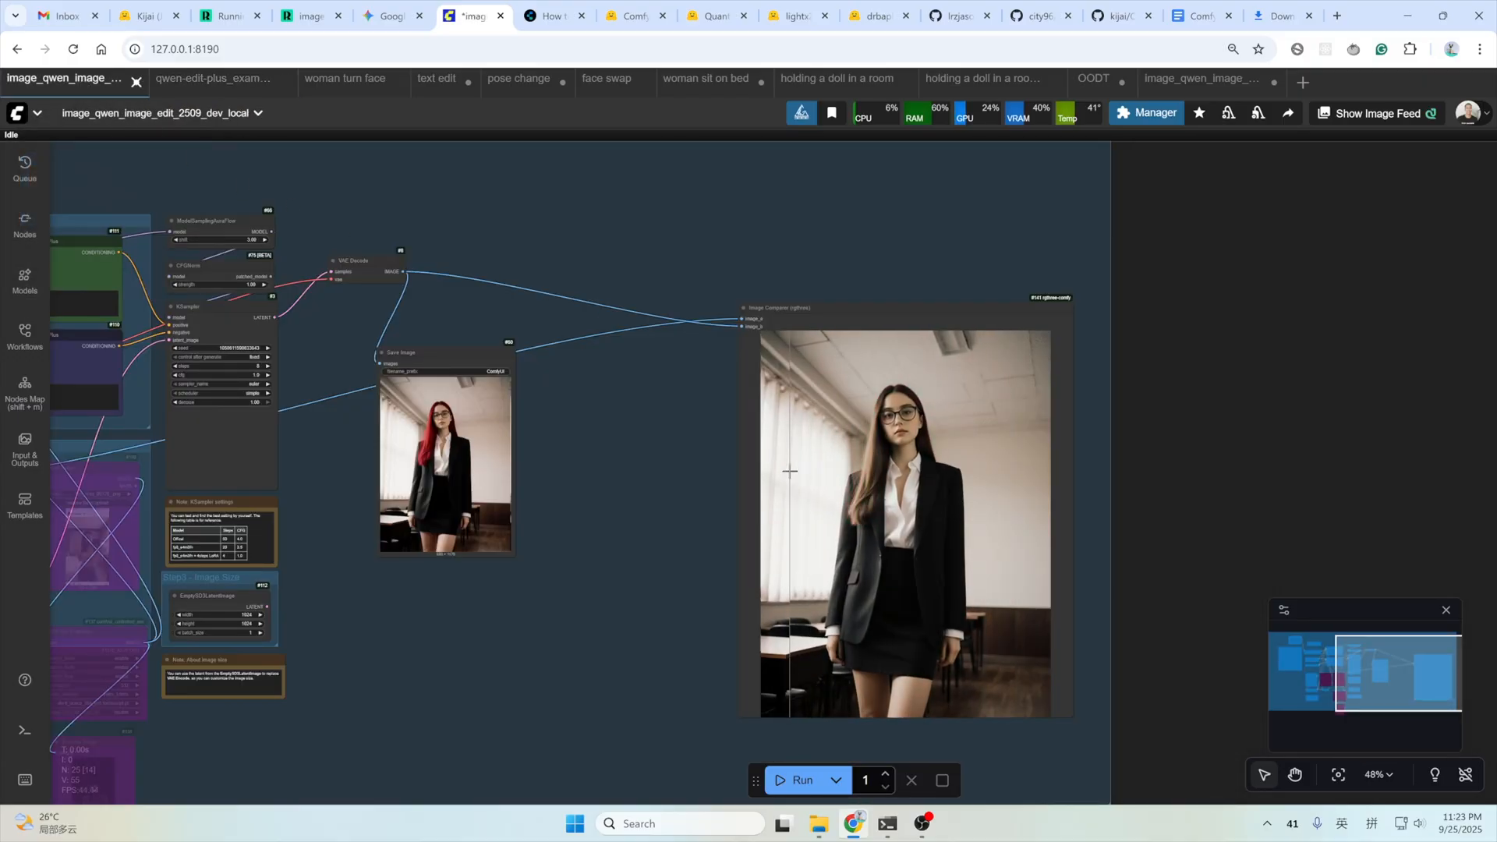
left_click_drag(789, 471, 915, 479)
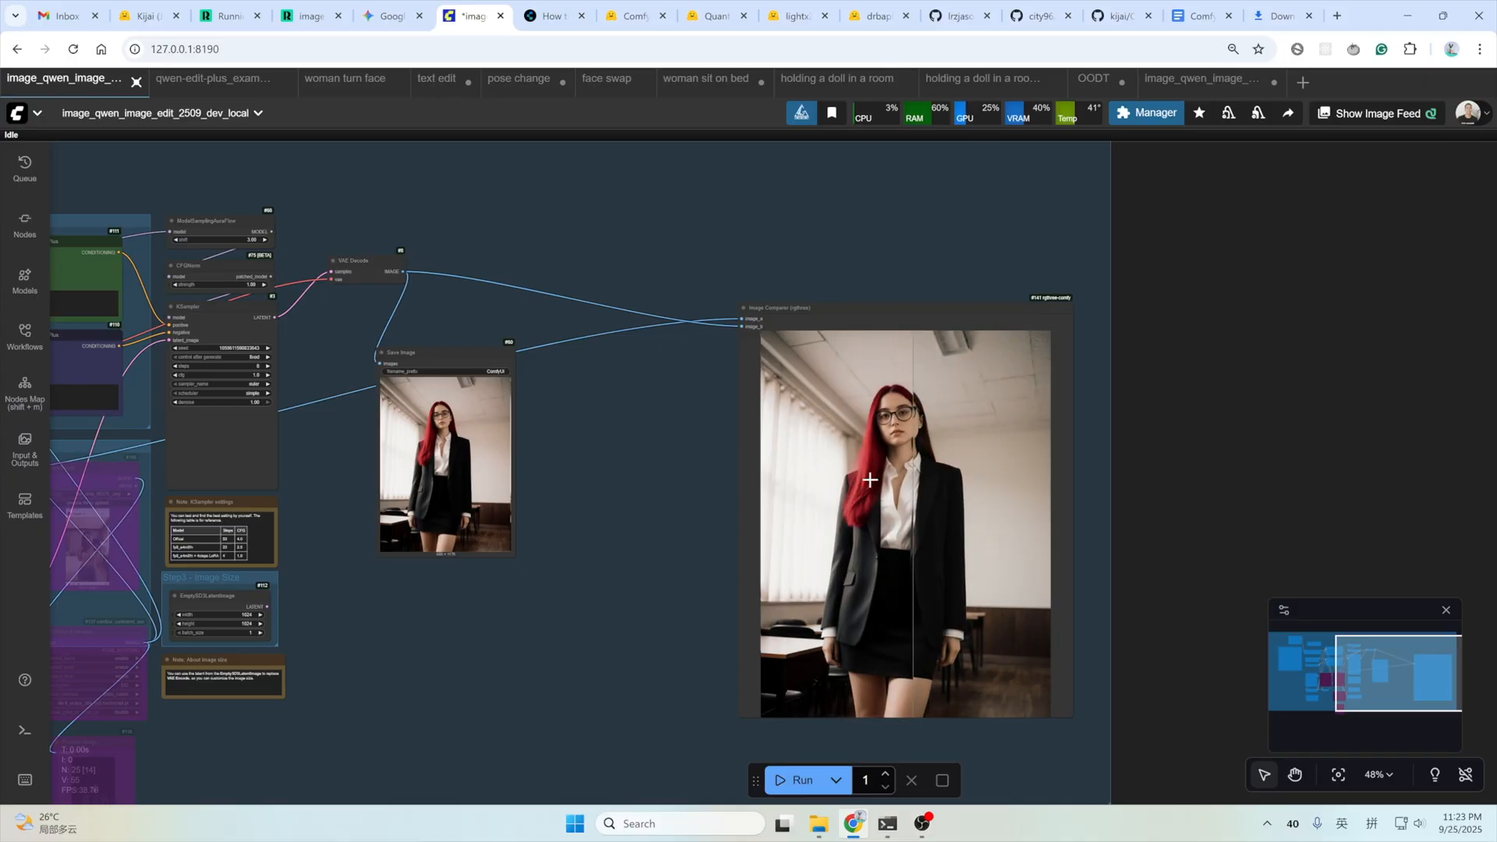
left_click(213, 78)
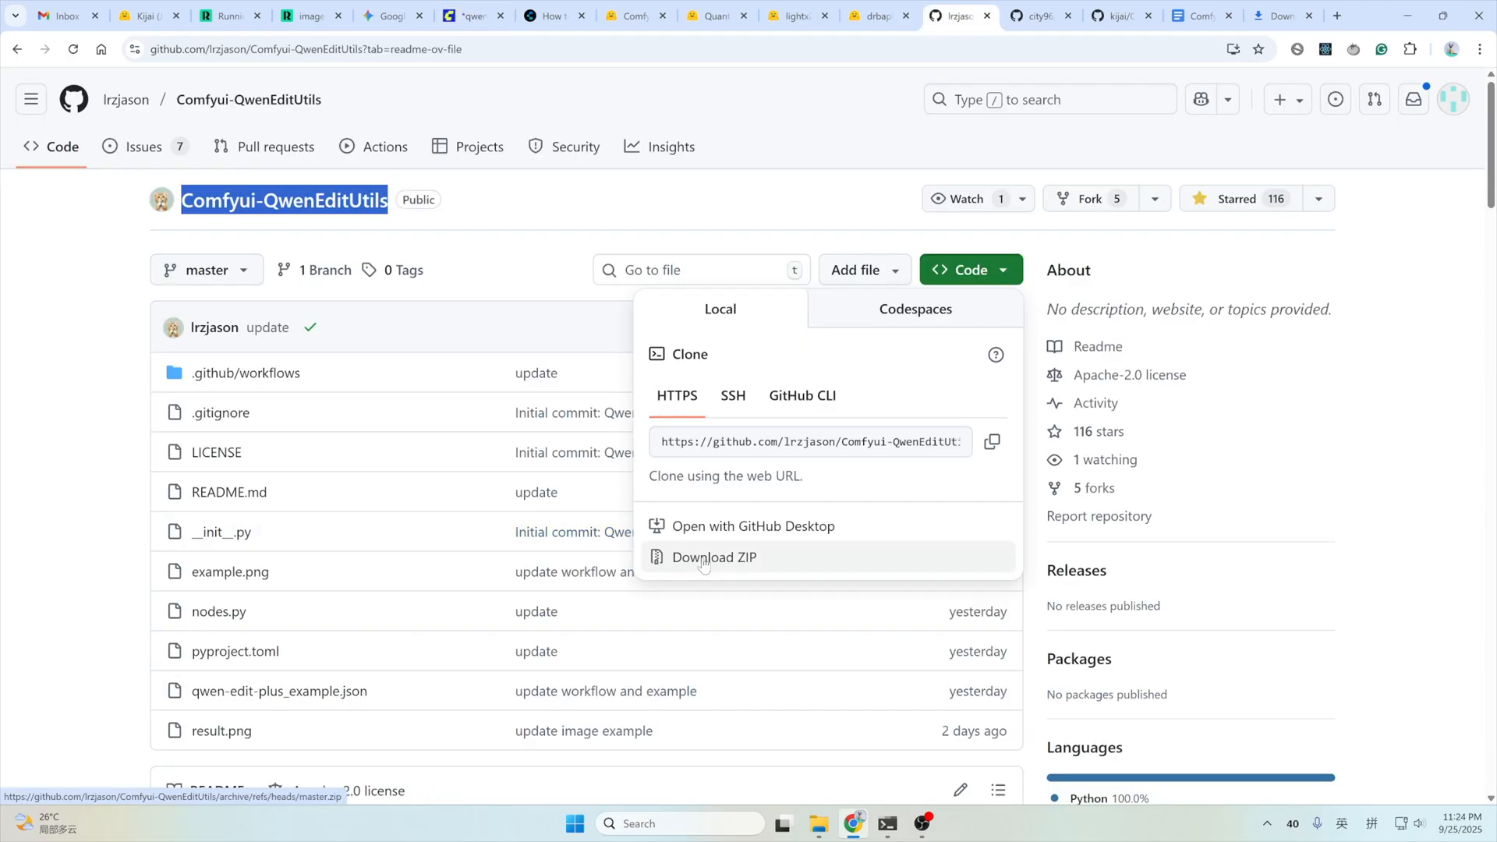
Download the Comfyui-QwenEditUtils repository as a ZIP into the ComfyUI custom_nodes folder.
left_click(712, 558)
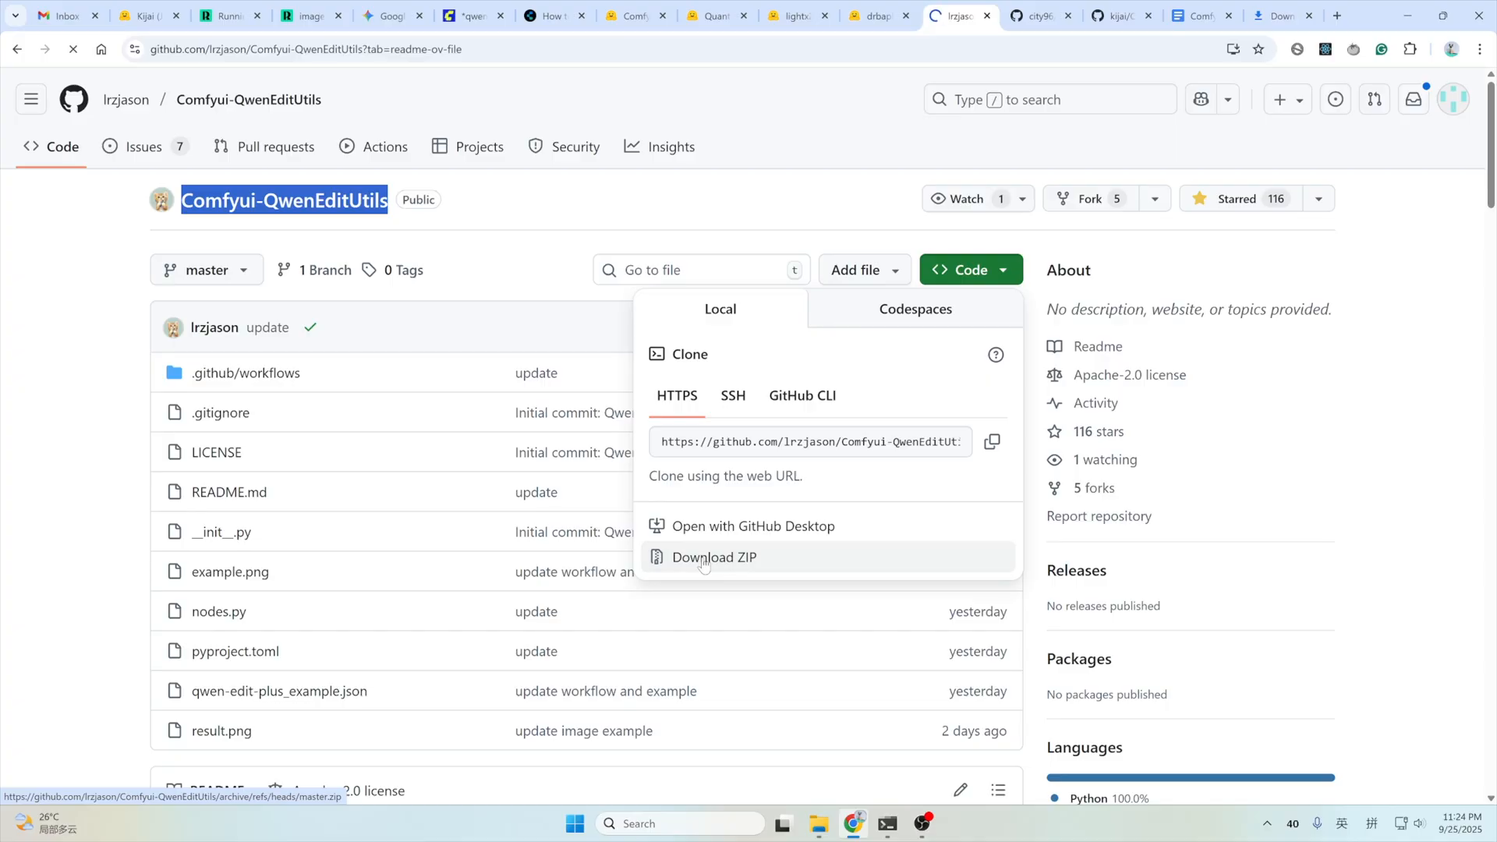
left_click(714, 556)
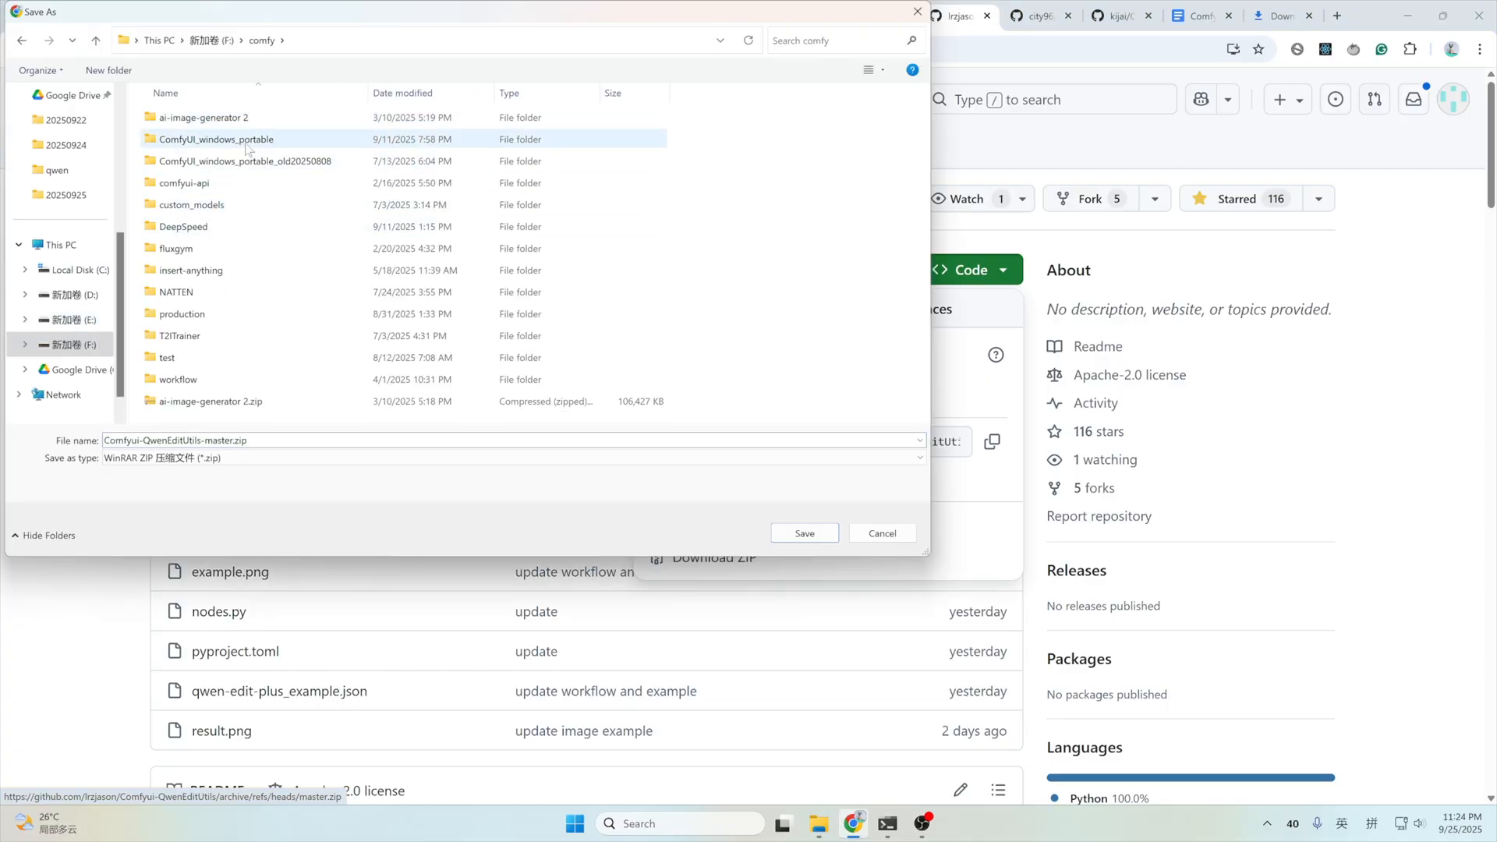
double_click(215, 139)
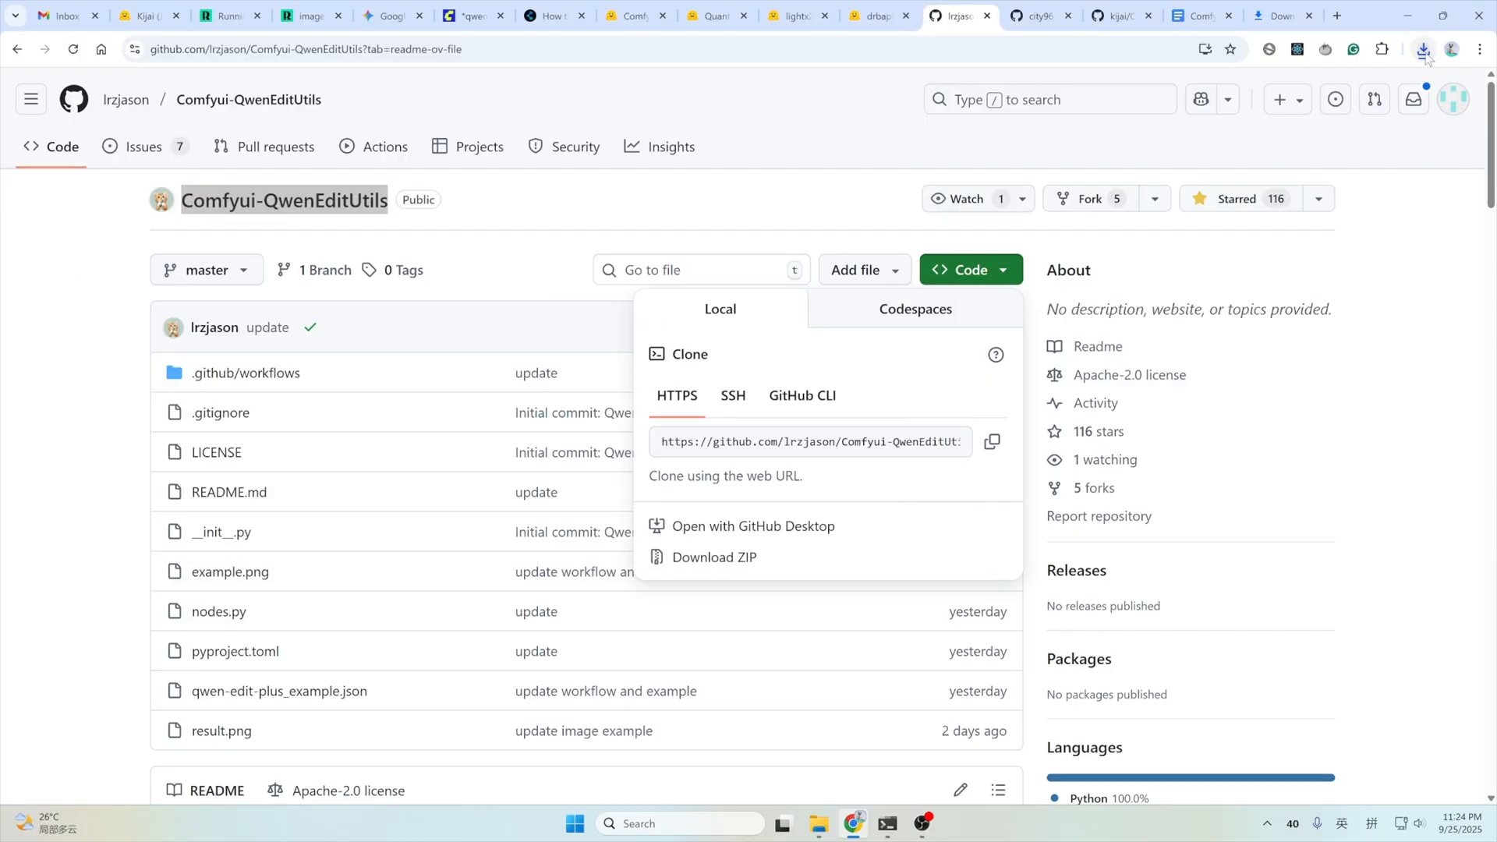
Check the downloaded ZIP from the recent downloads list via its file actions.
left_click(713, 557)
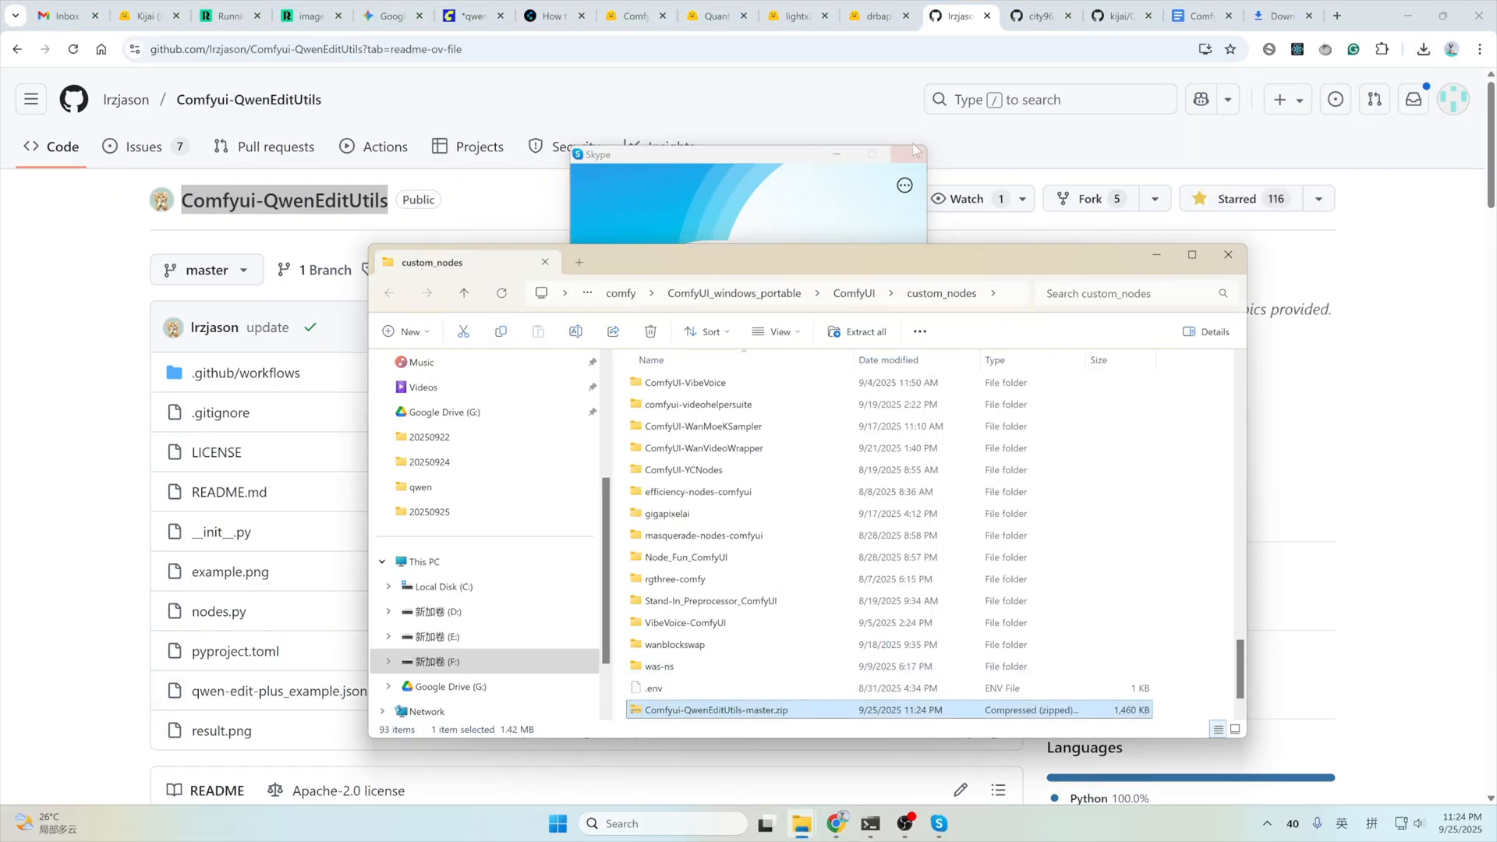
right_click(716, 709)
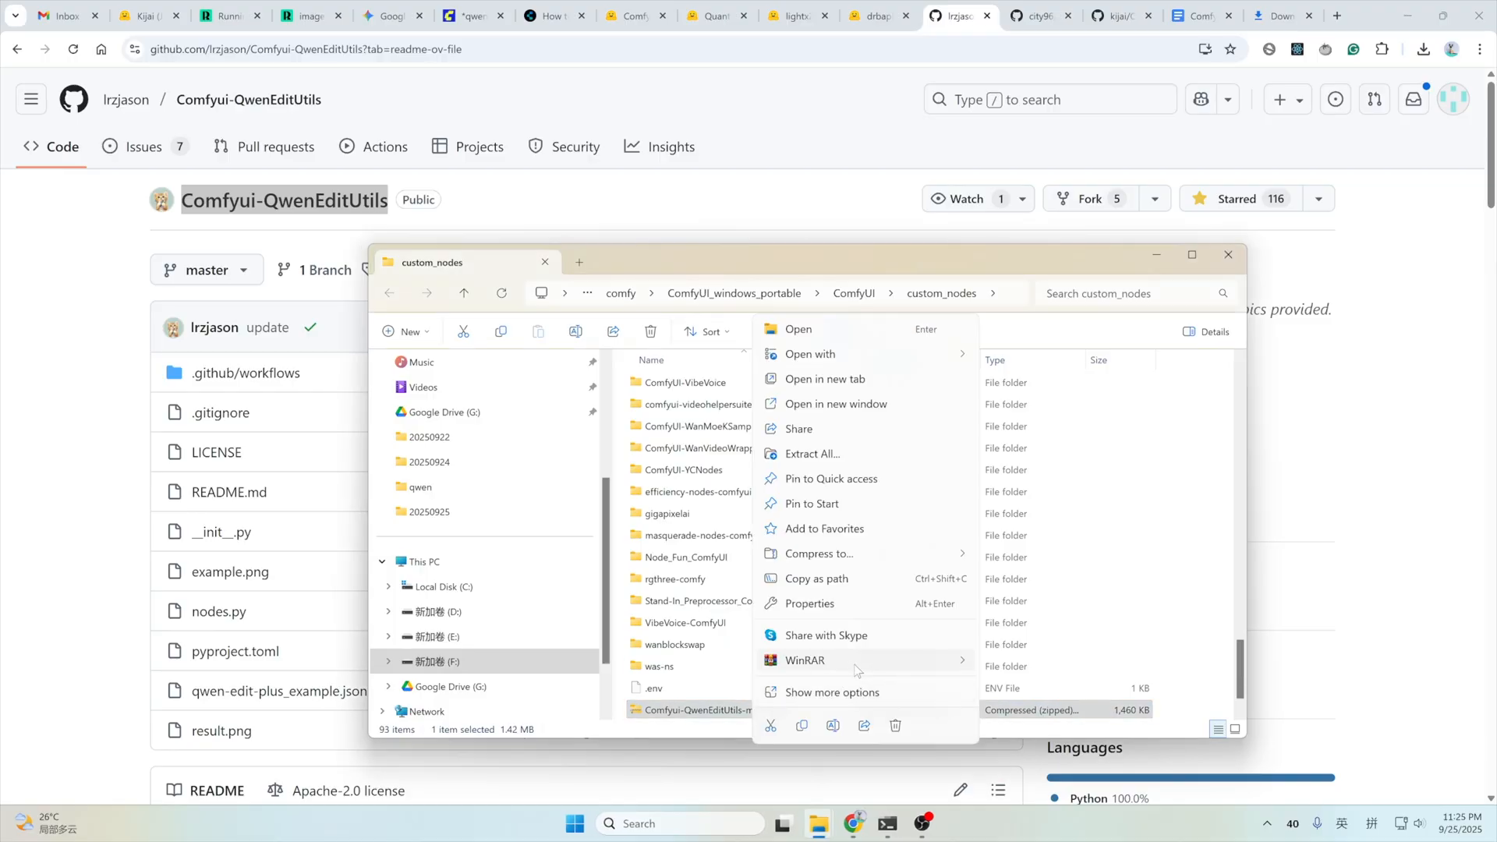
left_click(805, 660)
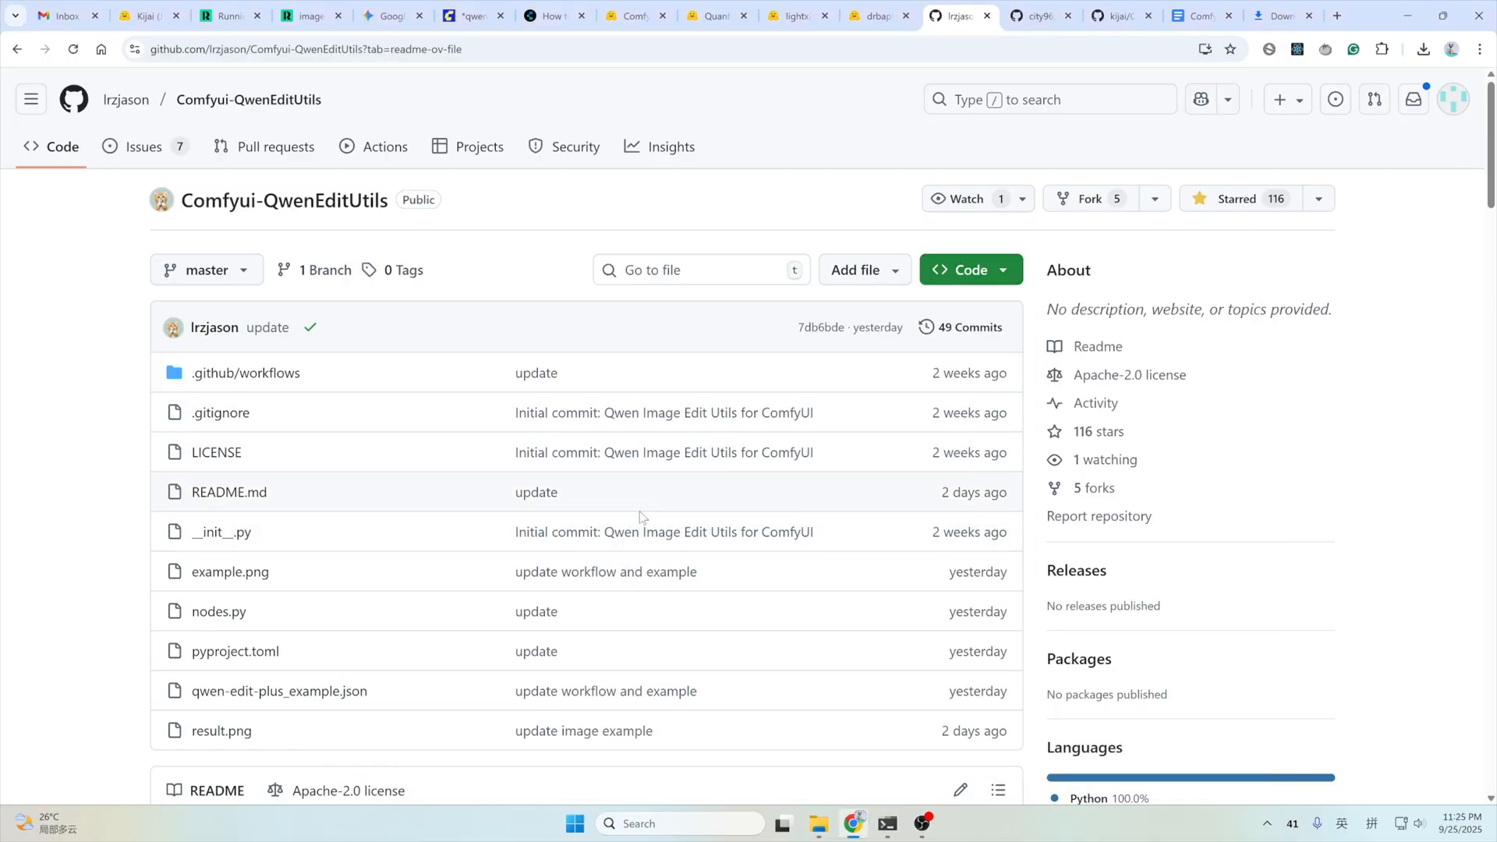
mouse_move(604, 554)
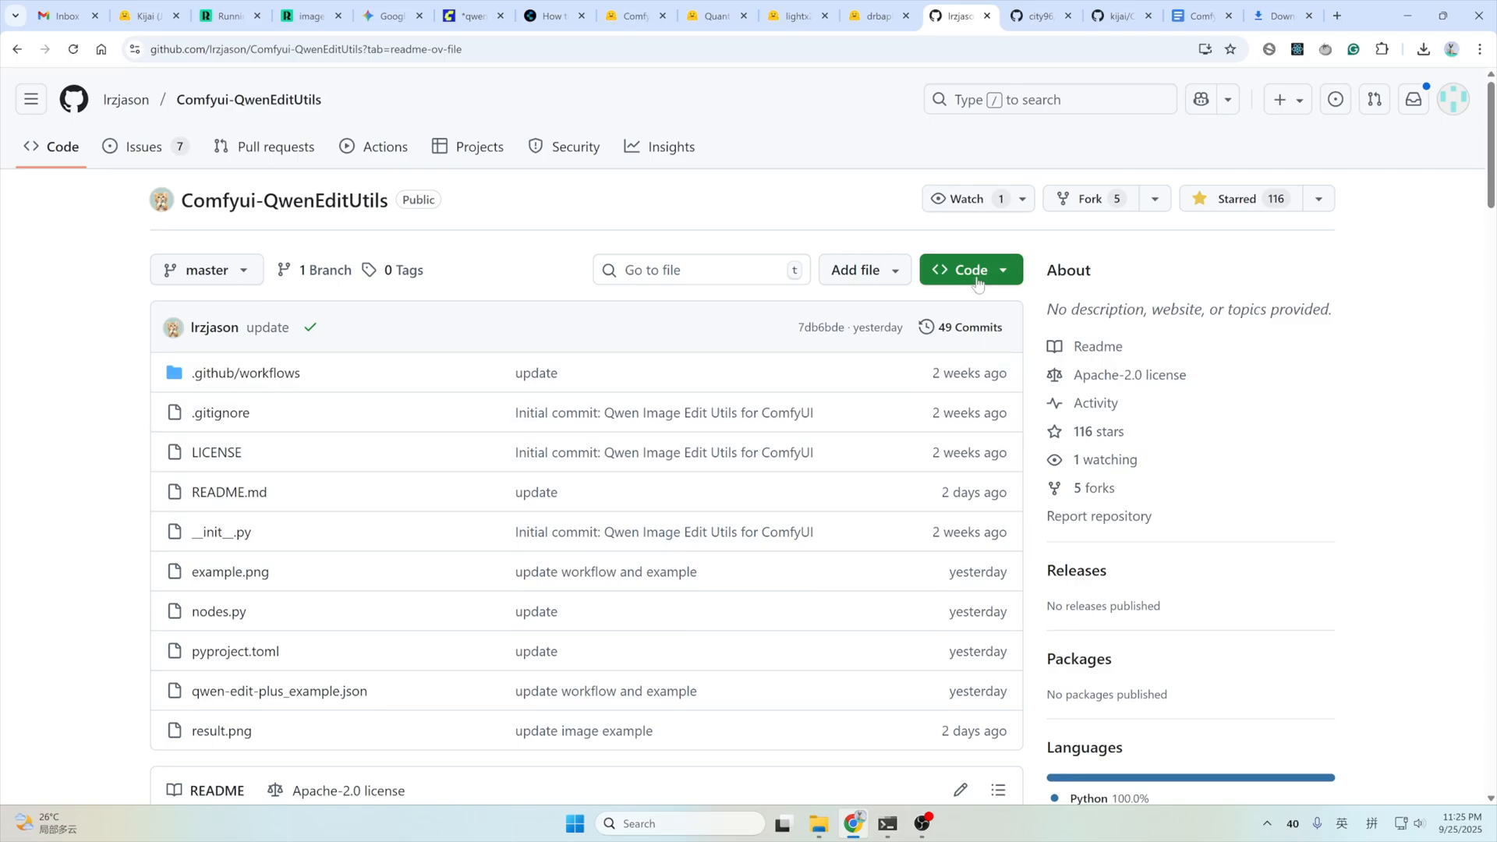
Launch a Command Prompt from the custom_nodes folder's address bar with cmd.
left_click(969, 270)
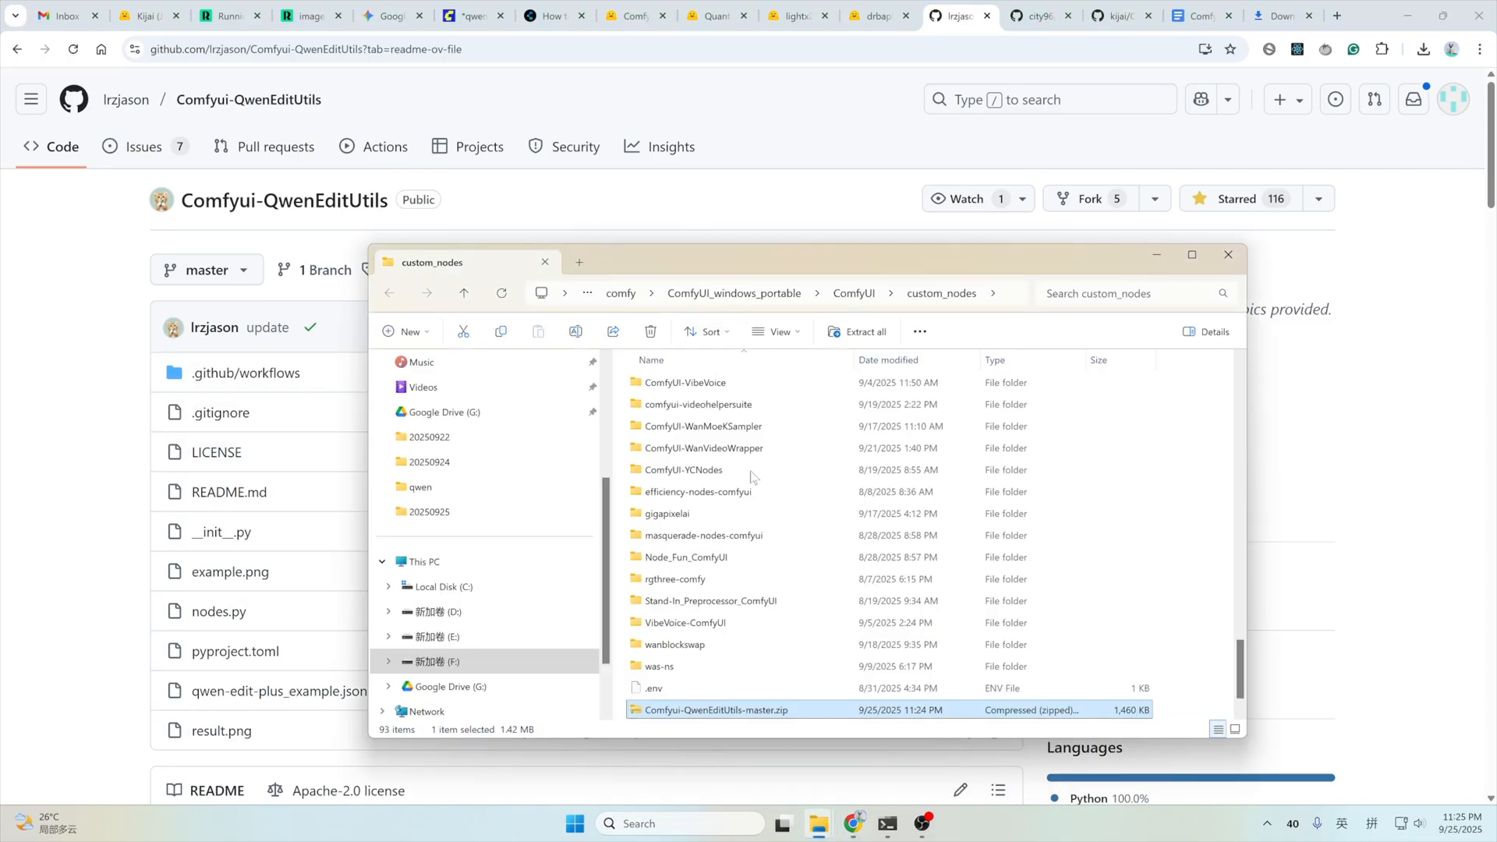
left_click(1191, 254)
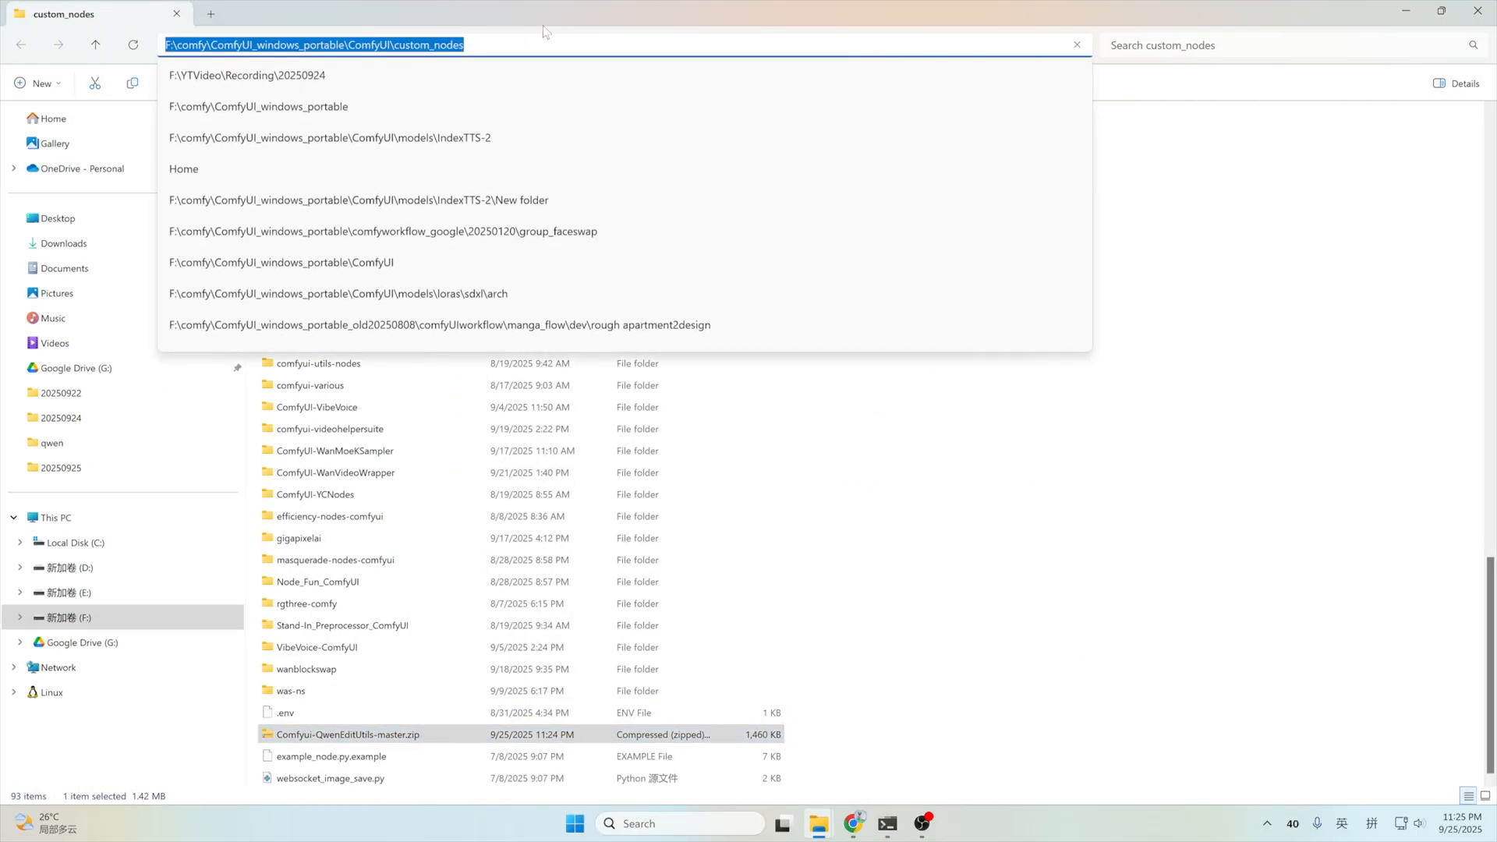
type("cmd")
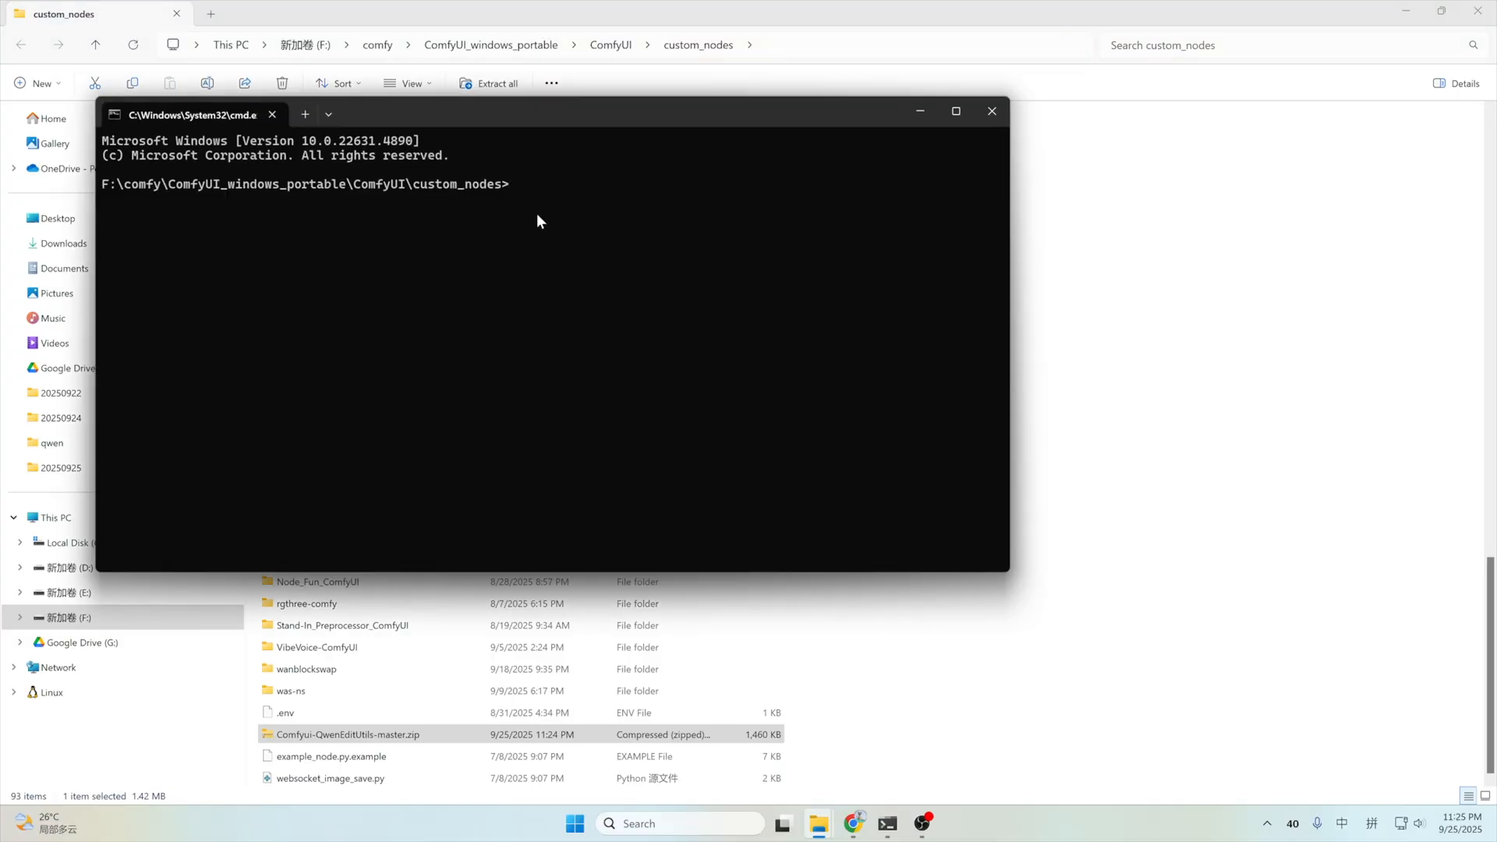
mouse_move(538, 205)
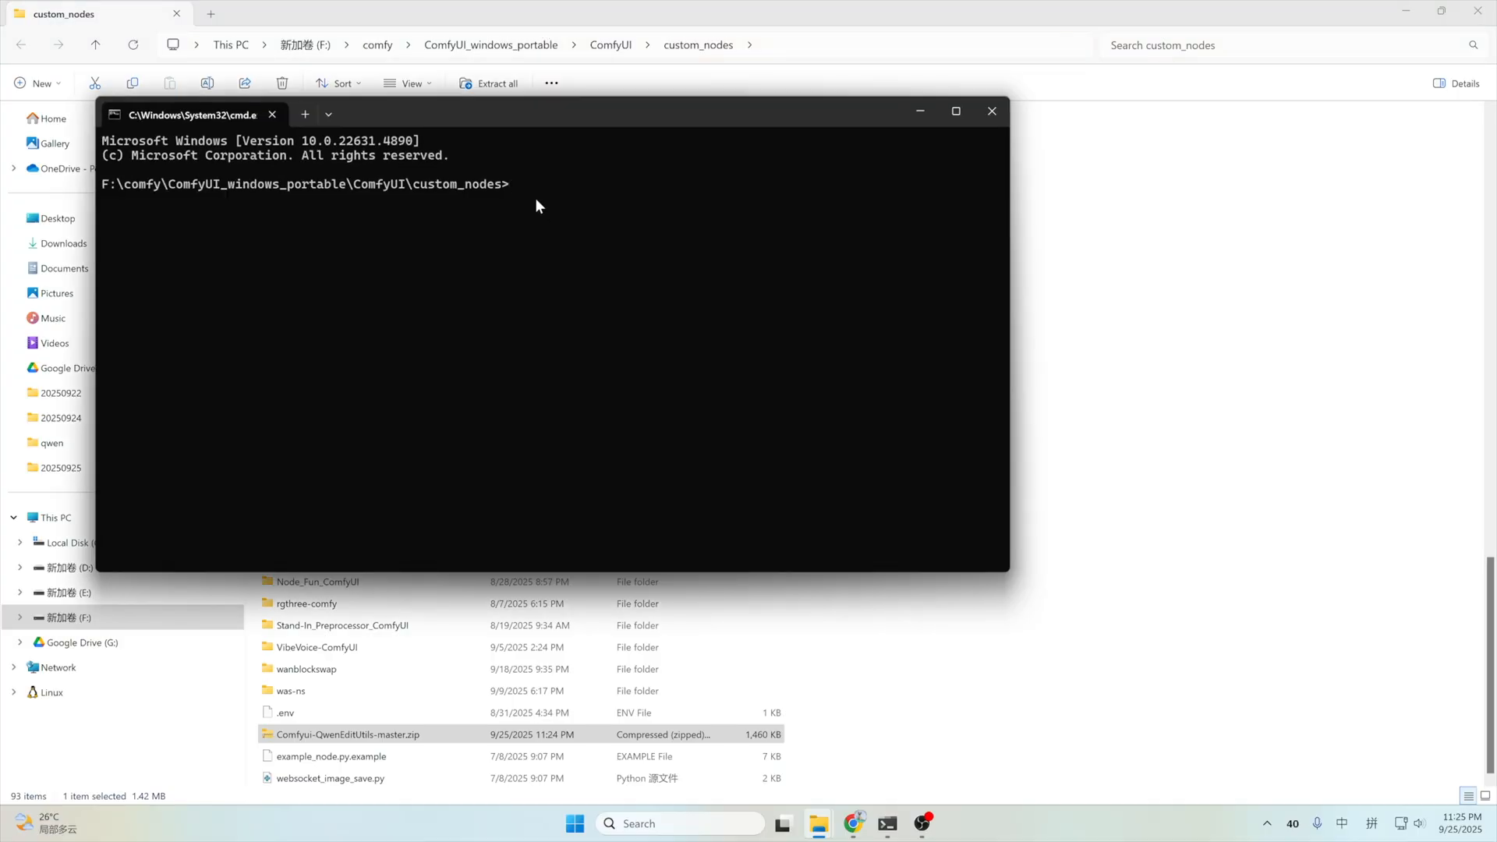
type("git cl")
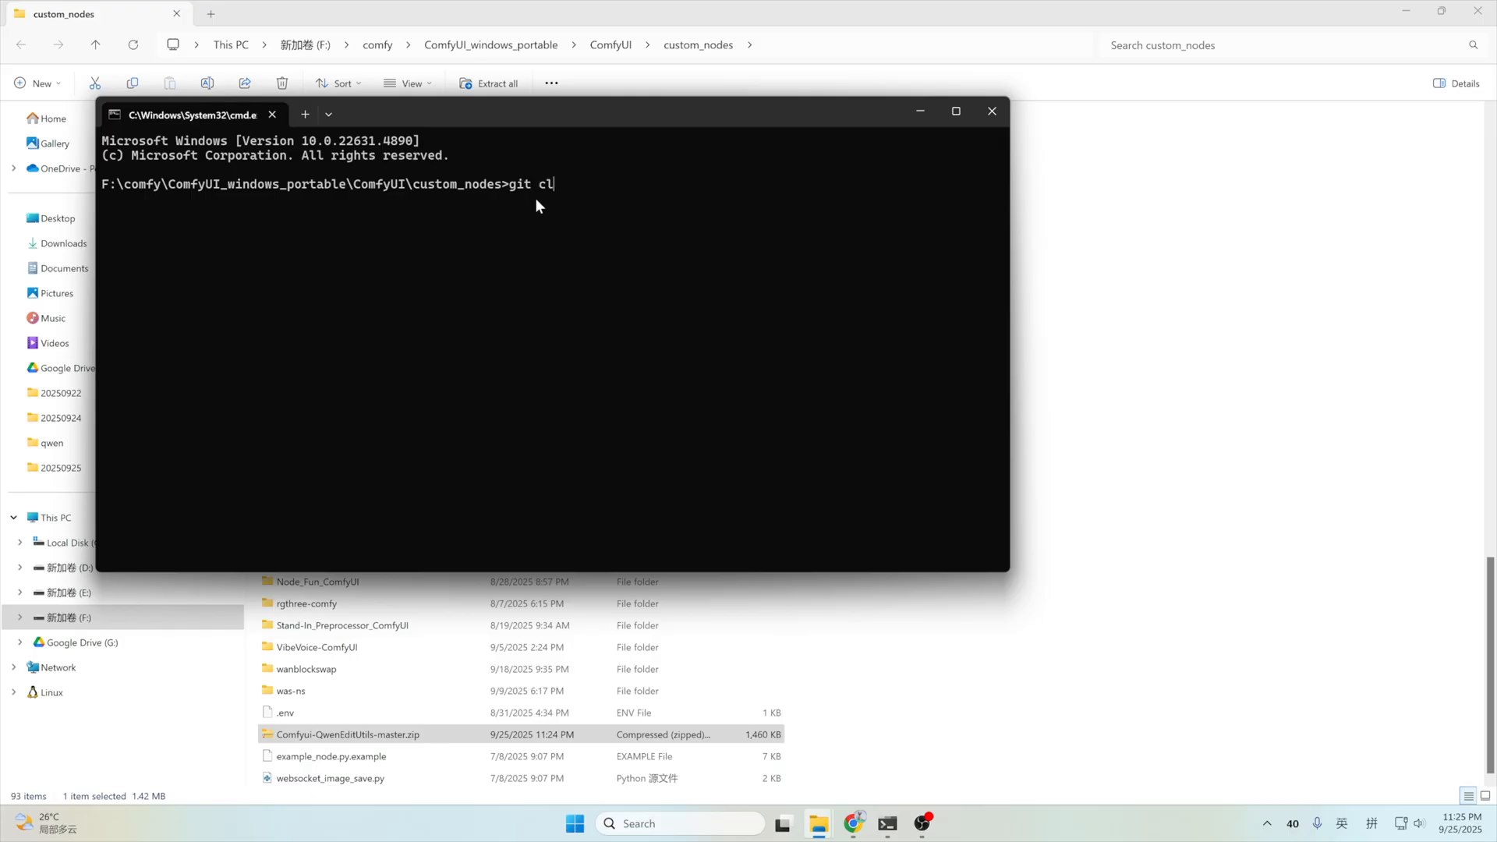
type("one")
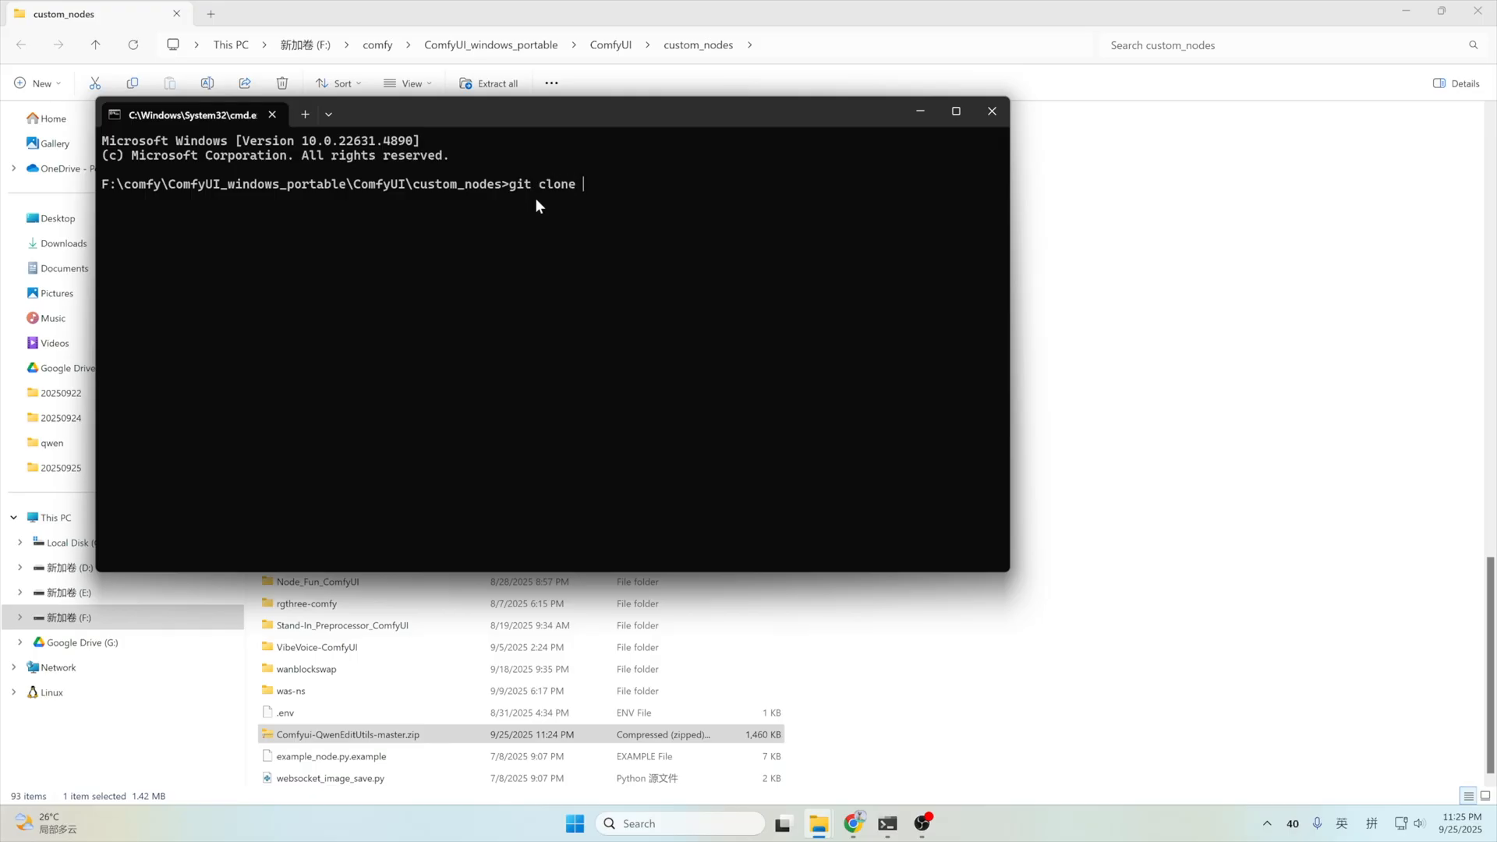
type("https://github.com/lrzjason/Comfyui-QwenEditUtils.git")
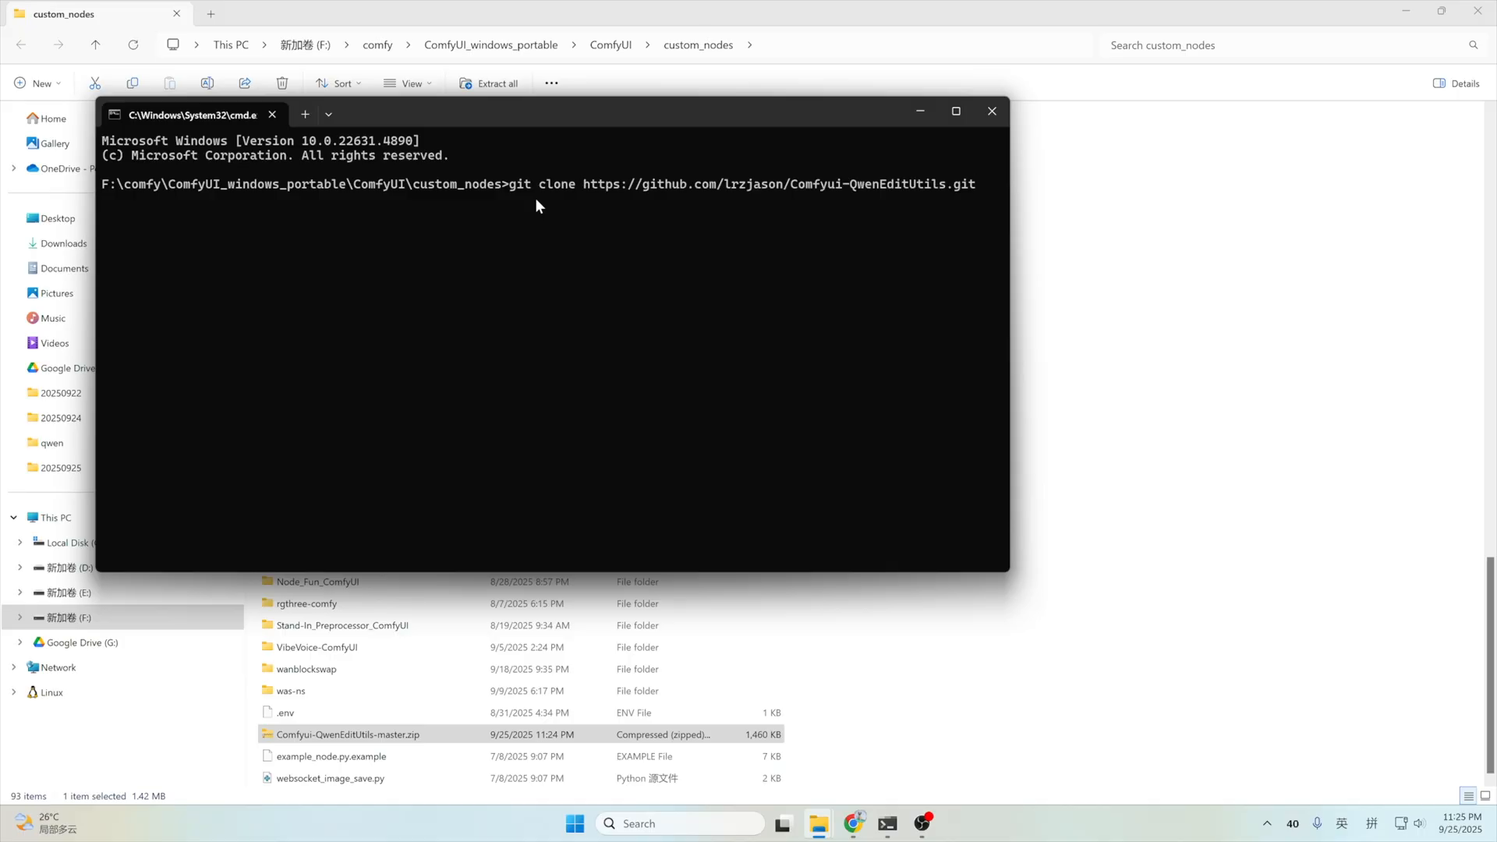
mouse_move(886, 823)
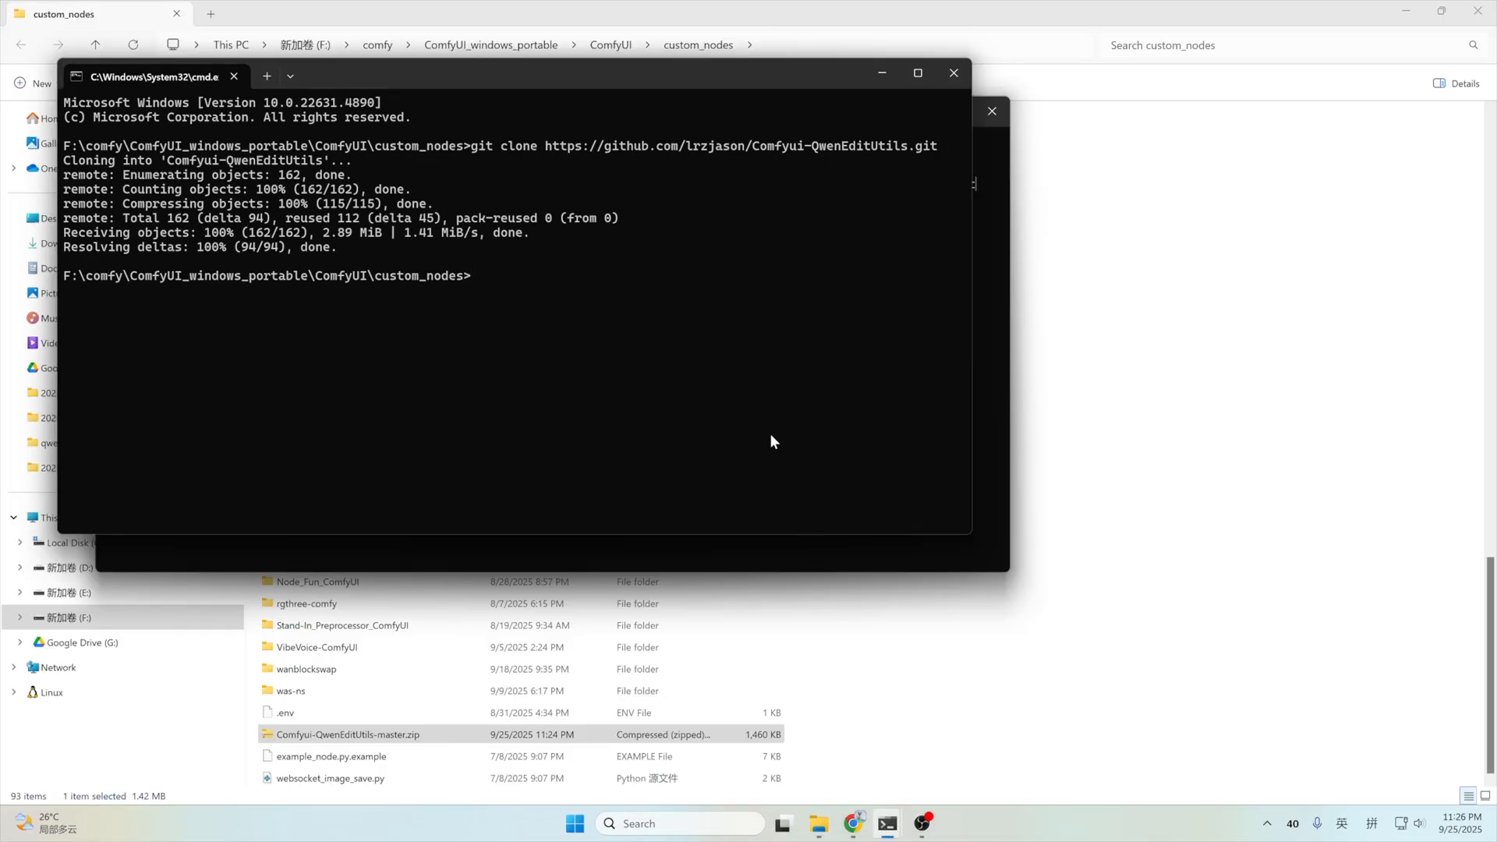
mouse_move(457, 197)
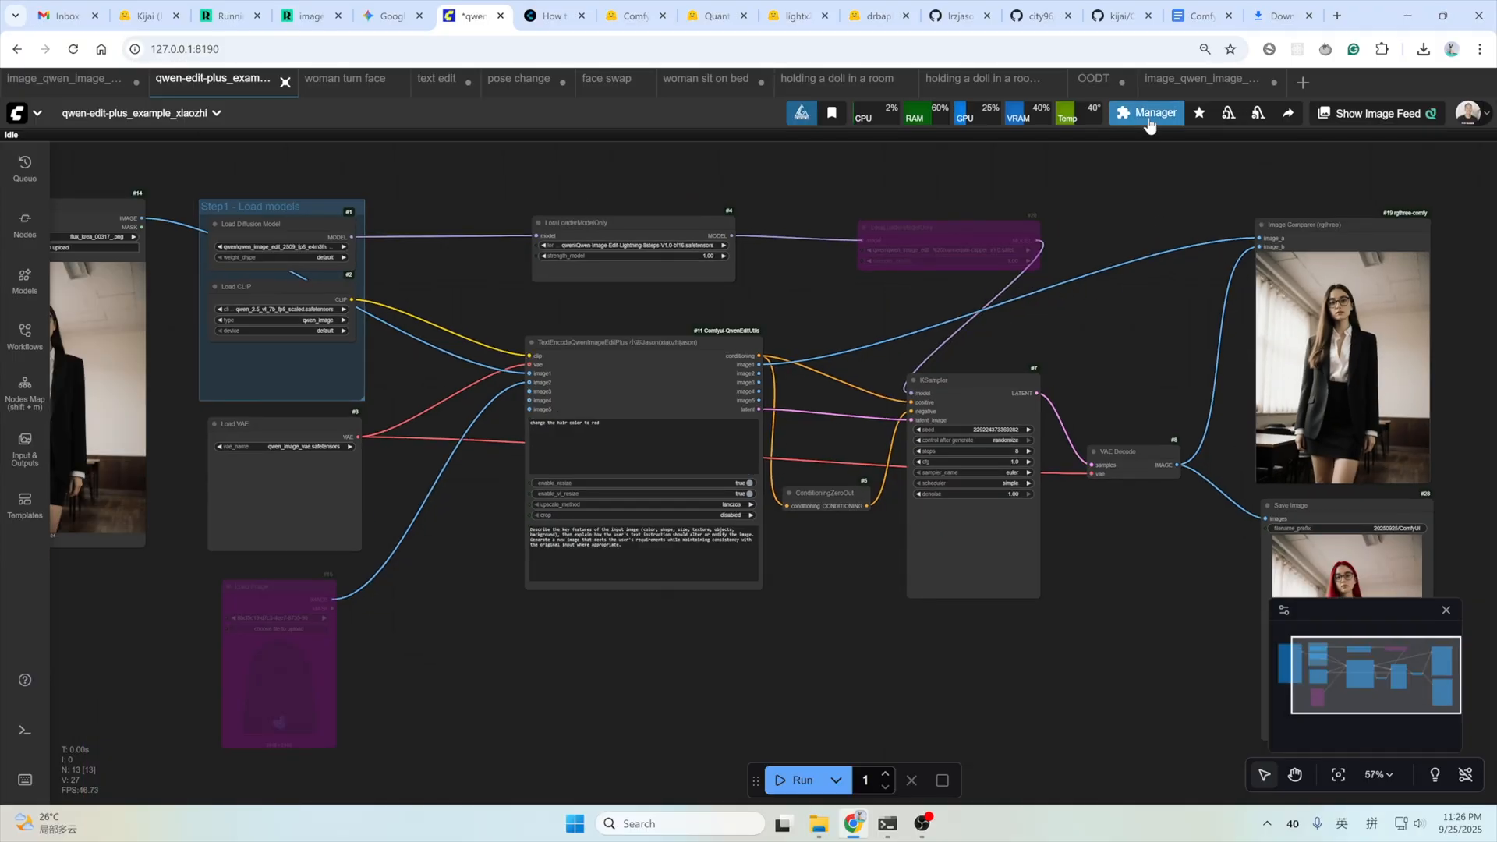
Restart ComfyUI from the Manager dialog so the QwenEditUtils nodes load.
left_click(1153, 112)
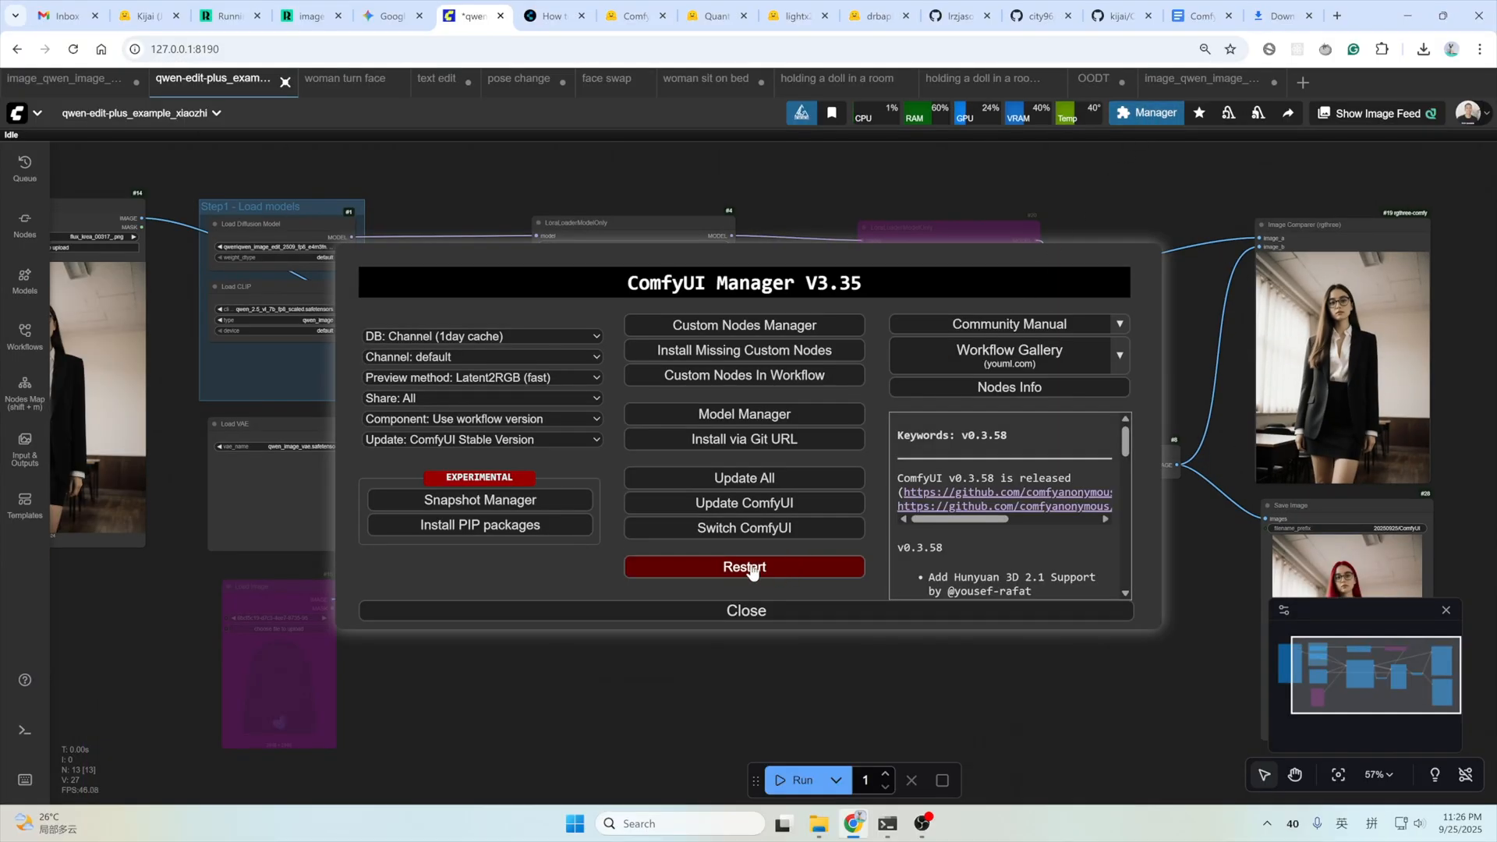
left_click(745, 610)
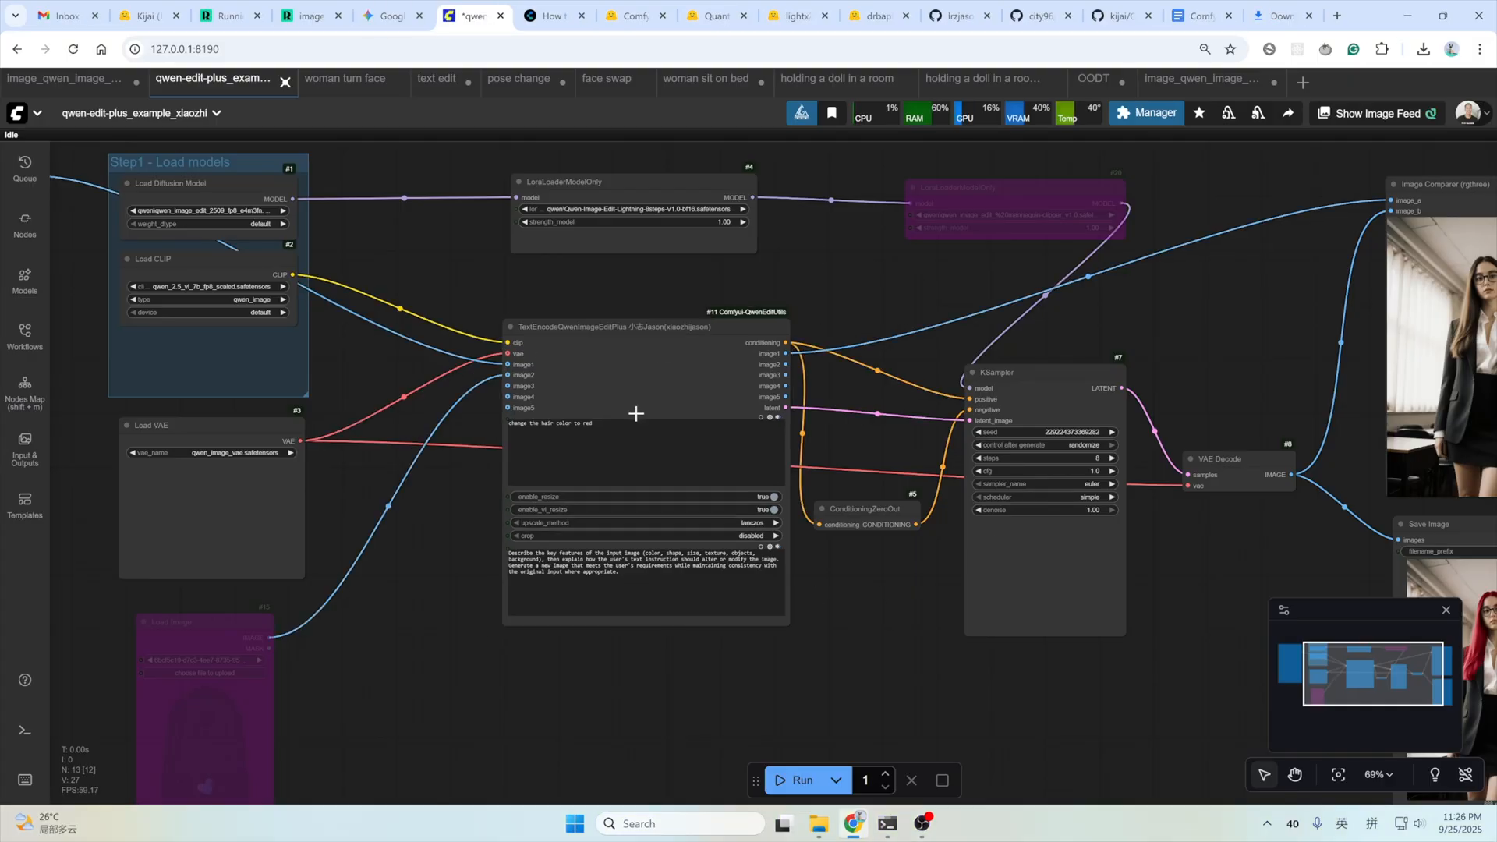